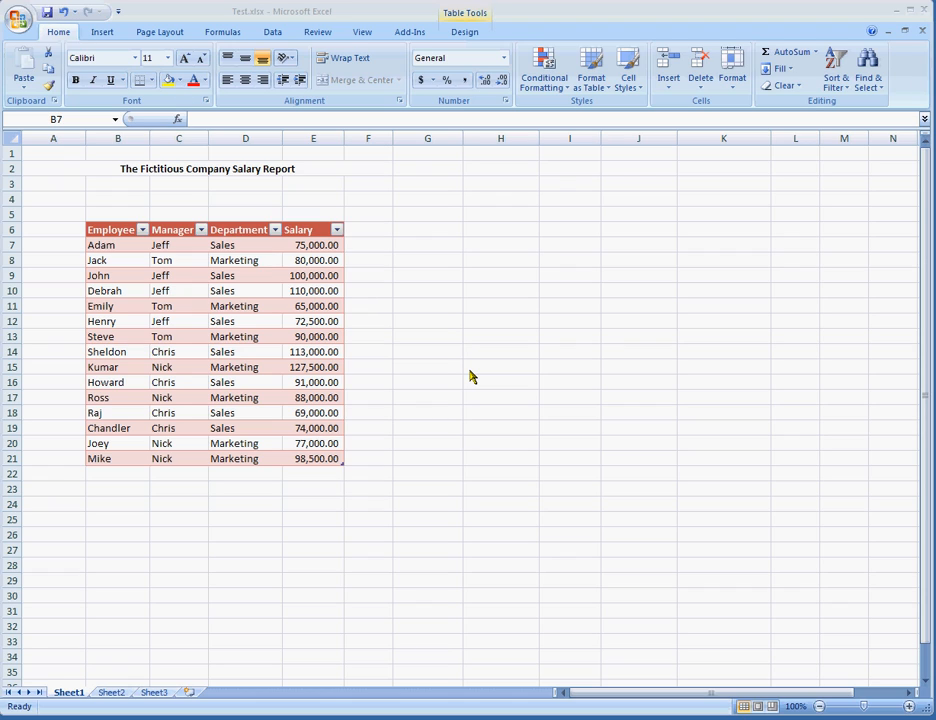
mouse_move(140, 184)
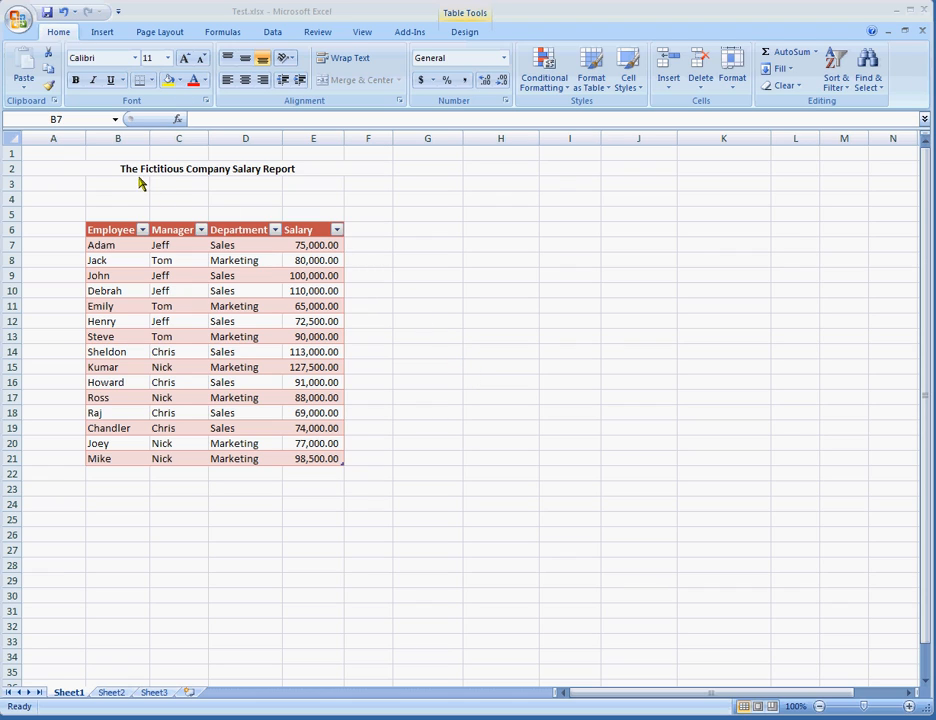
mouse_move(308, 352)
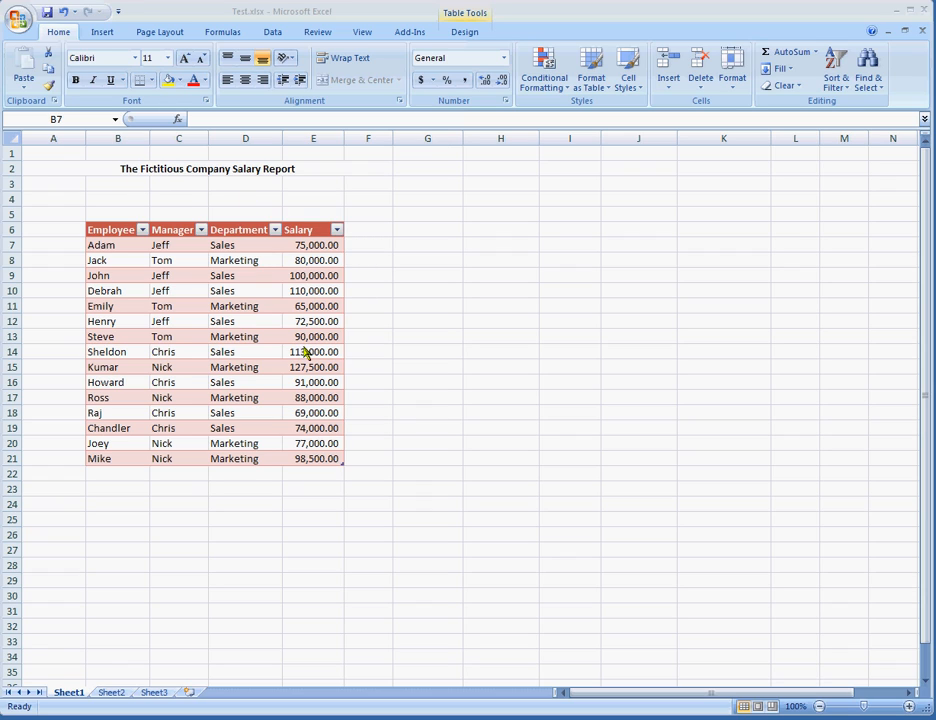
mouse_move(360, 424)
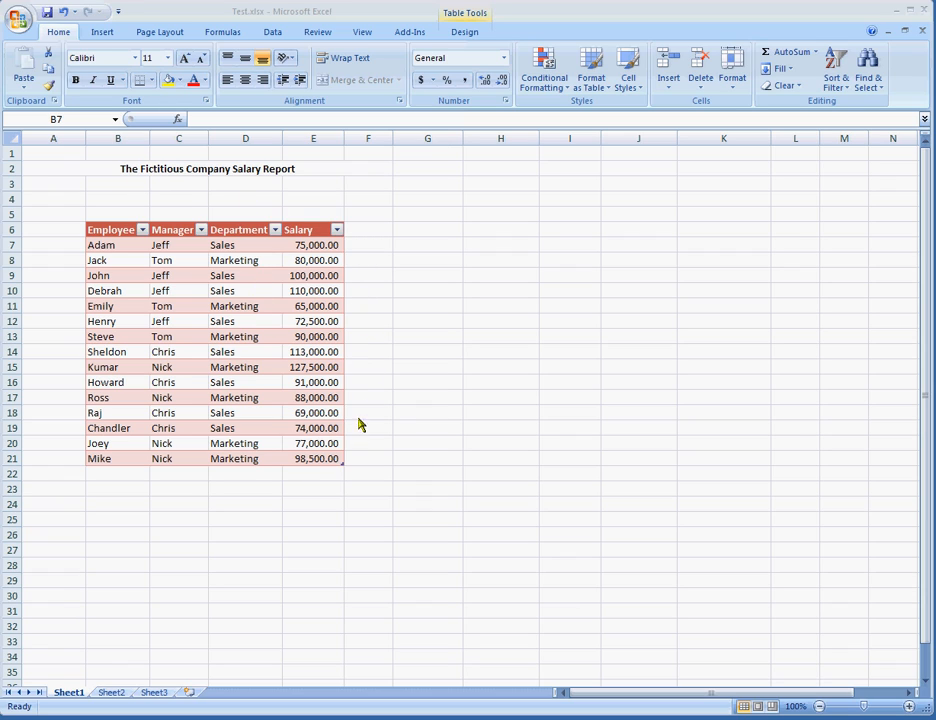
mouse_move(404, 374)
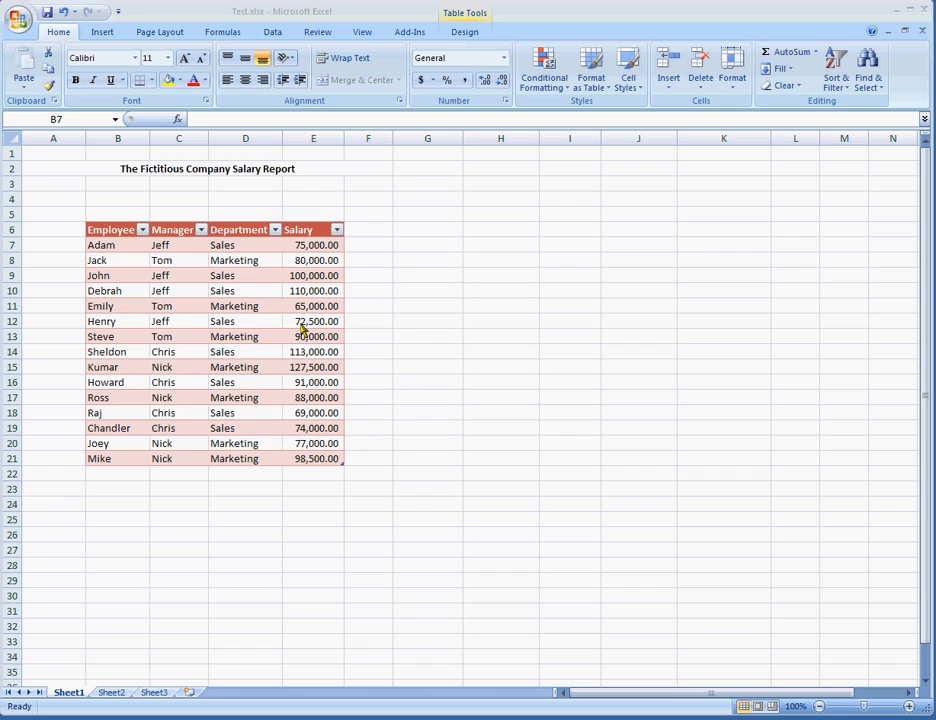
mouse_move(256, 396)
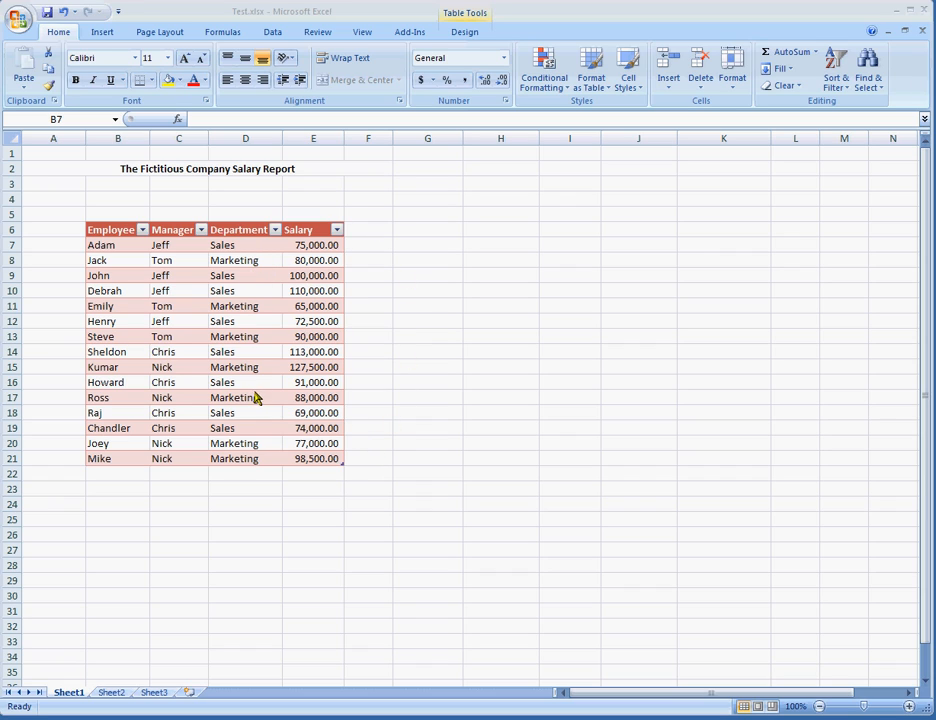
mouse_move(200, 268)
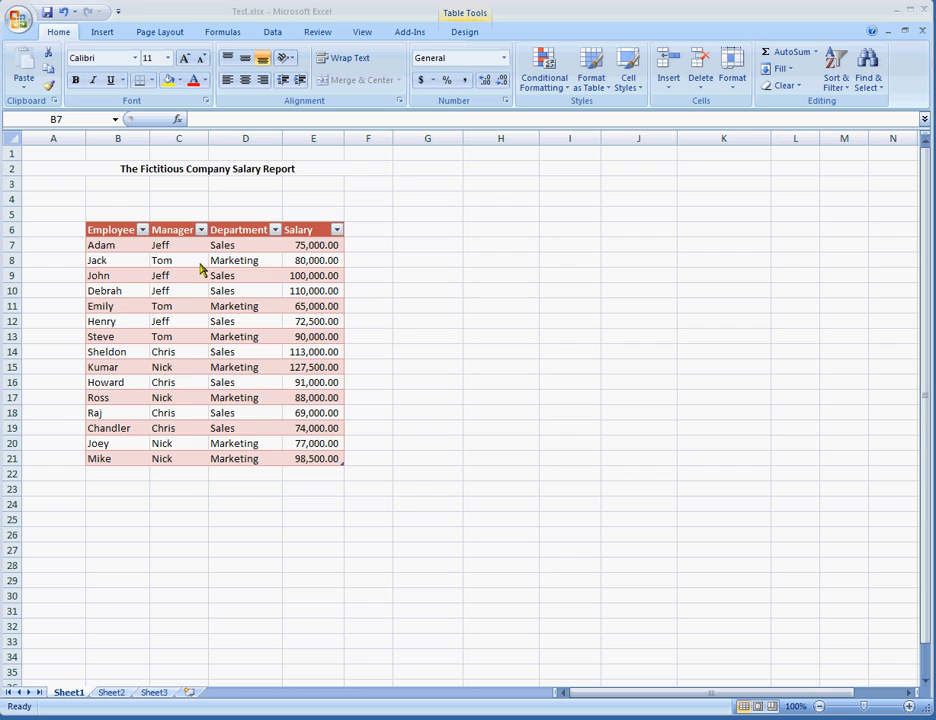
mouse_move(128, 312)
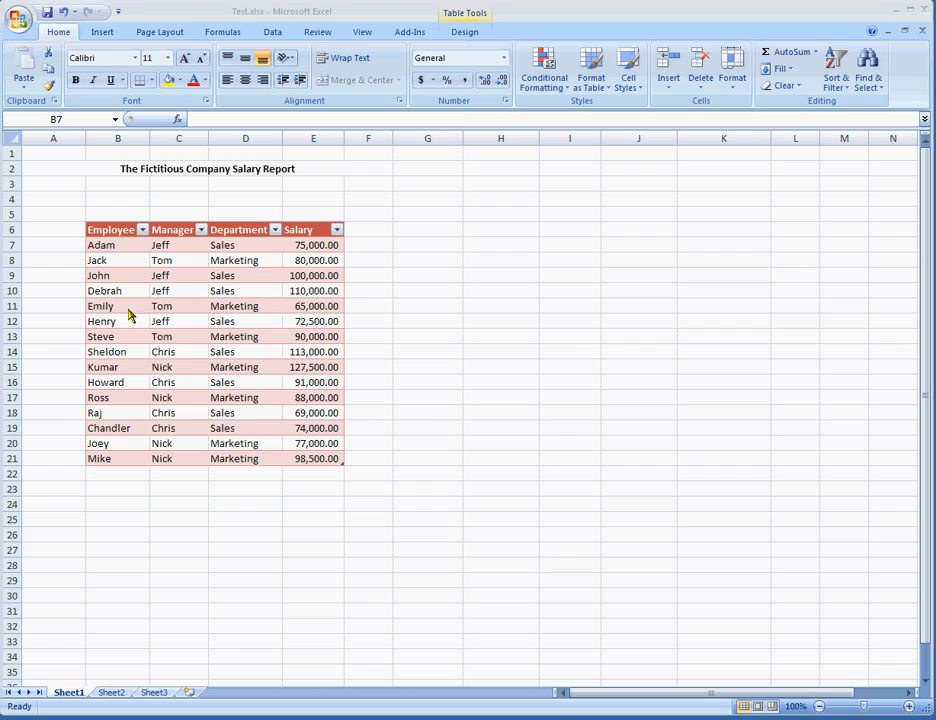
mouse_move(328, 456)
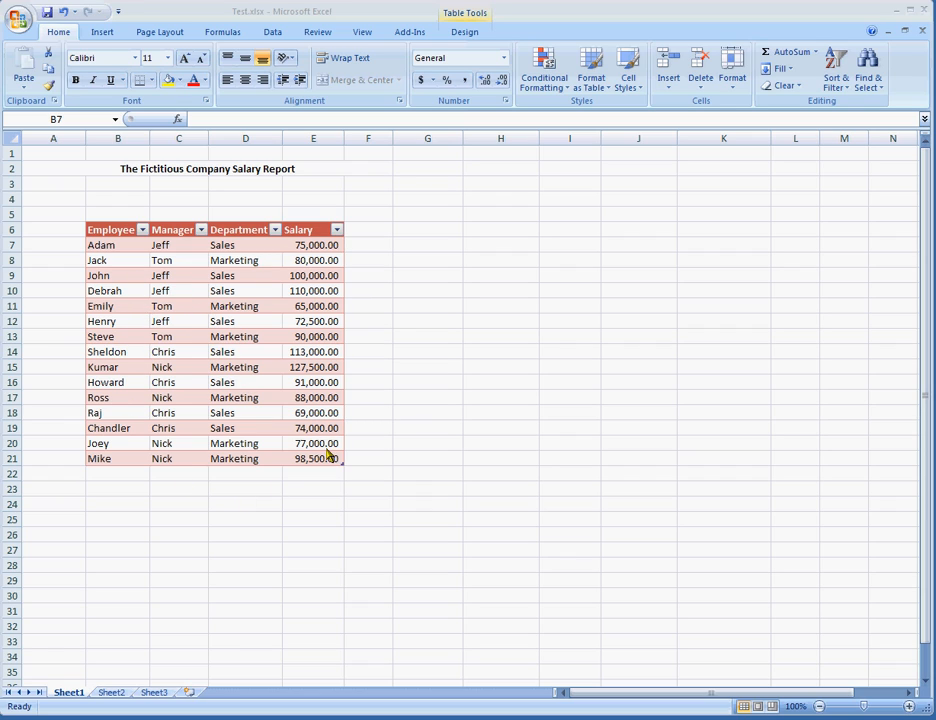
mouse_move(328, 478)
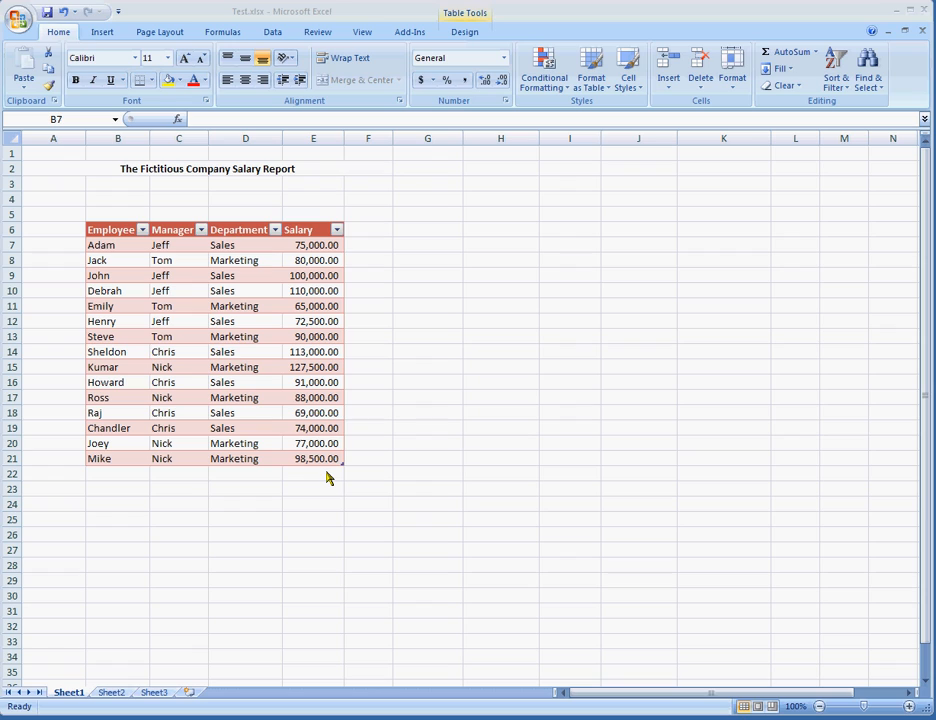
mouse_move(428, 254)
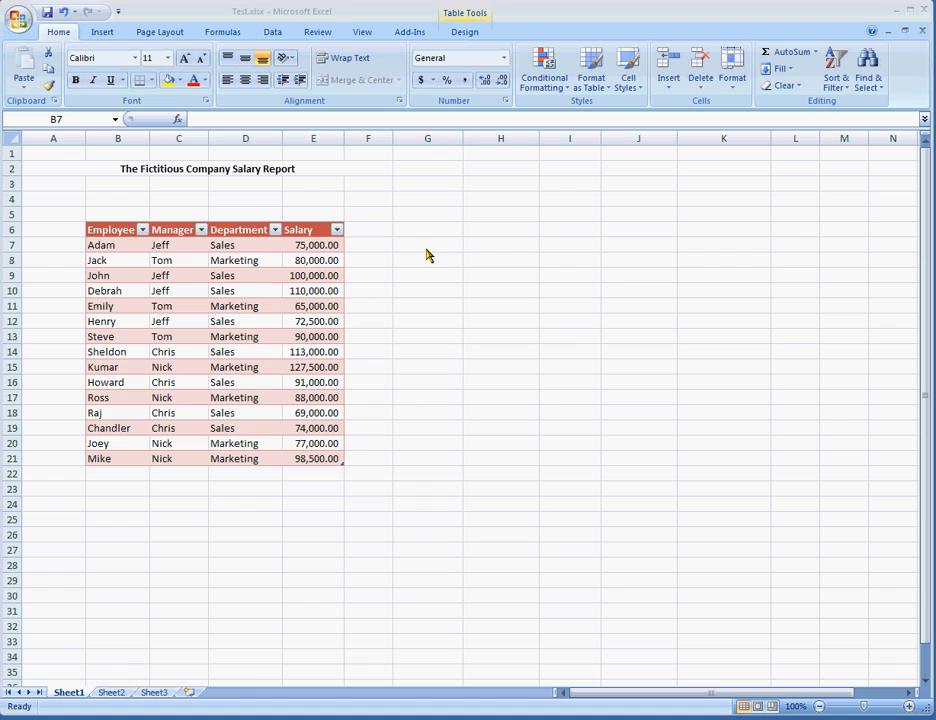
mouse_move(222, 260)
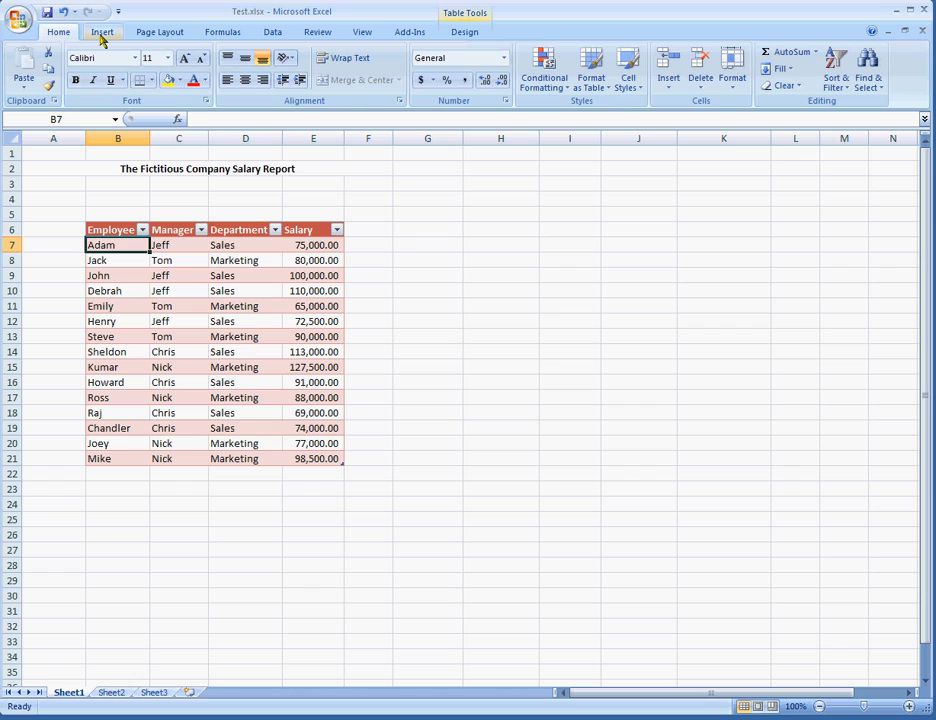
Create a PivotTable from Table1 on the existing worksheet, located at cell G6.
click(102, 32)
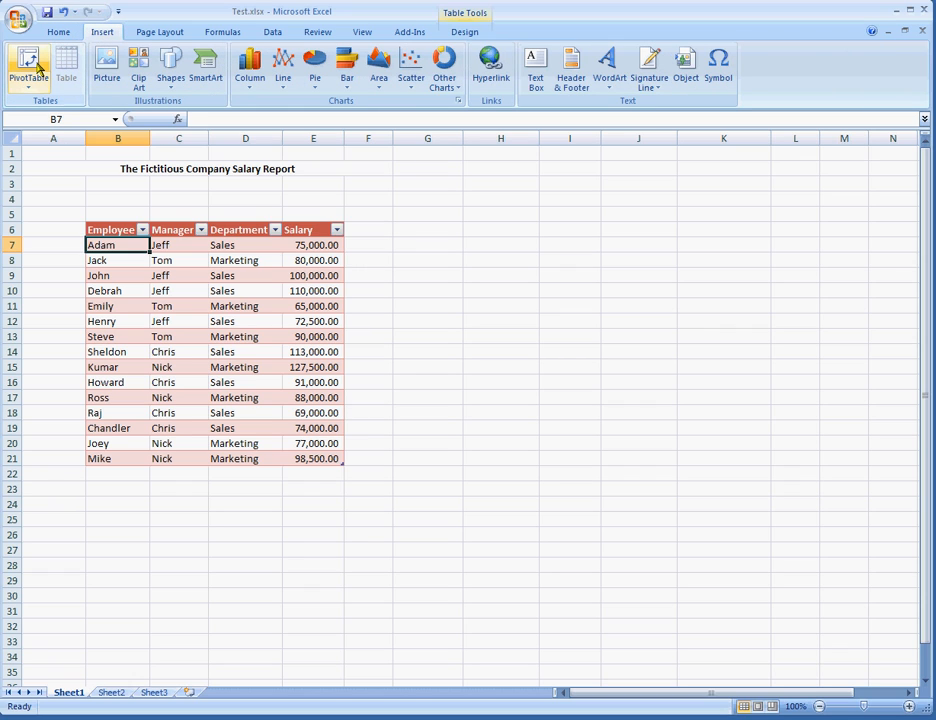
click(28, 68)
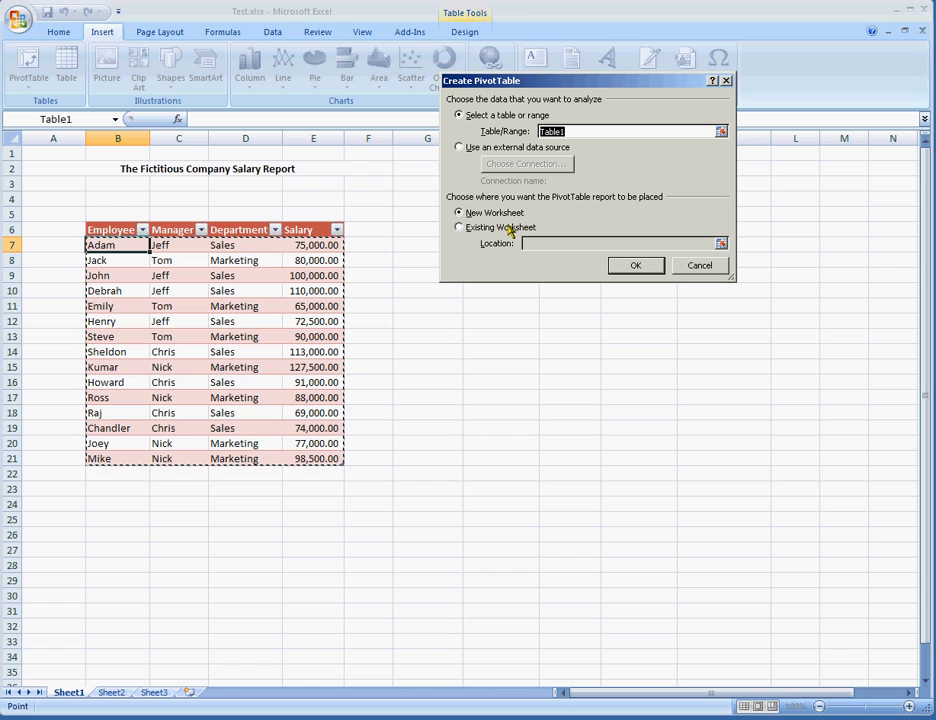
mouse_move(496, 232)
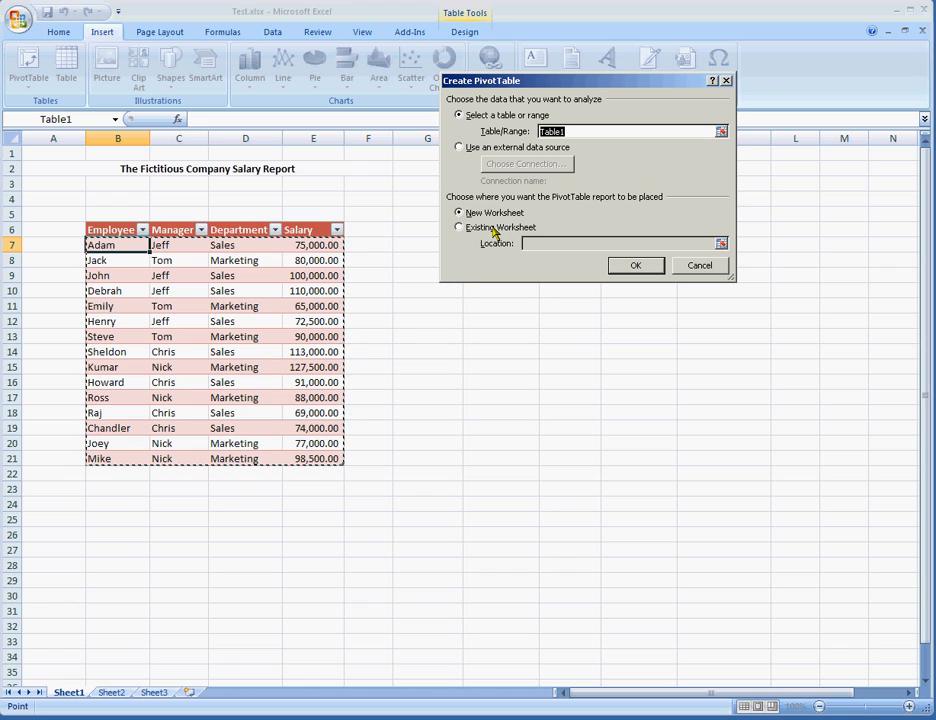
click(460, 228)
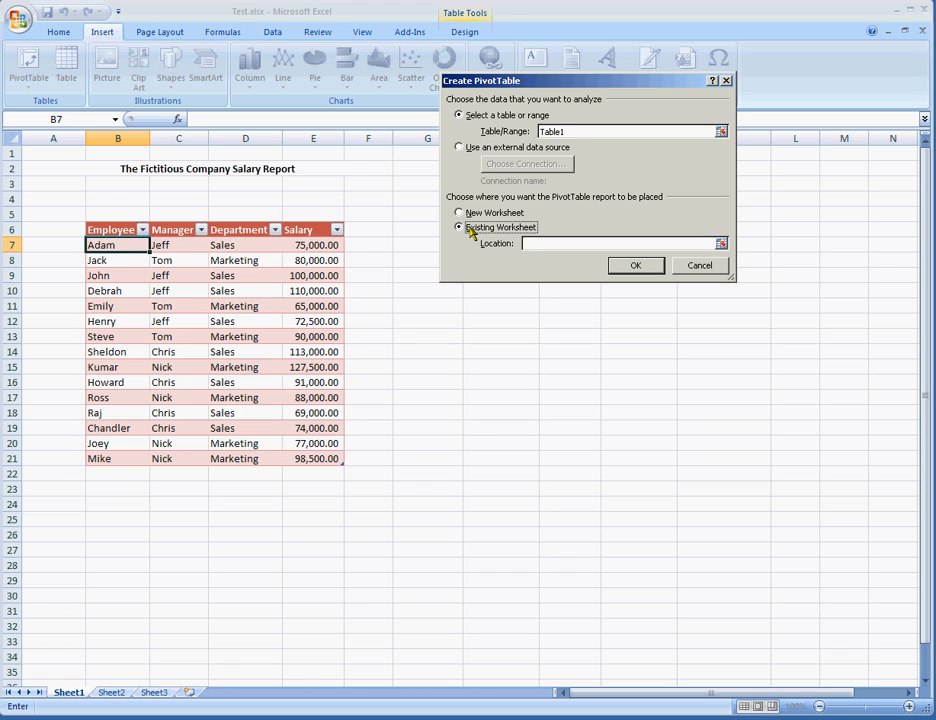
click(410, 228)
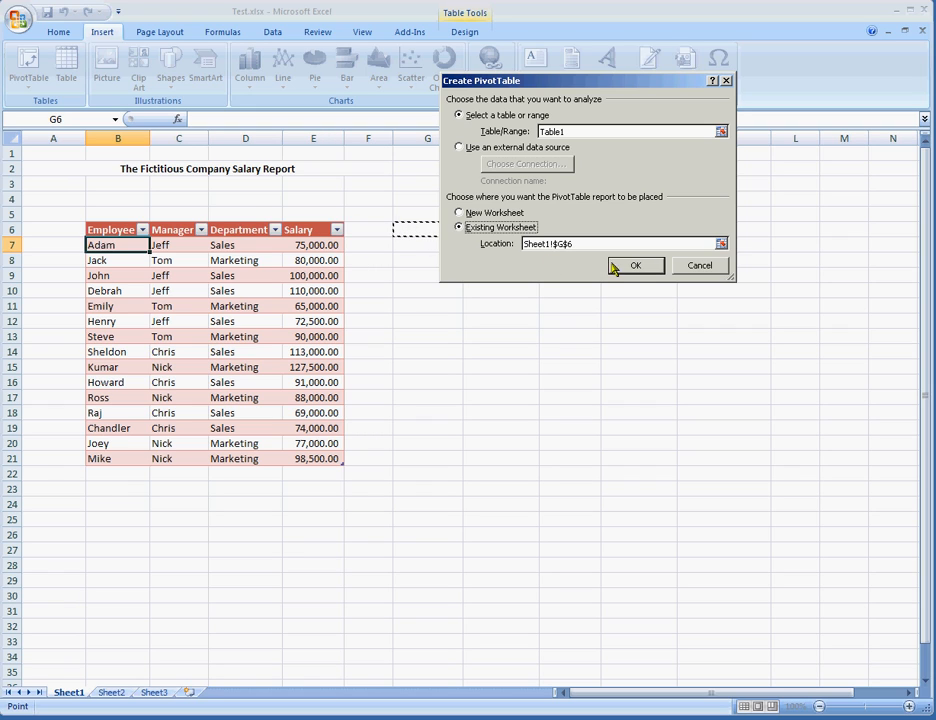
click(636, 264)
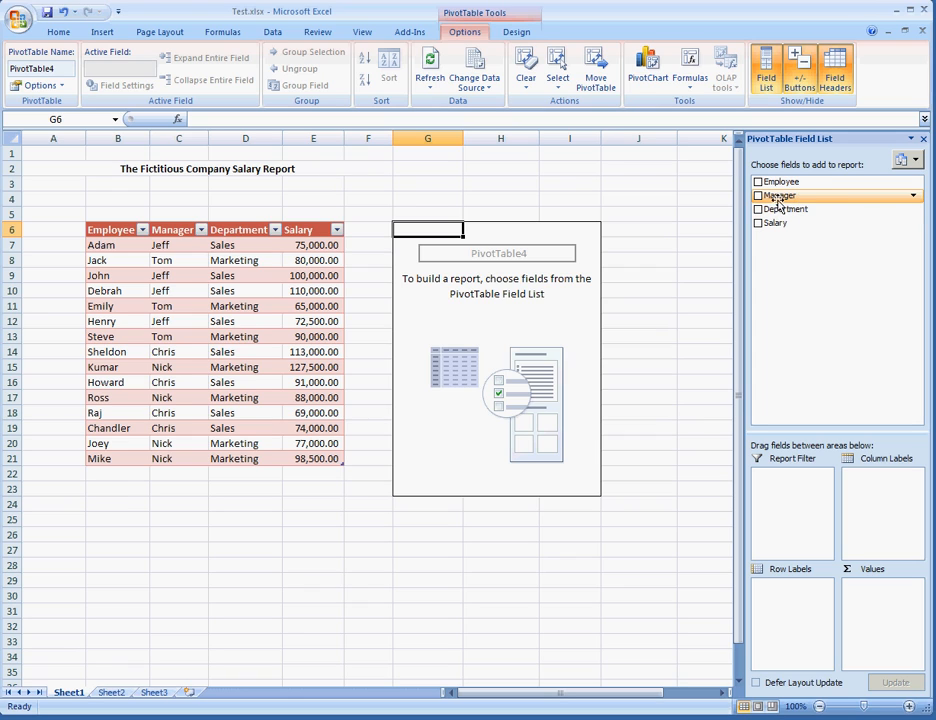
click(758, 196)
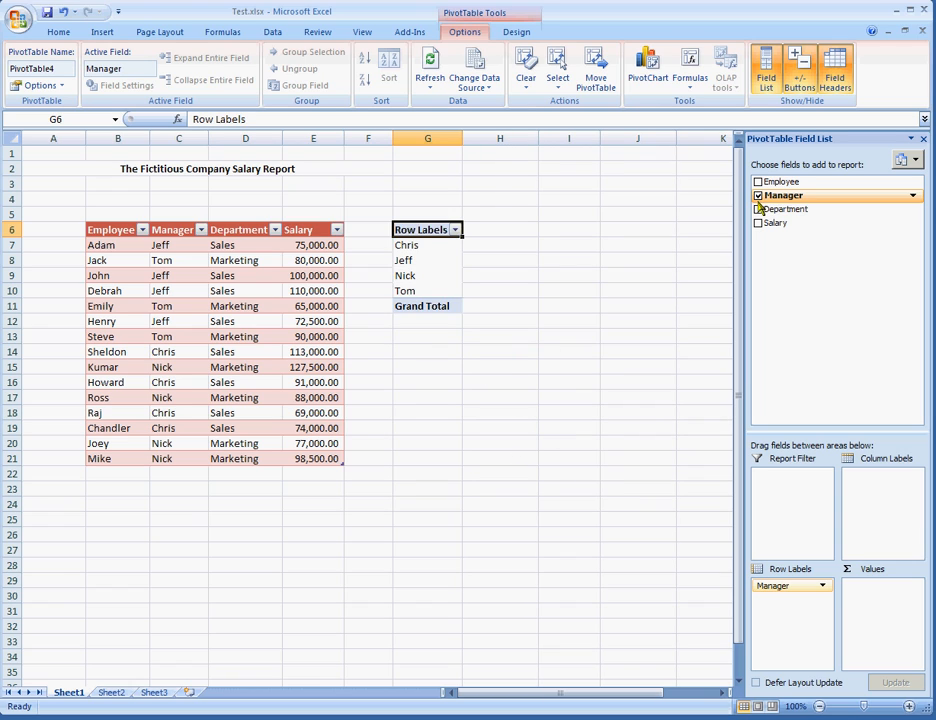
click(758, 210)
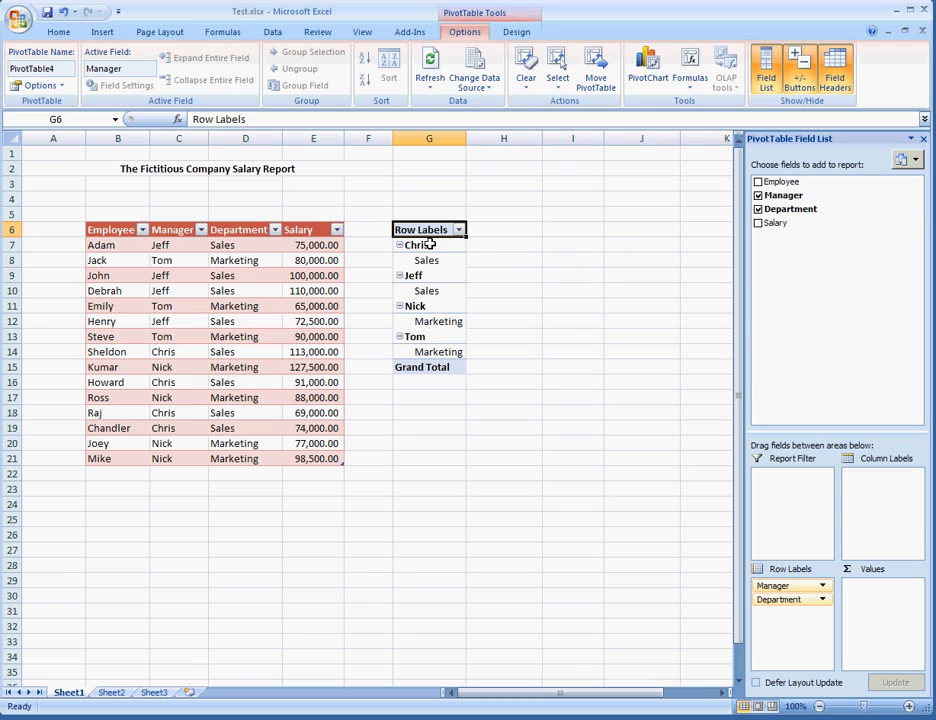
mouse_move(520, 330)
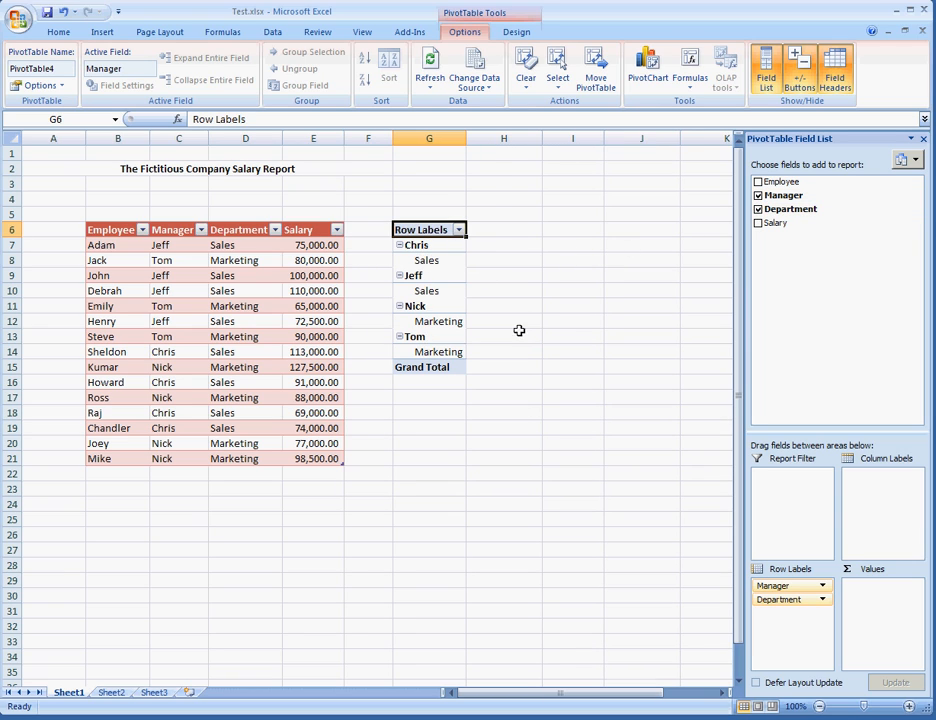
mouse_move(528, 304)
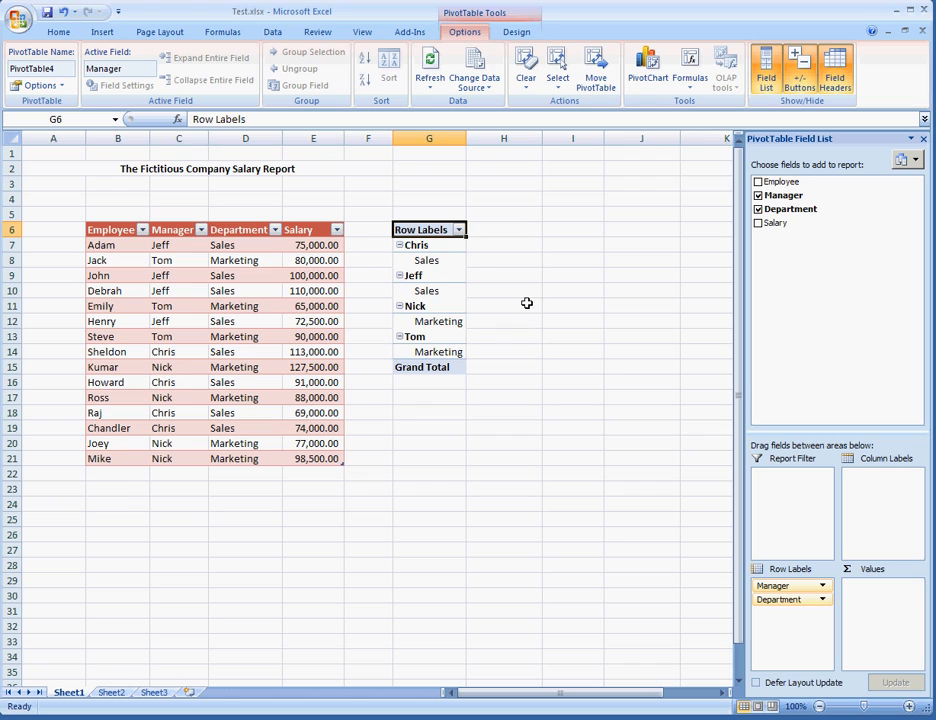
mouse_move(488, 274)
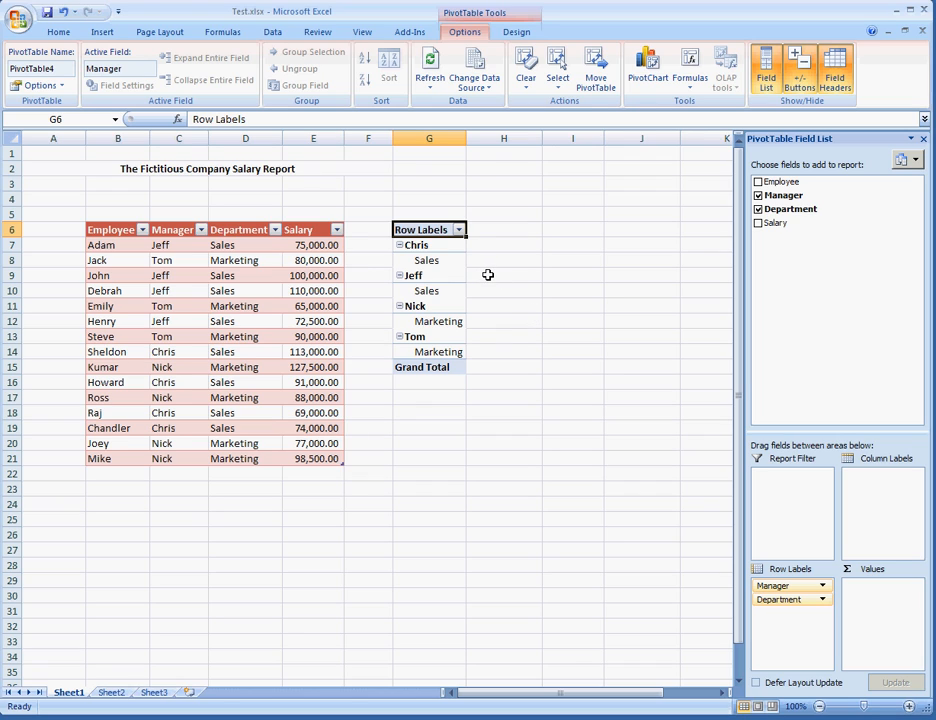
click(788, 210)
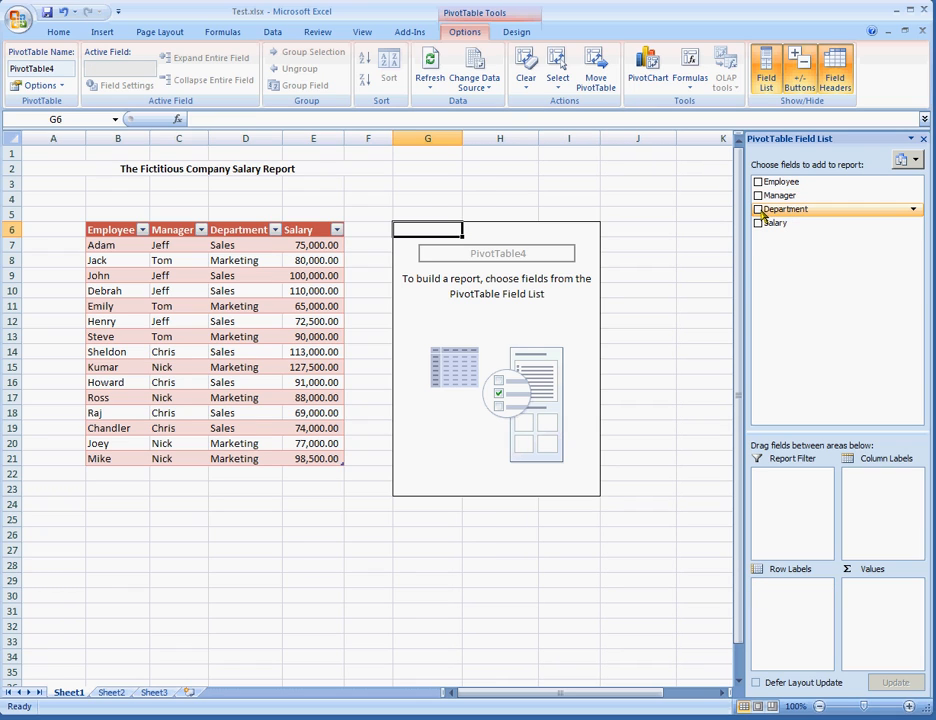
Add Department as the top row grouping so managers nest beneath each department.
click(758, 210)
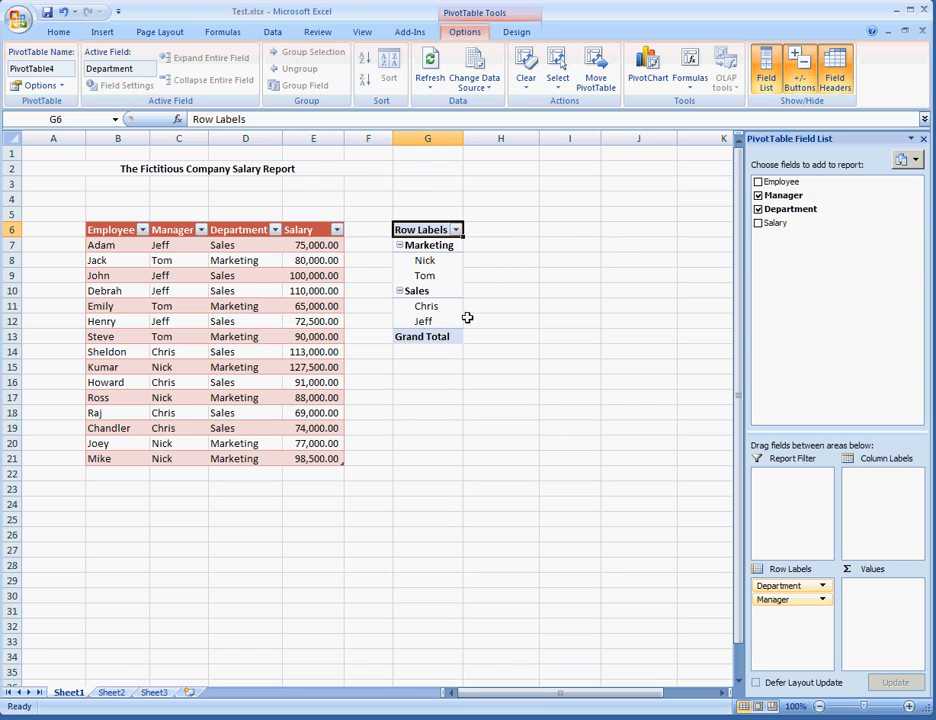
mouse_move(446, 260)
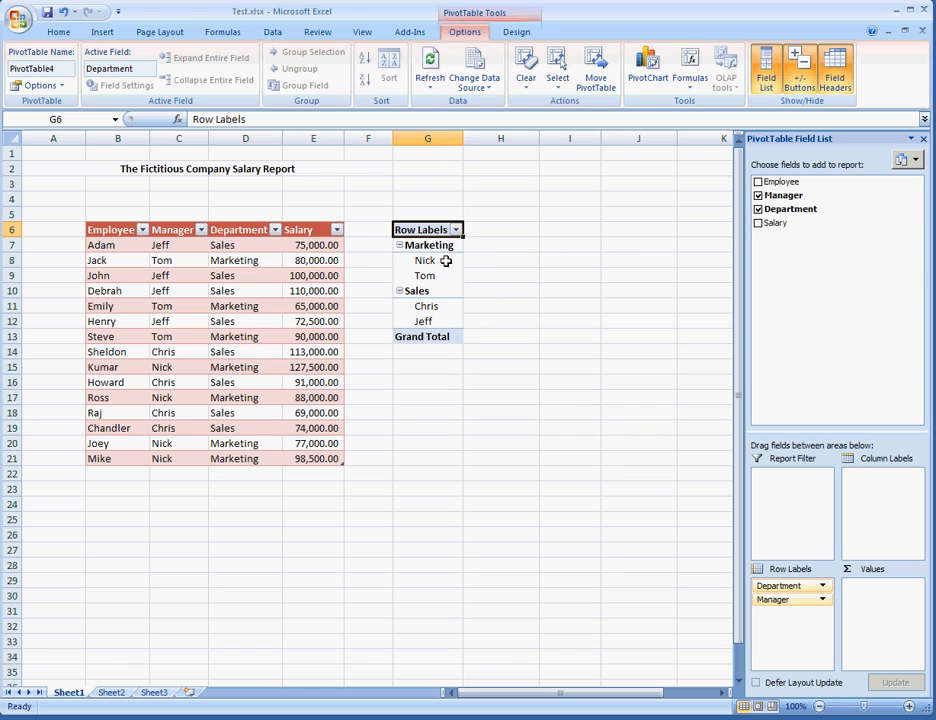
mouse_move(460, 296)
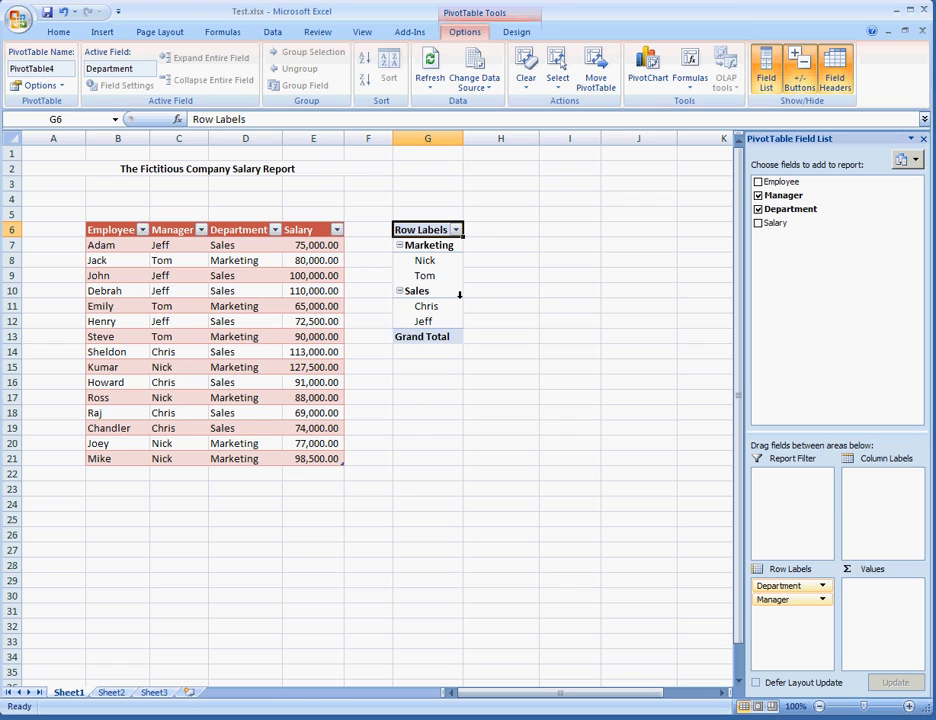
mouse_move(452, 296)
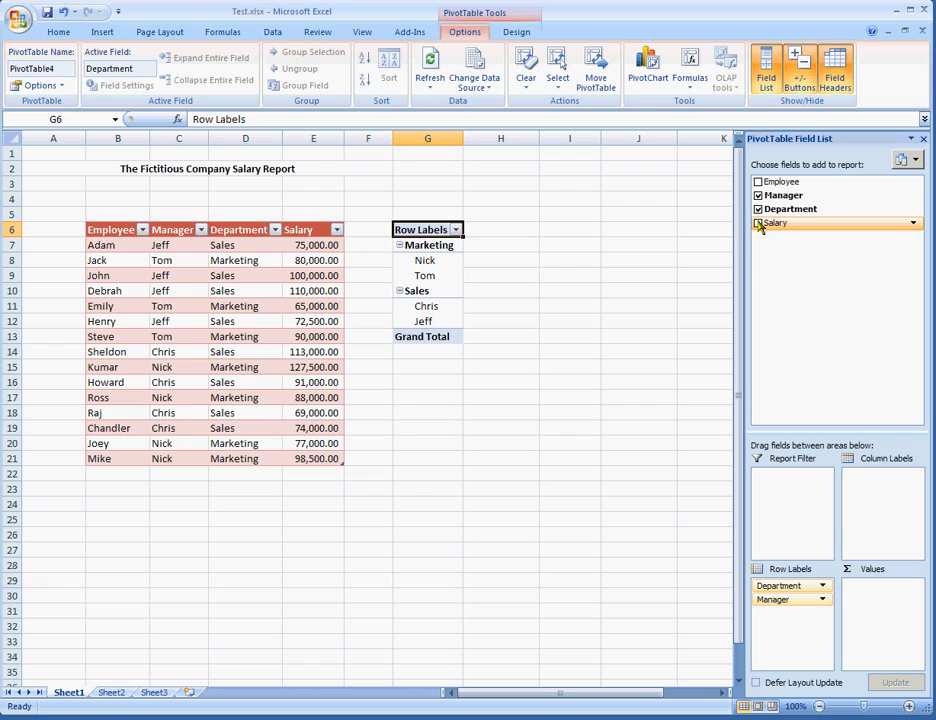
click(758, 224)
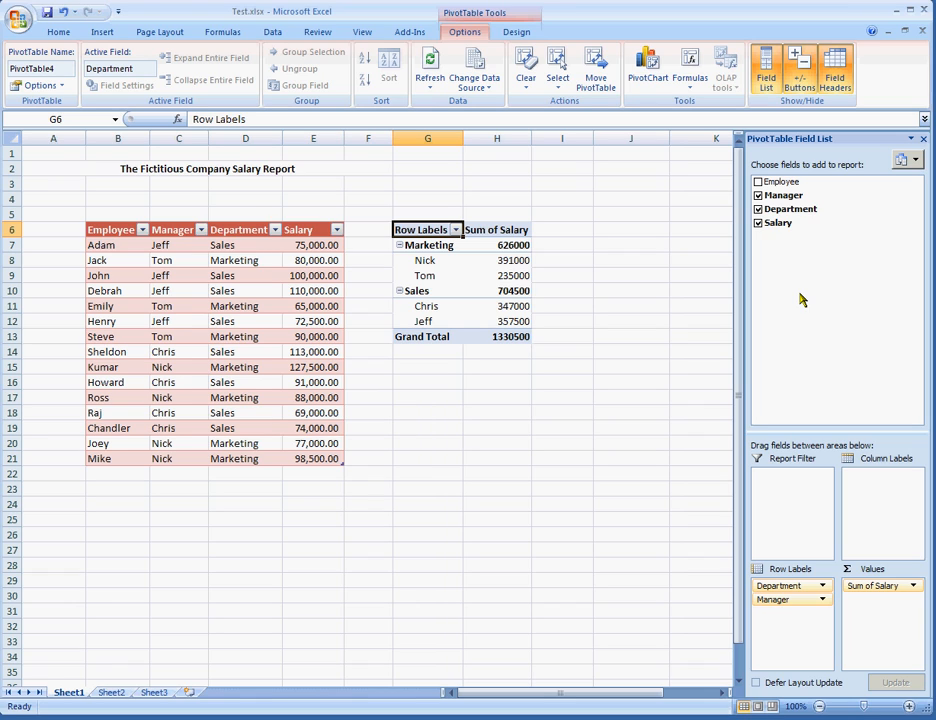
mouse_move(856, 456)
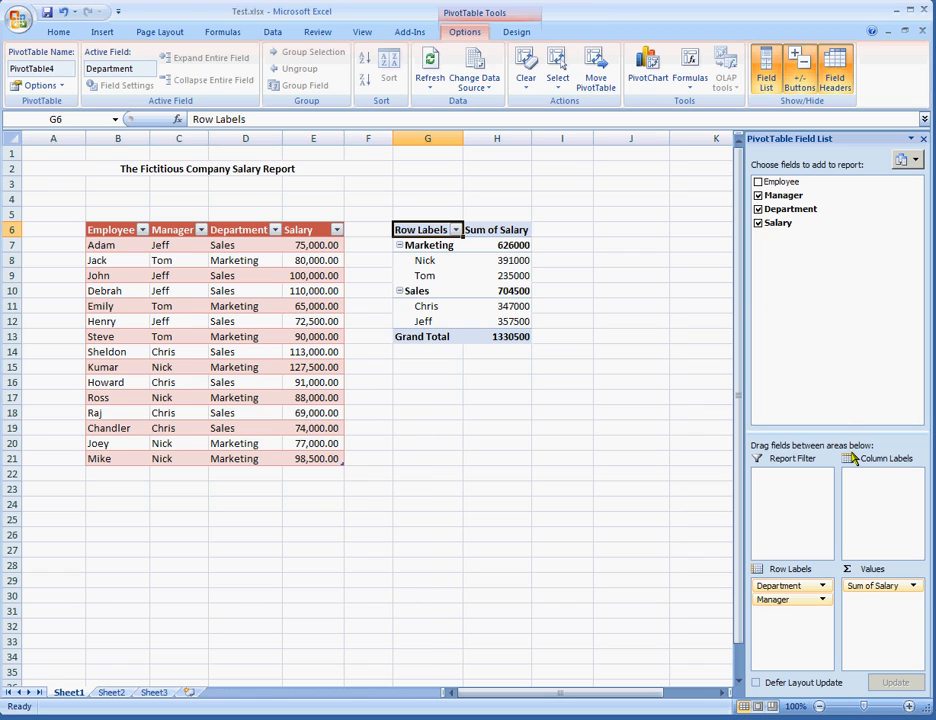
mouse_move(530, 248)
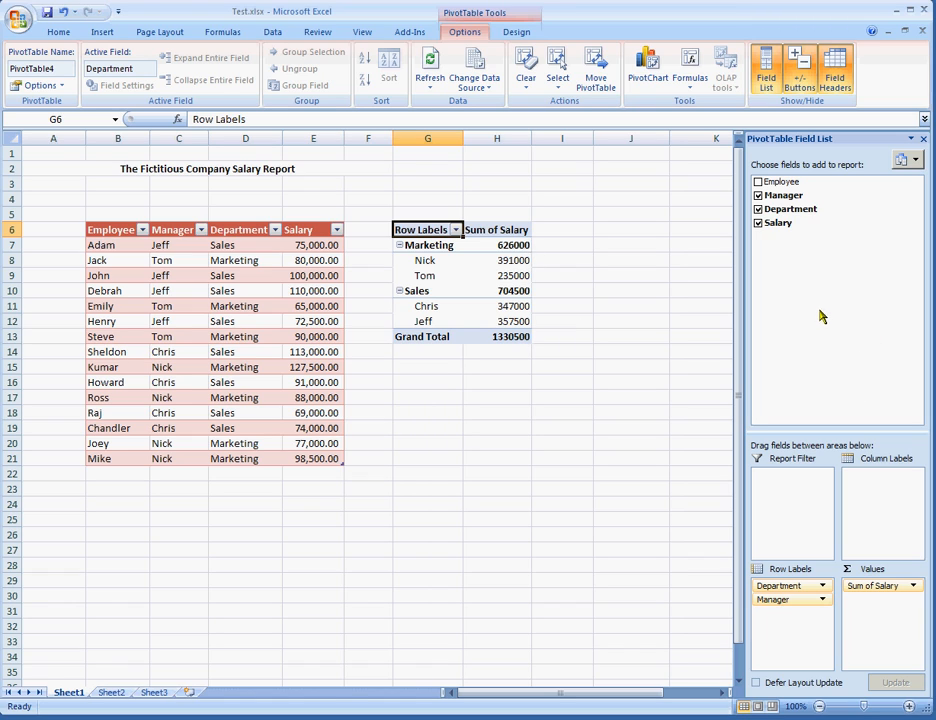
mouse_move(540, 262)
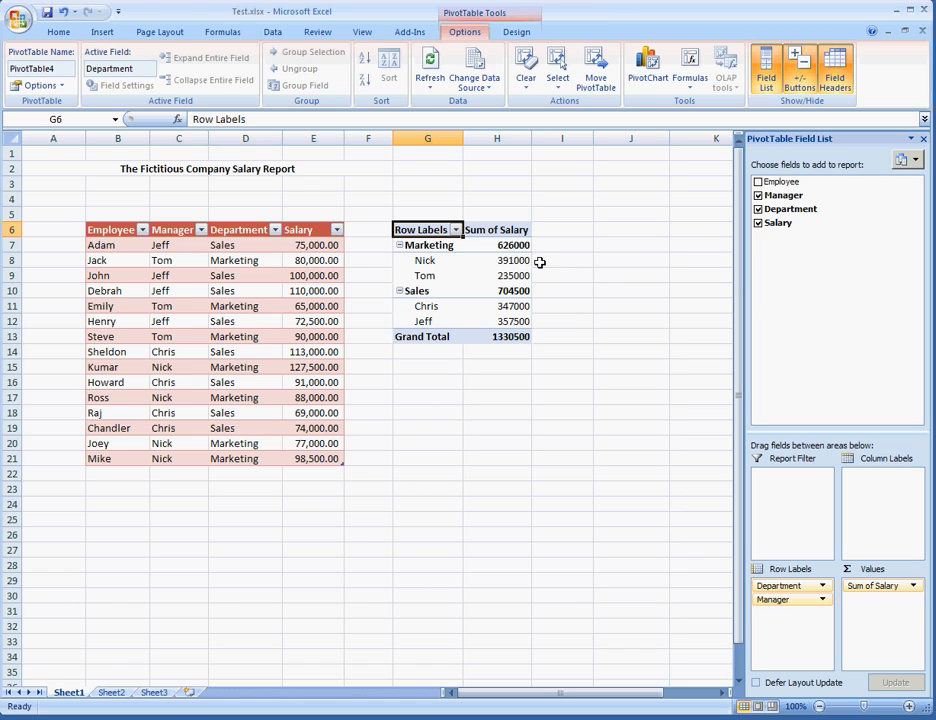
mouse_move(512, 260)
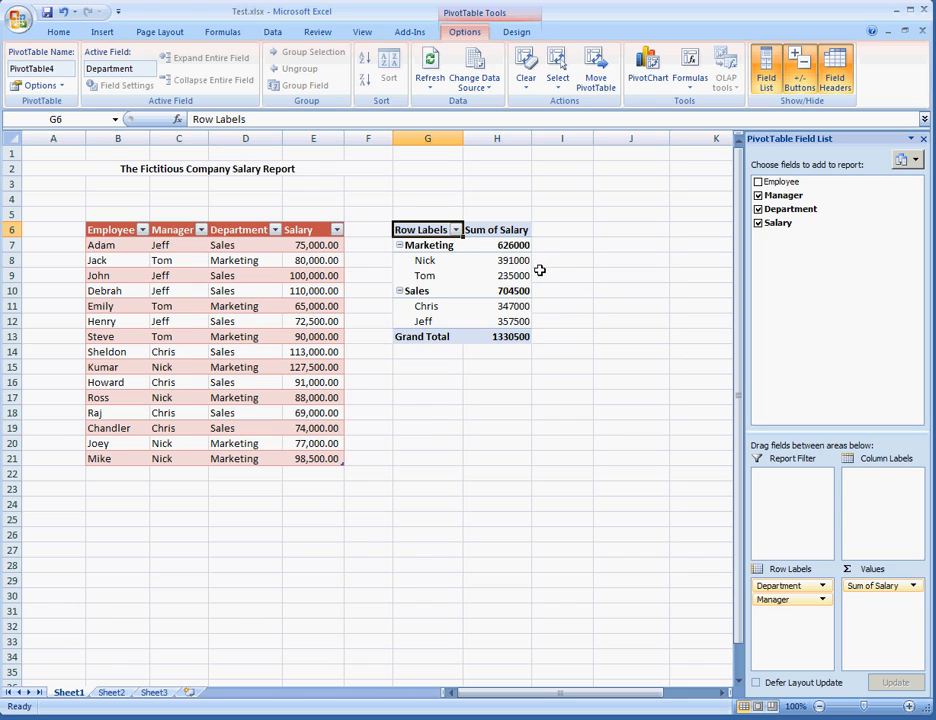
mouse_move(540, 264)
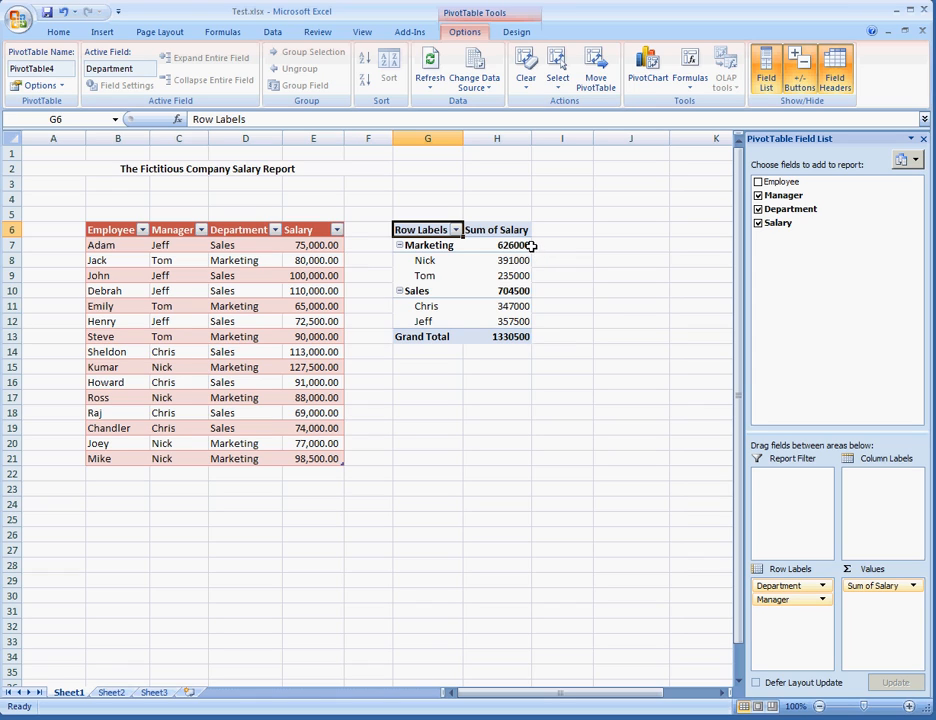
mouse_move(518, 356)
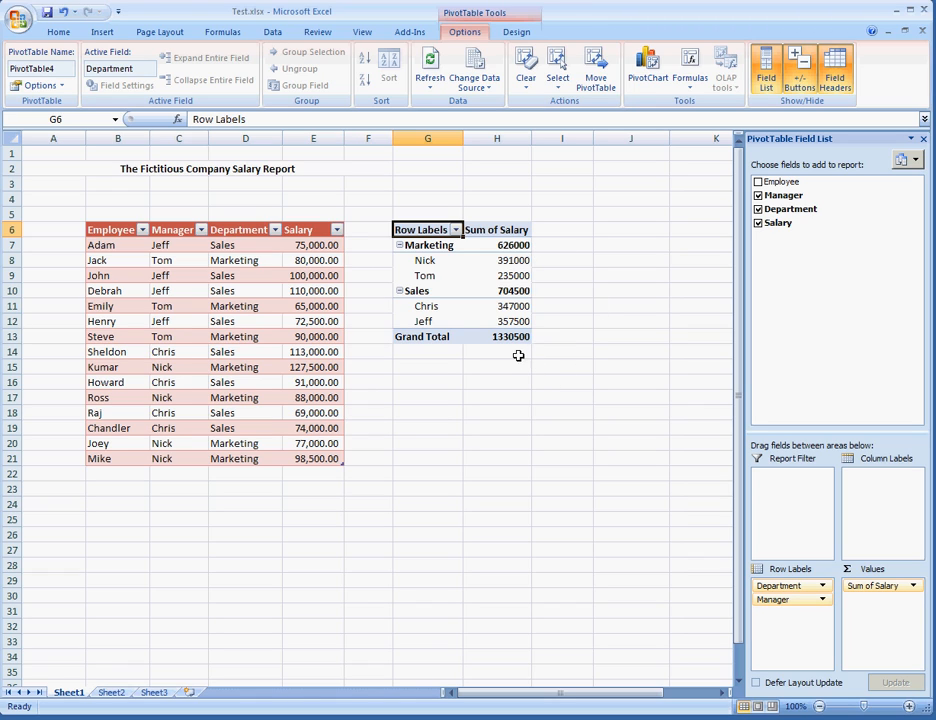
mouse_move(510, 348)
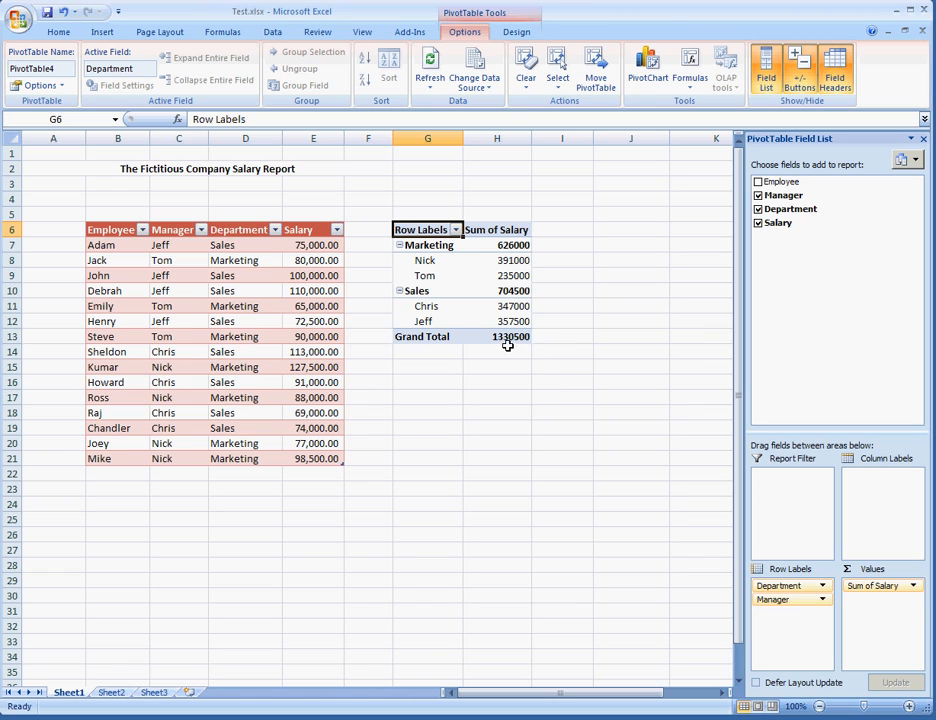
mouse_move(562, 364)
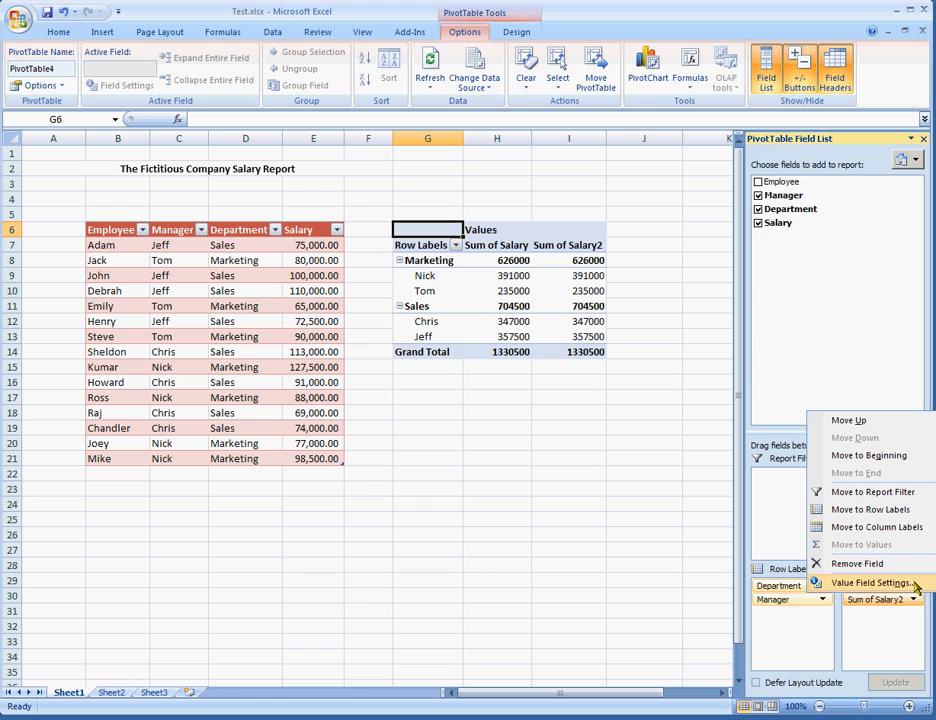
Summarise the second Salary field as Average named 'Average' and rename Sum of Salary to 'Sum'.
click(870, 584)
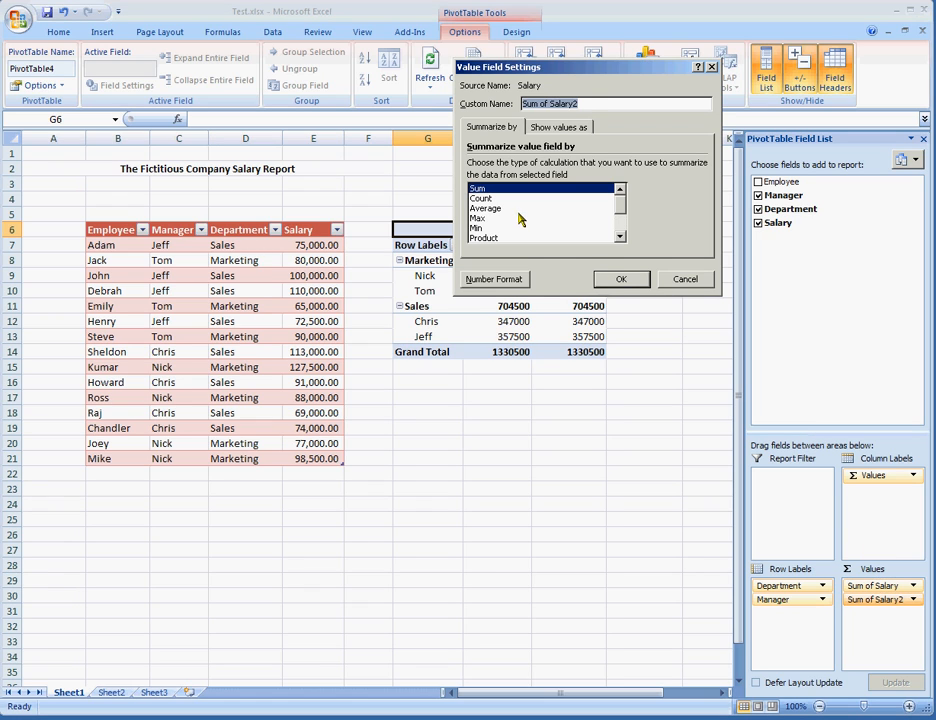
click(486, 208)
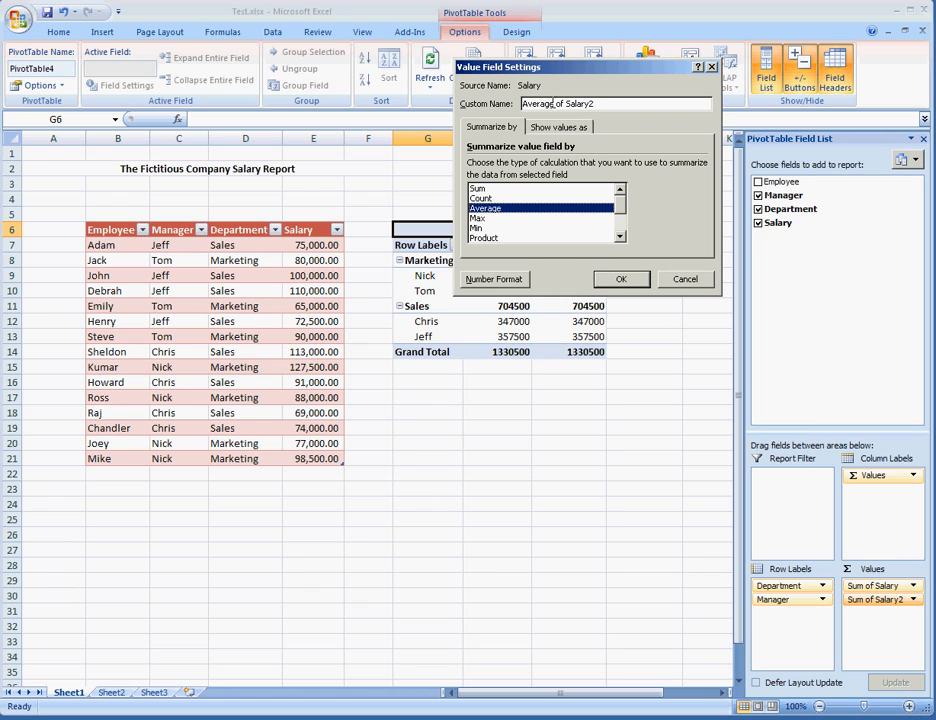
click(614, 104)
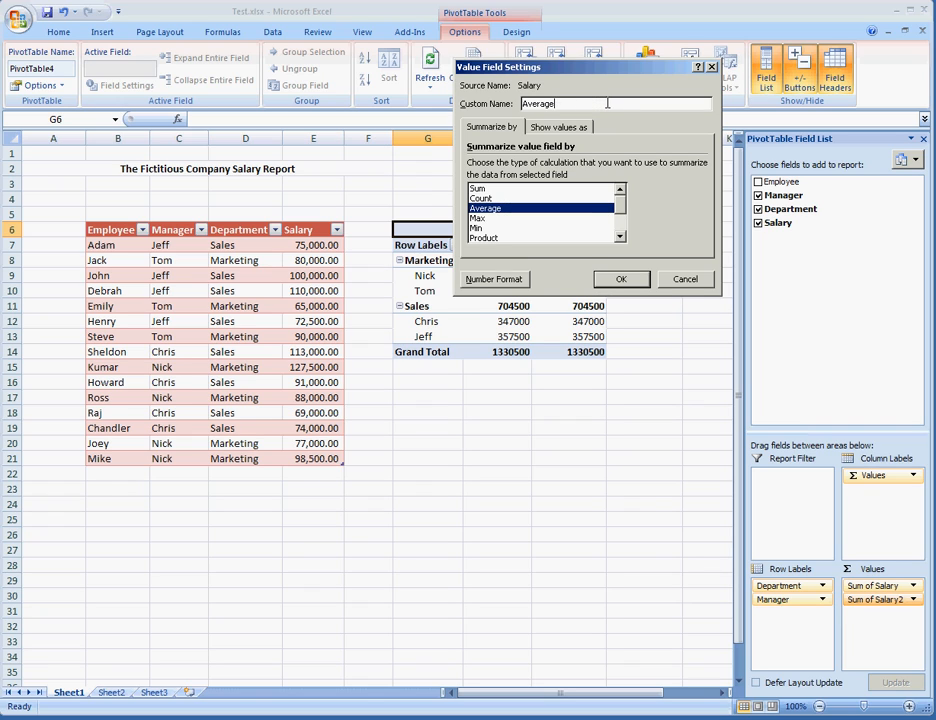
click(620, 278)
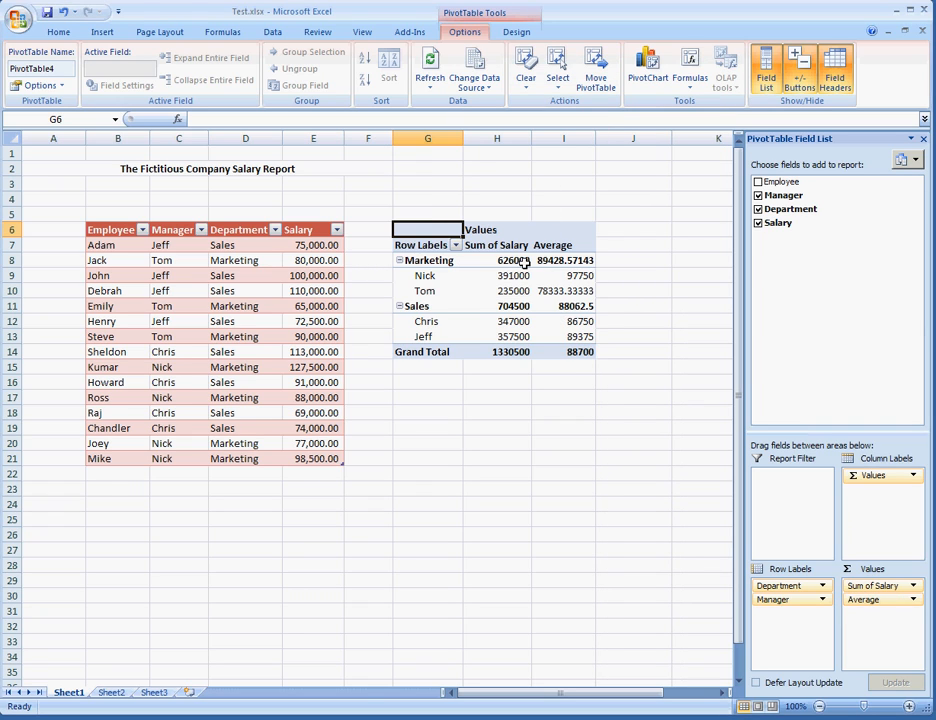
click(496, 244)
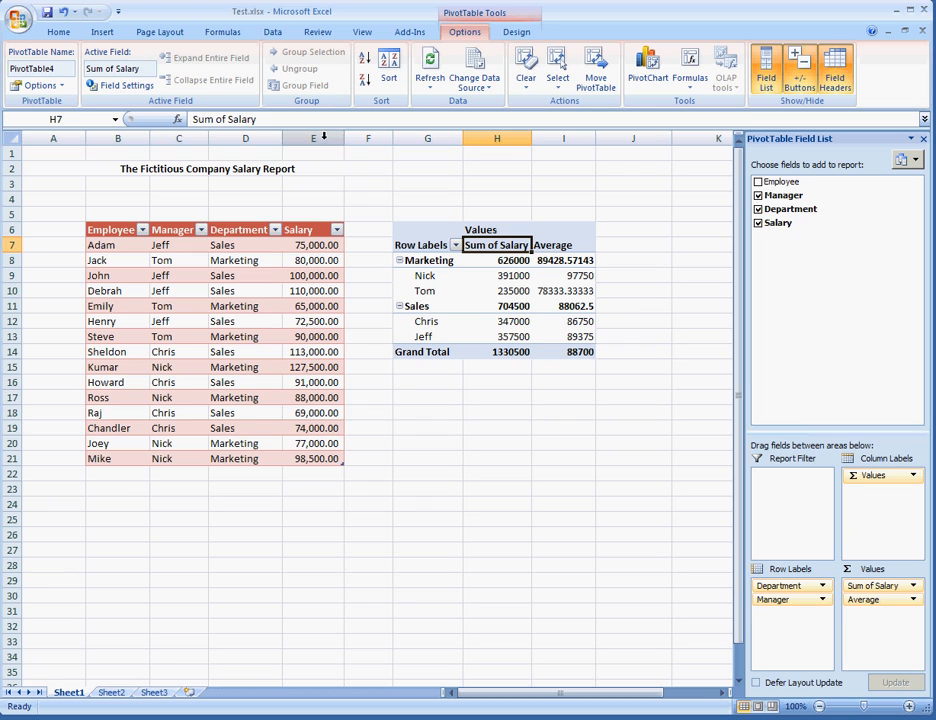
click(496, 260)
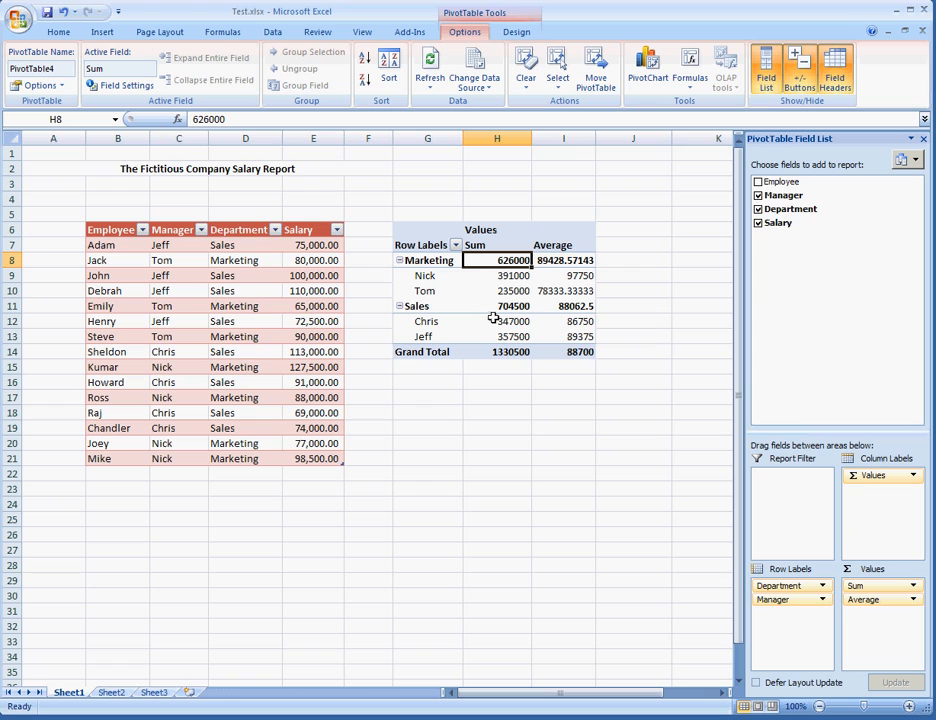
mouse_move(560, 380)
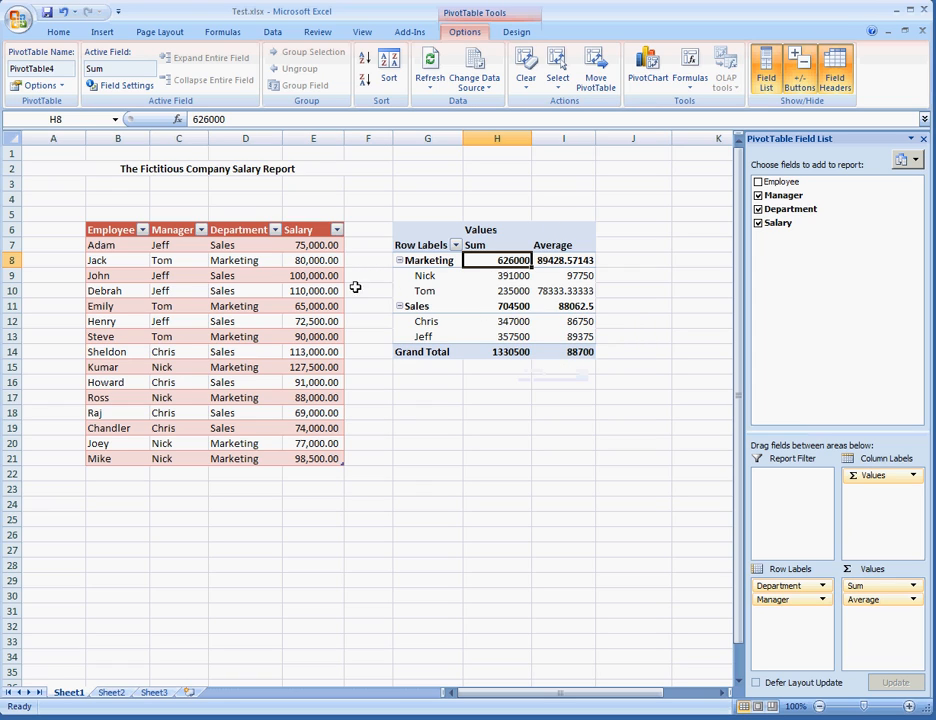
mouse_move(564, 326)
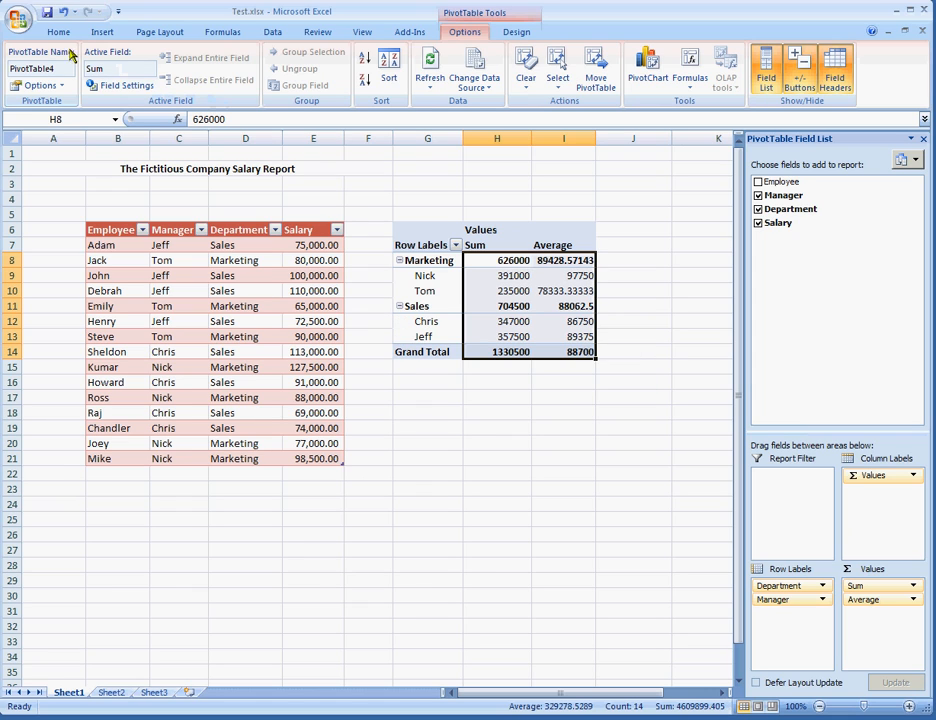
Apply Accounting currency format to the Sum and Average values, e.g. Marketing $626,000.00.
click(58, 32)
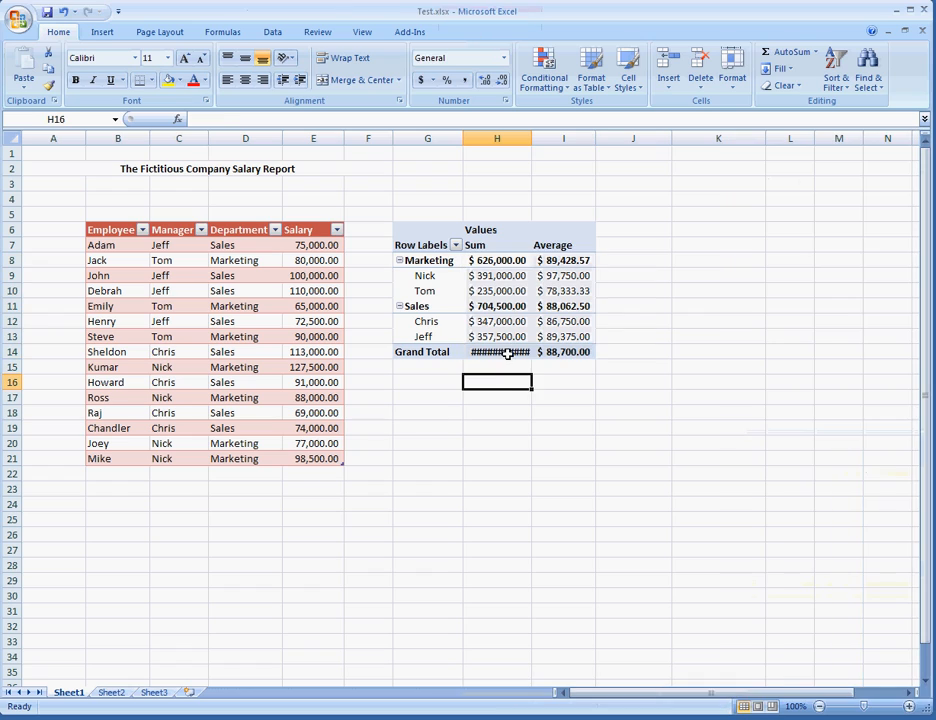
click(496, 352)
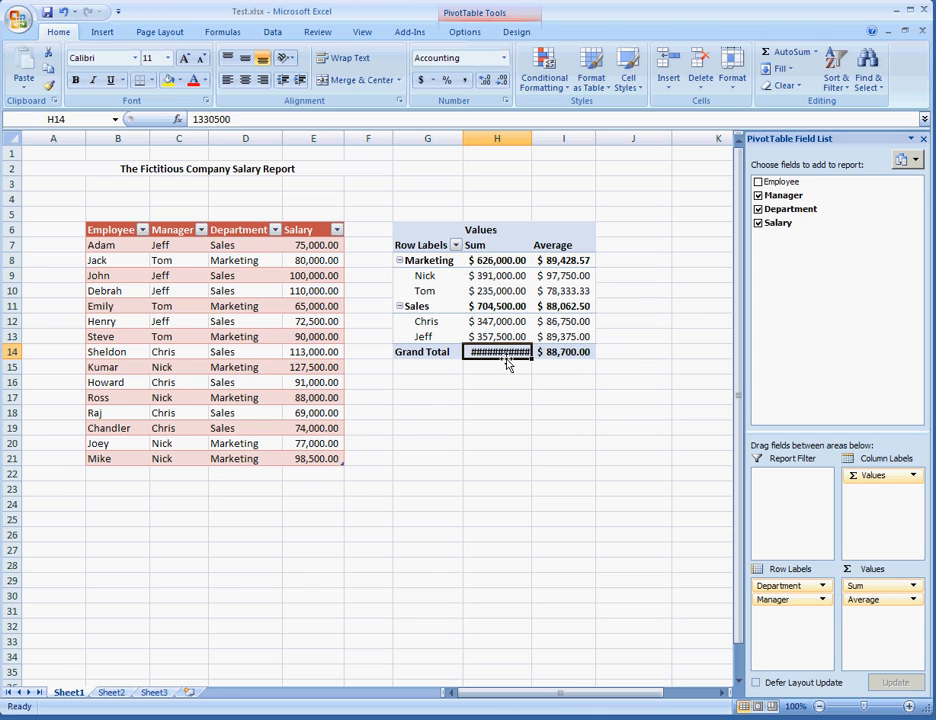
mouse_move(518, 194)
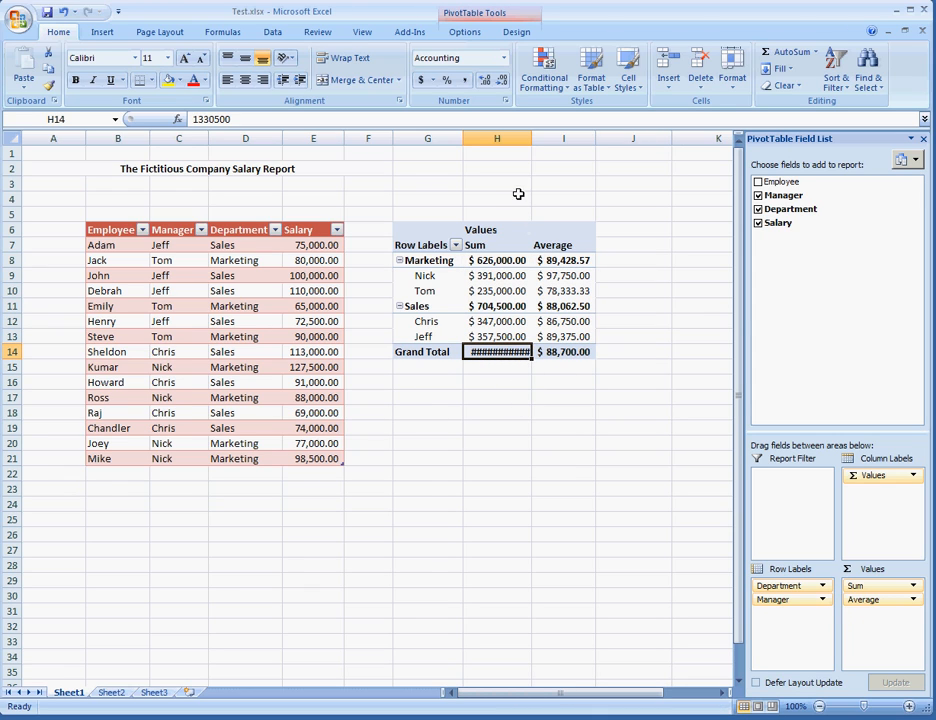
mouse_move(530, 138)
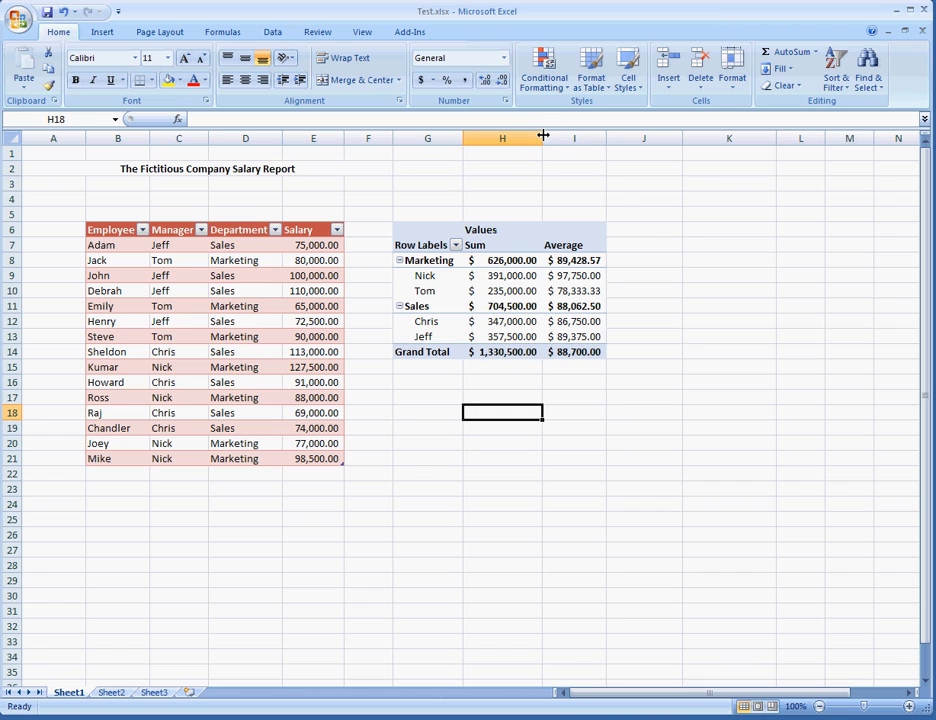
mouse_move(544, 136)
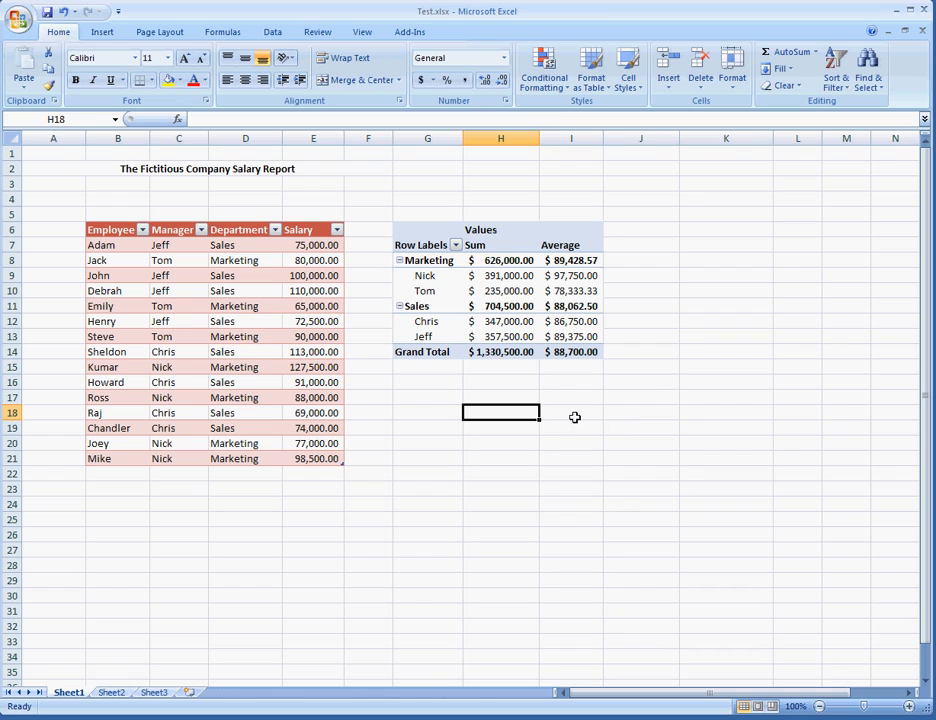
mouse_move(504, 300)
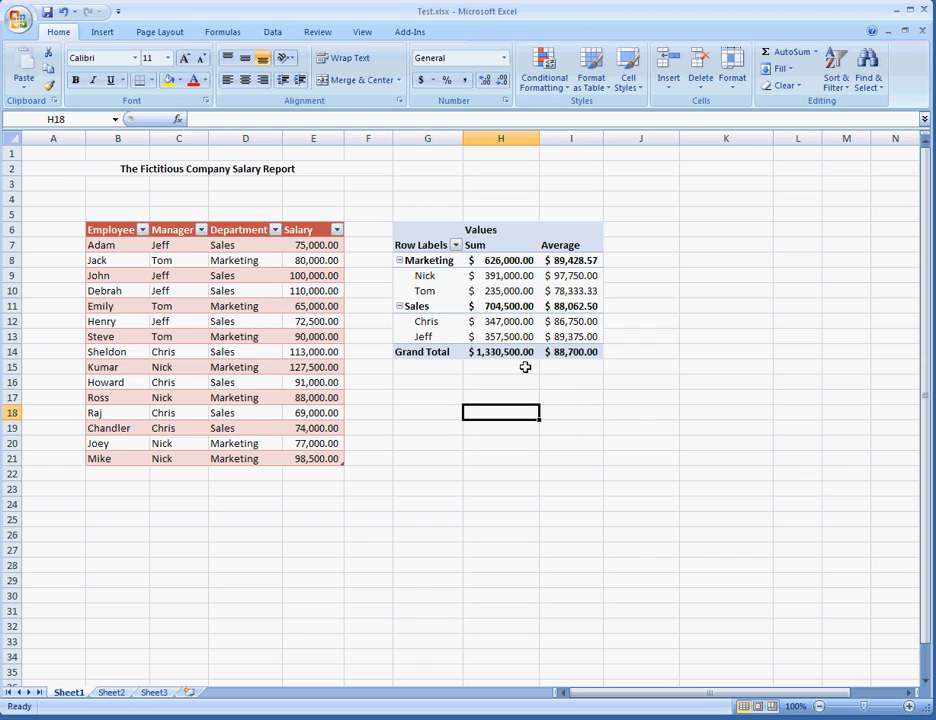
mouse_move(608, 268)
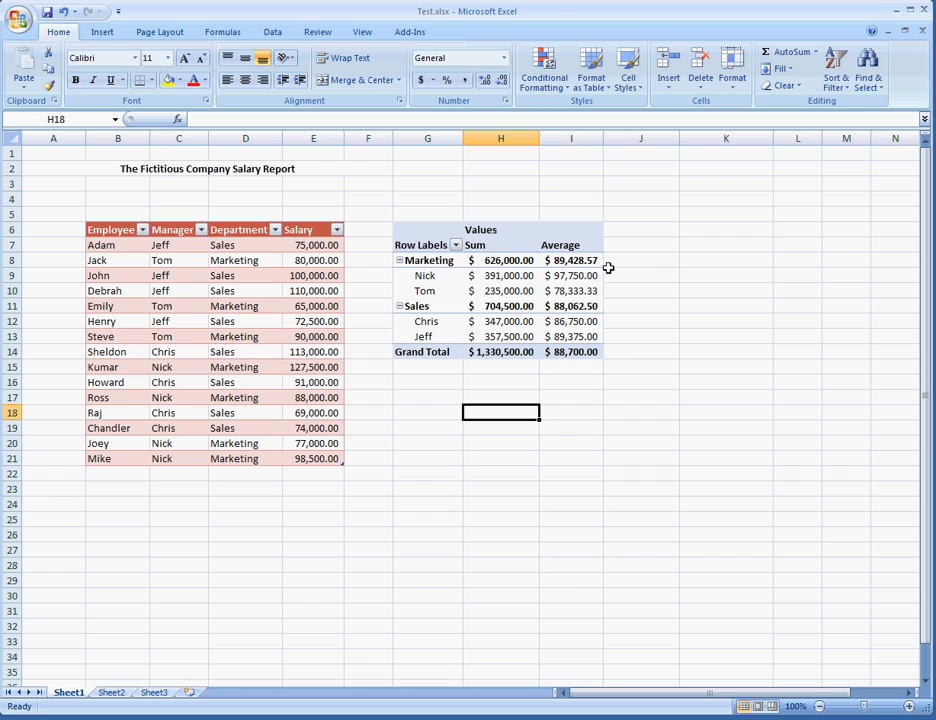
mouse_move(590, 260)
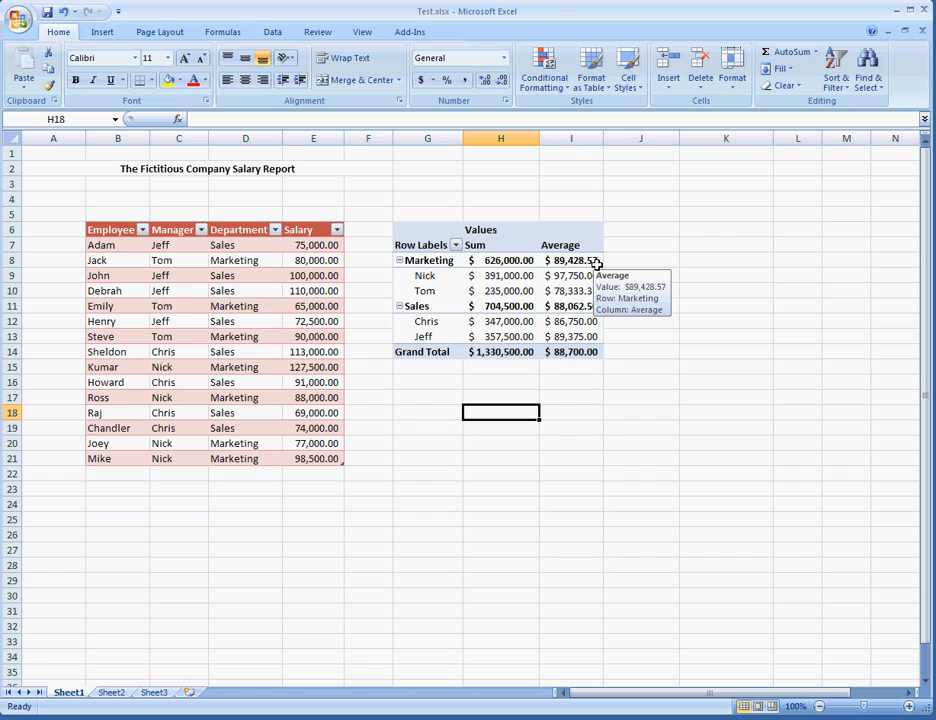
mouse_move(636, 306)
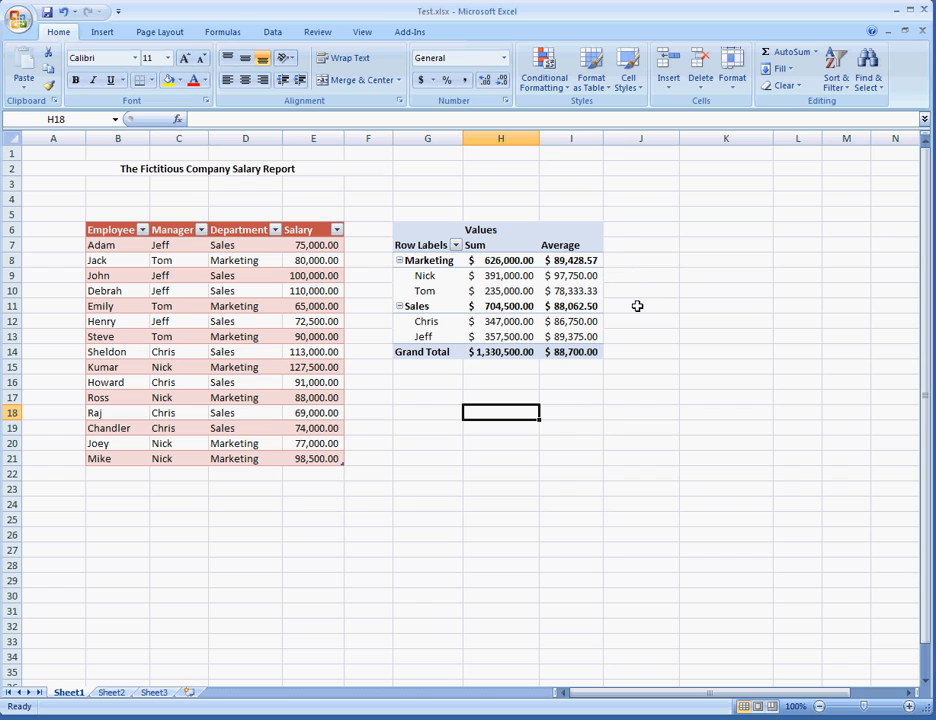
mouse_move(604, 306)
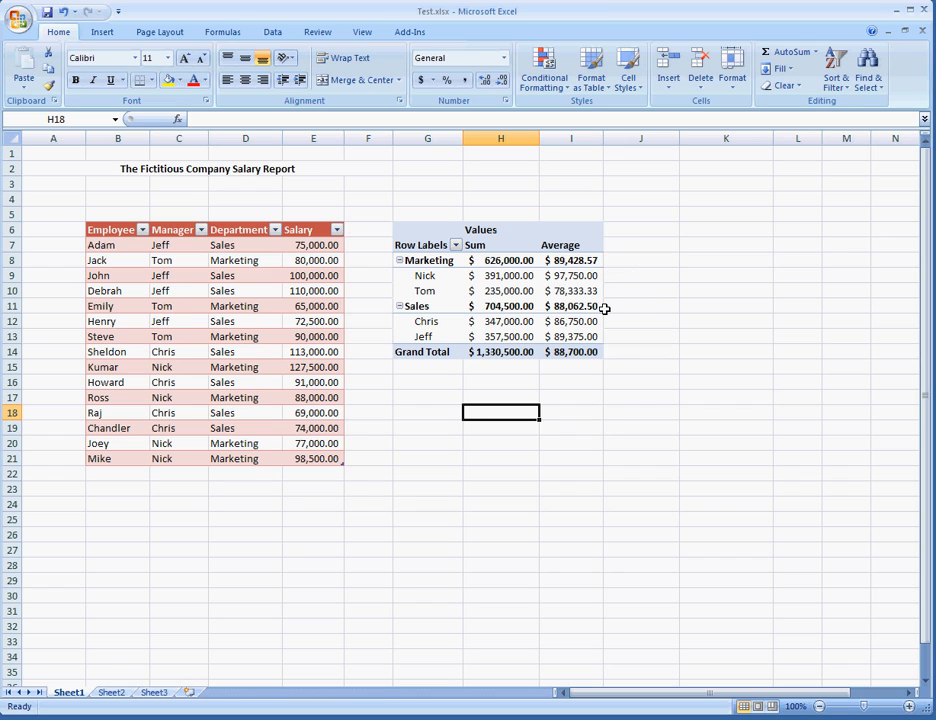
mouse_move(604, 308)
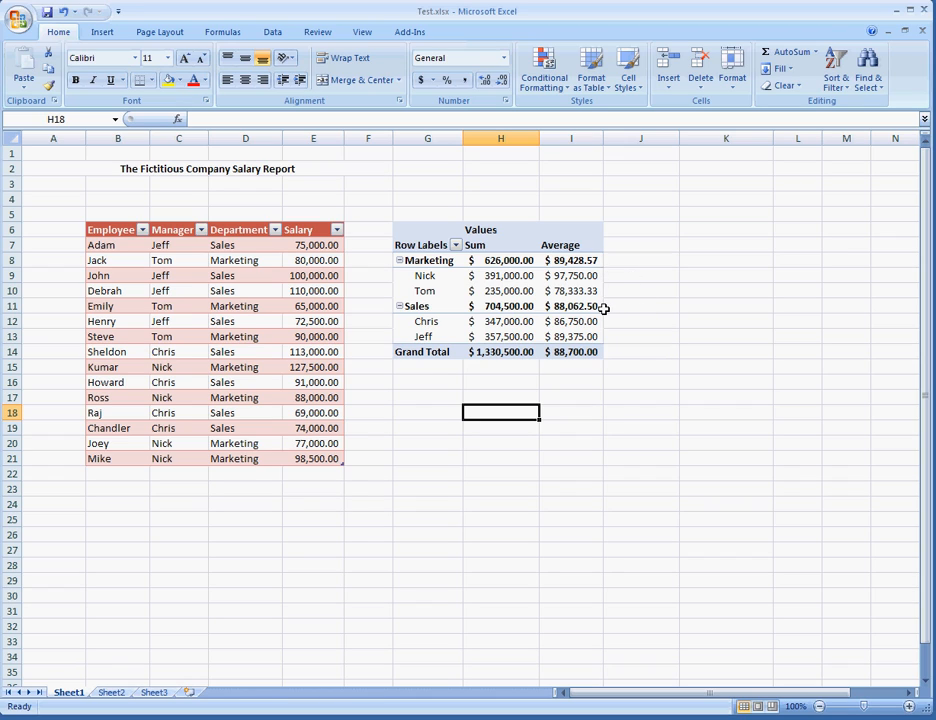
mouse_move(604, 306)
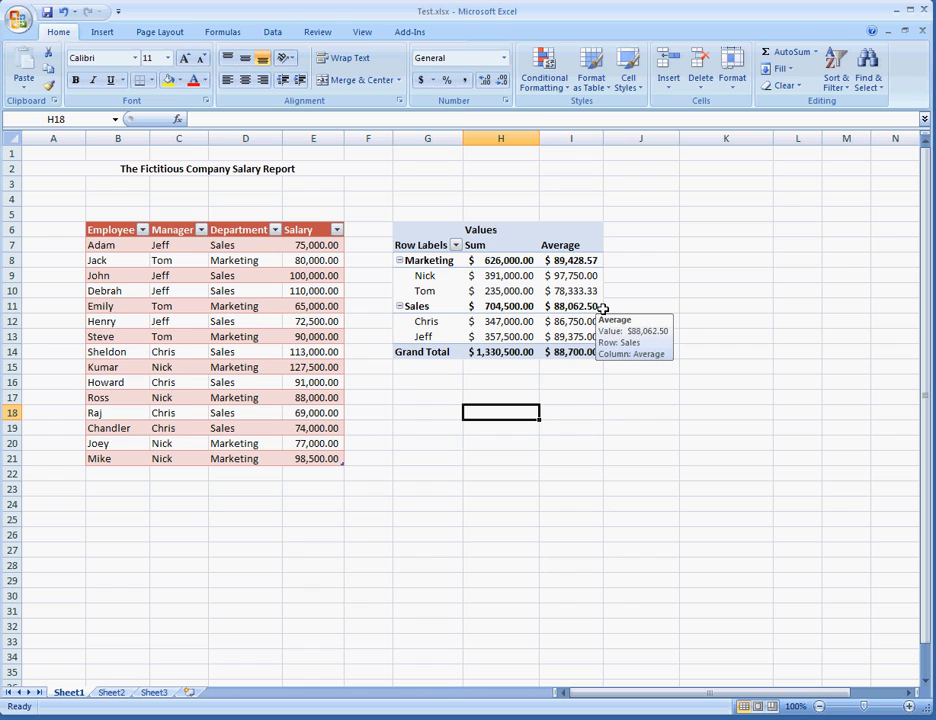
mouse_move(420, 238)
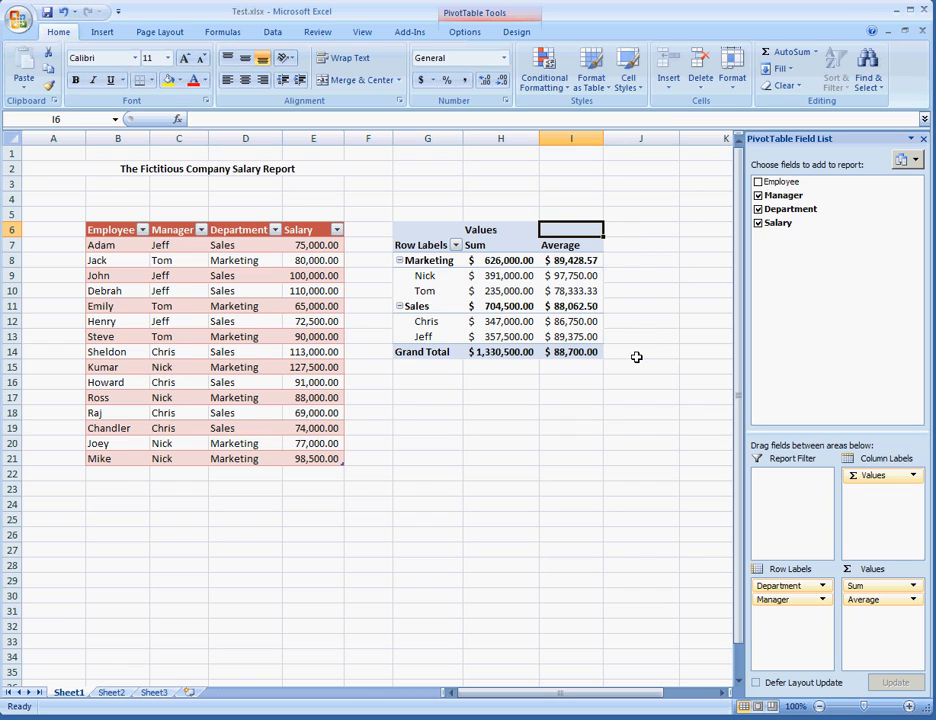
click(416, 306)
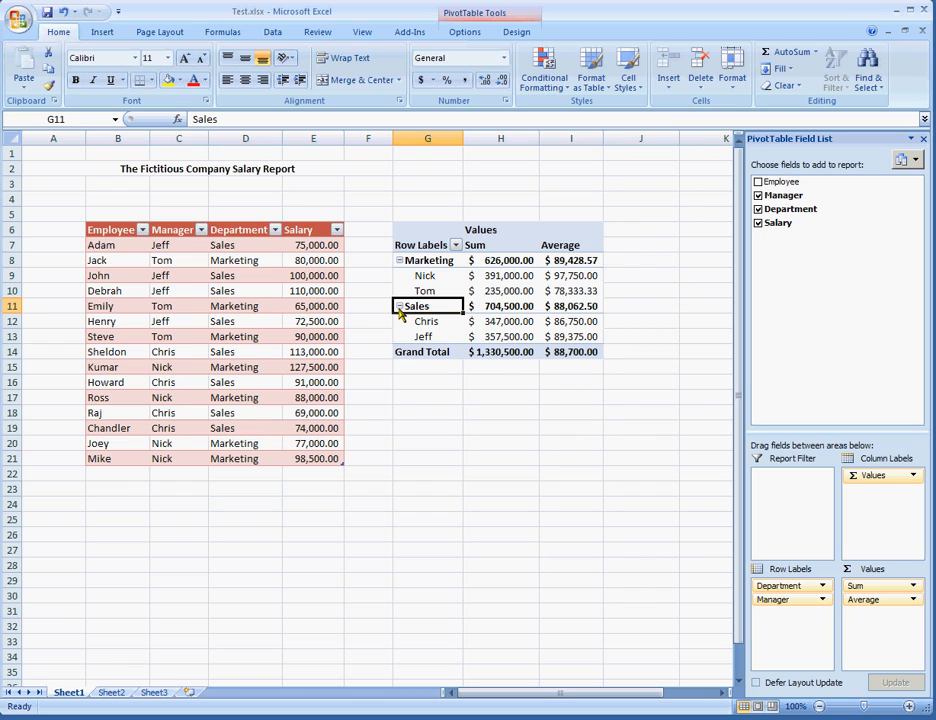
click(400, 260)
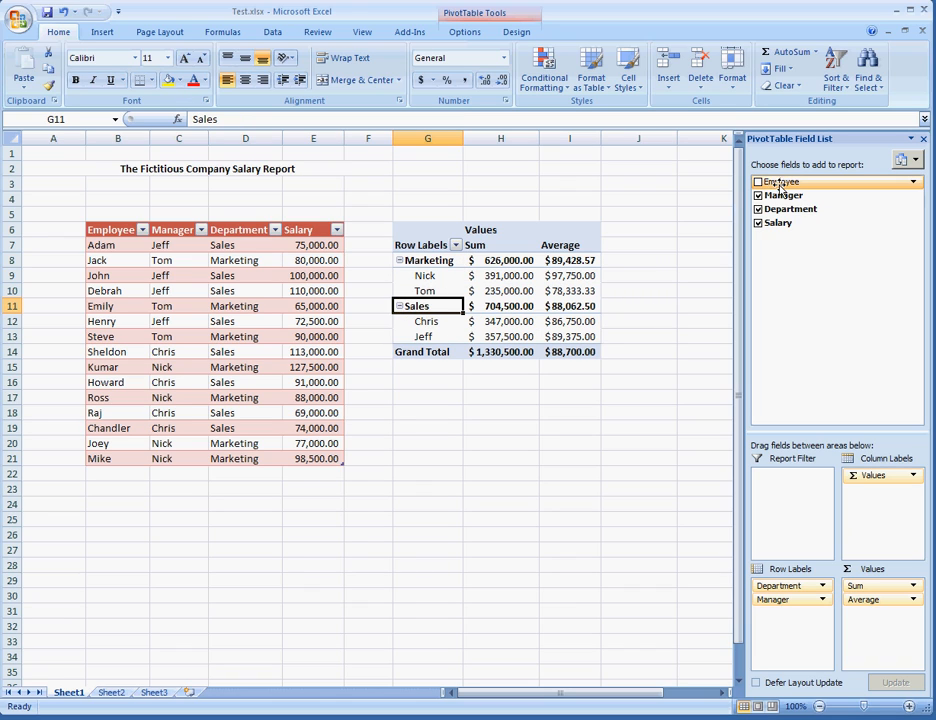
click(758, 180)
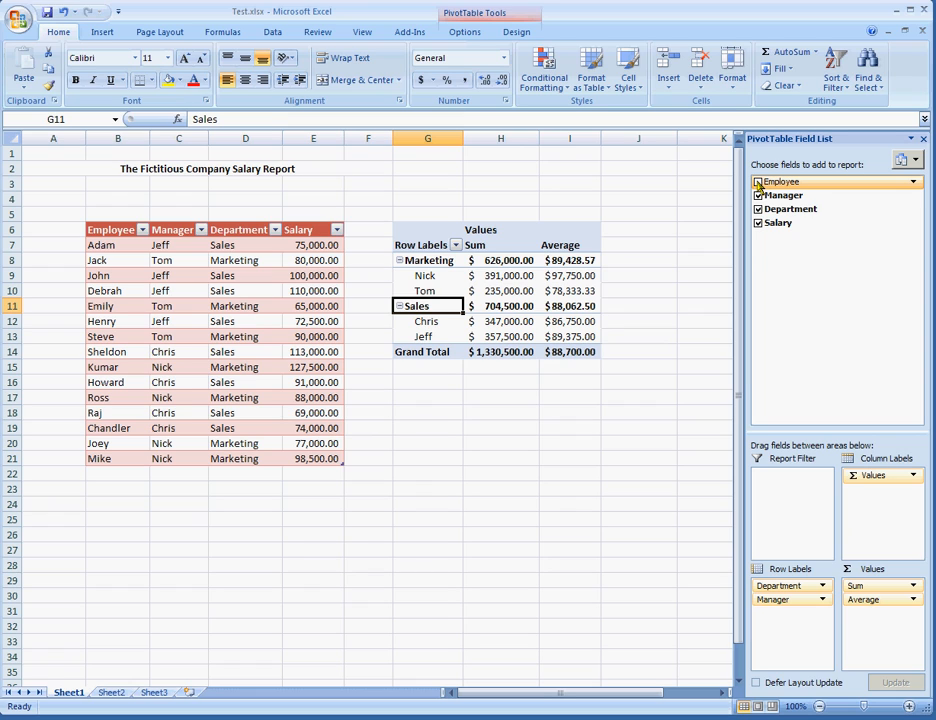
click(758, 180)
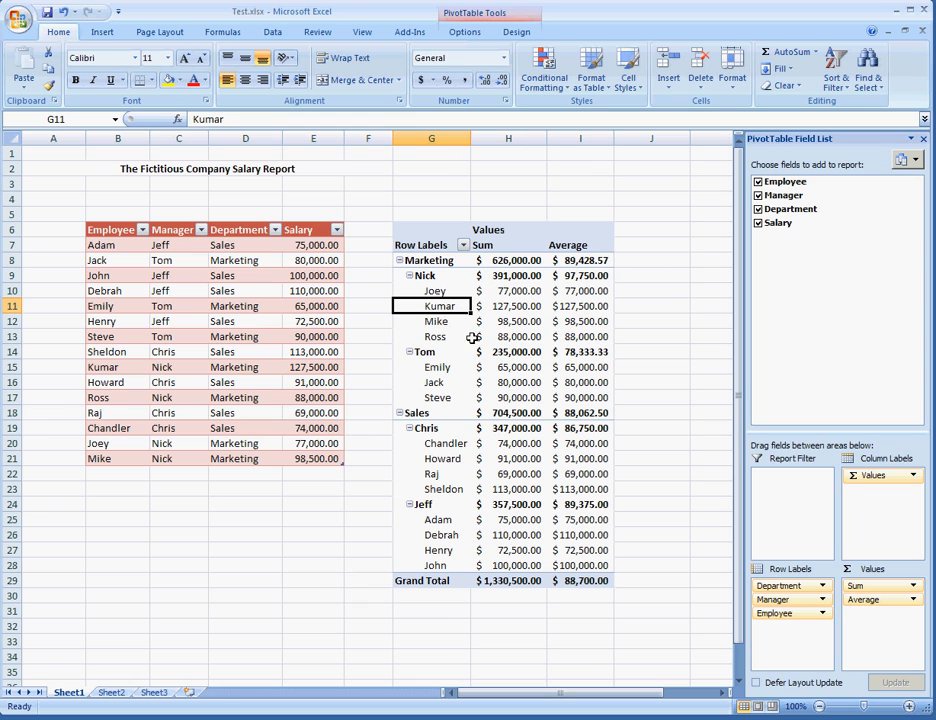
mouse_move(508, 290)
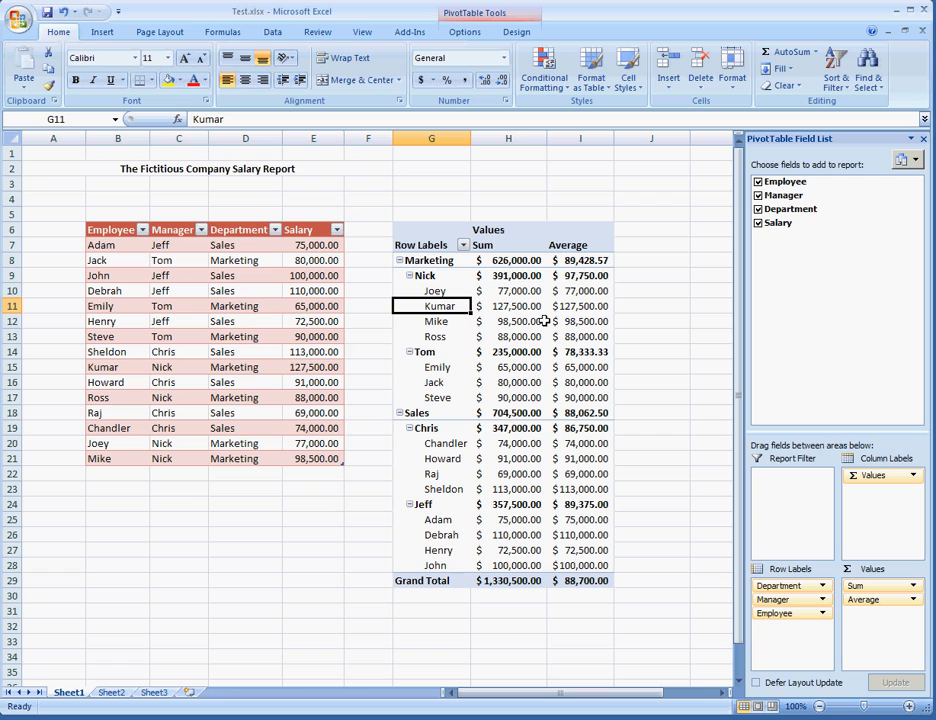
mouse_move(424, 252)
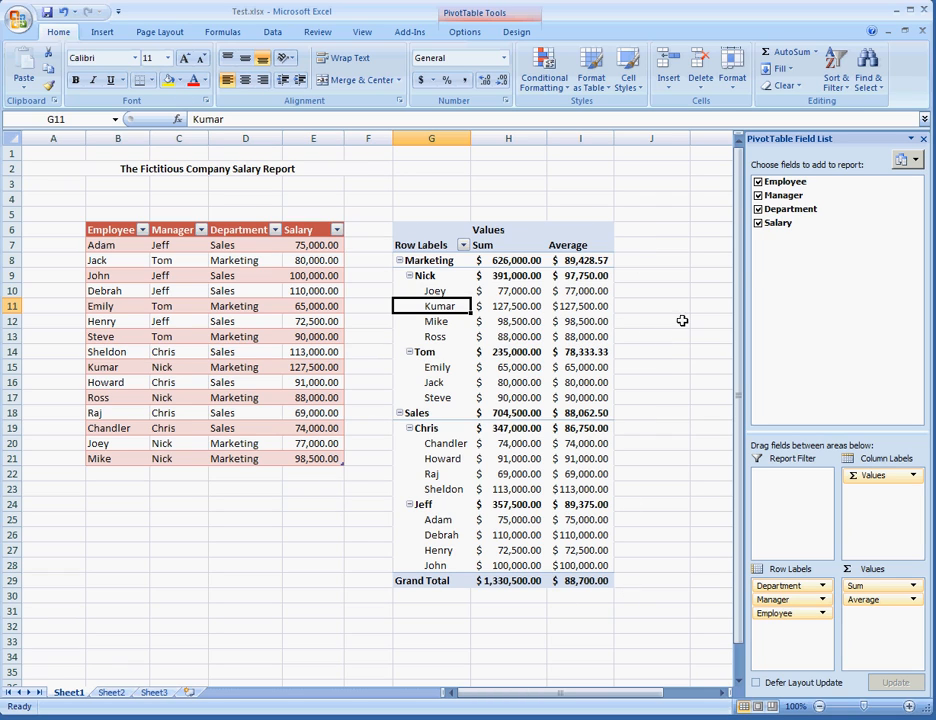
click(758, 180)
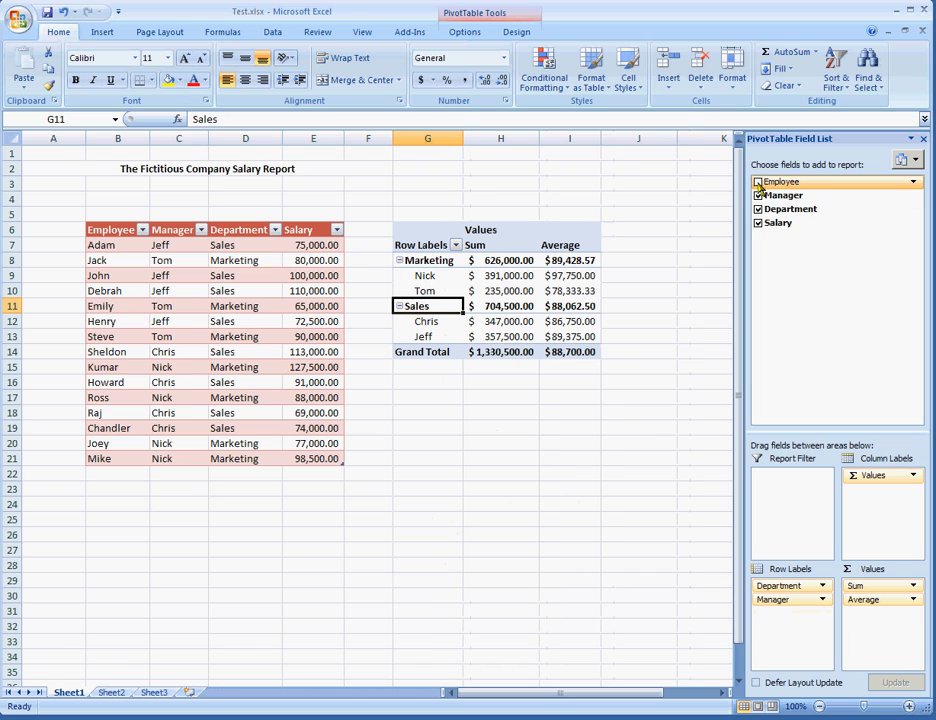
click(780, 180)
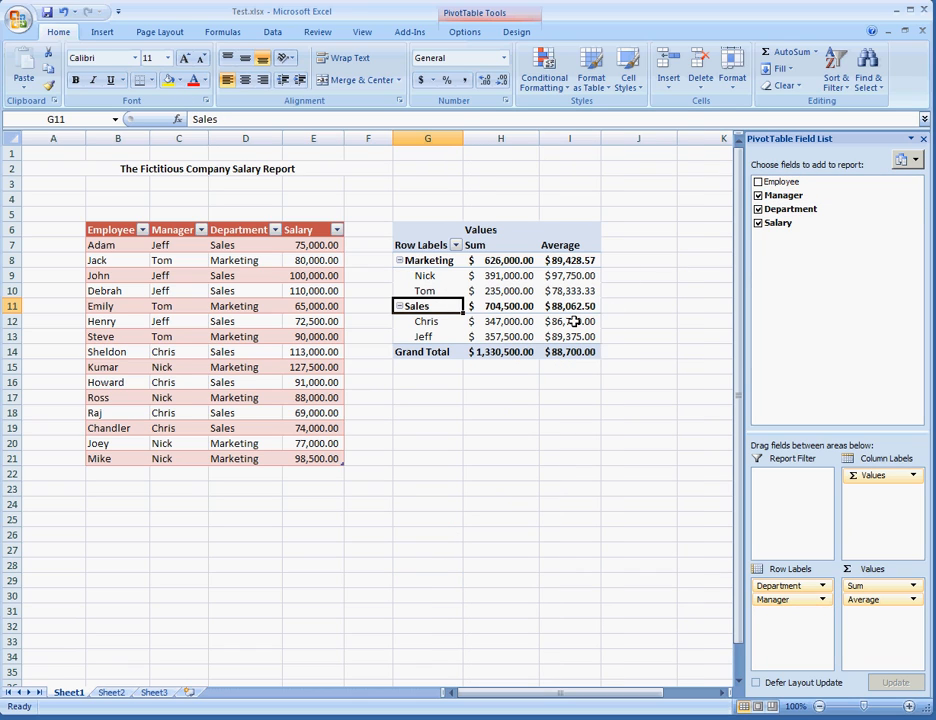
Show Details on the Marketing 626,000 total to create a drill-down sheet of its employee records.
click(500, 260)
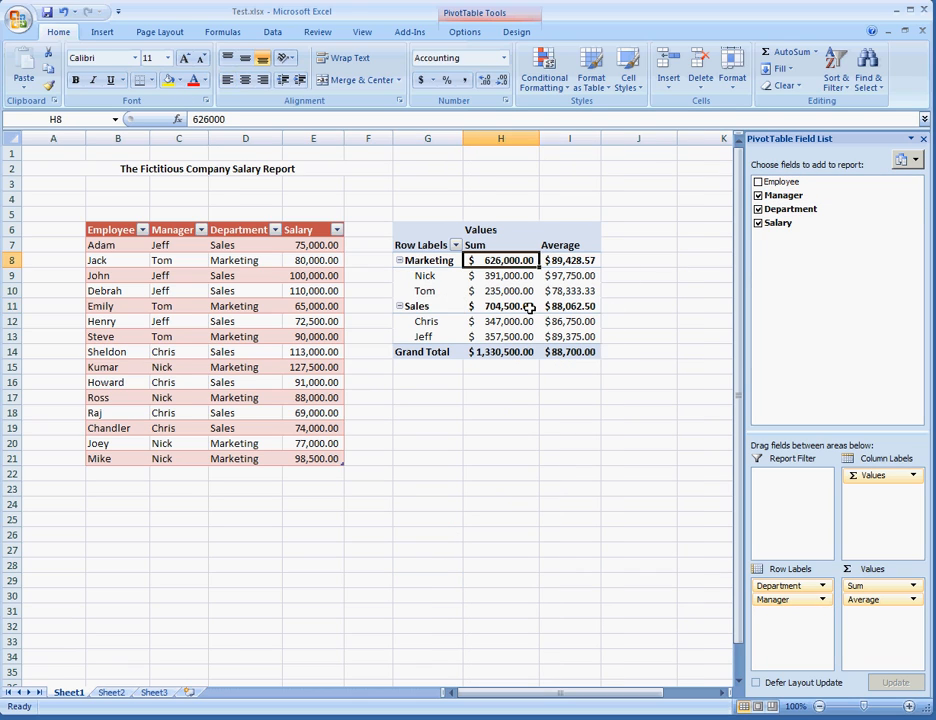
mouse_move(500, 260)
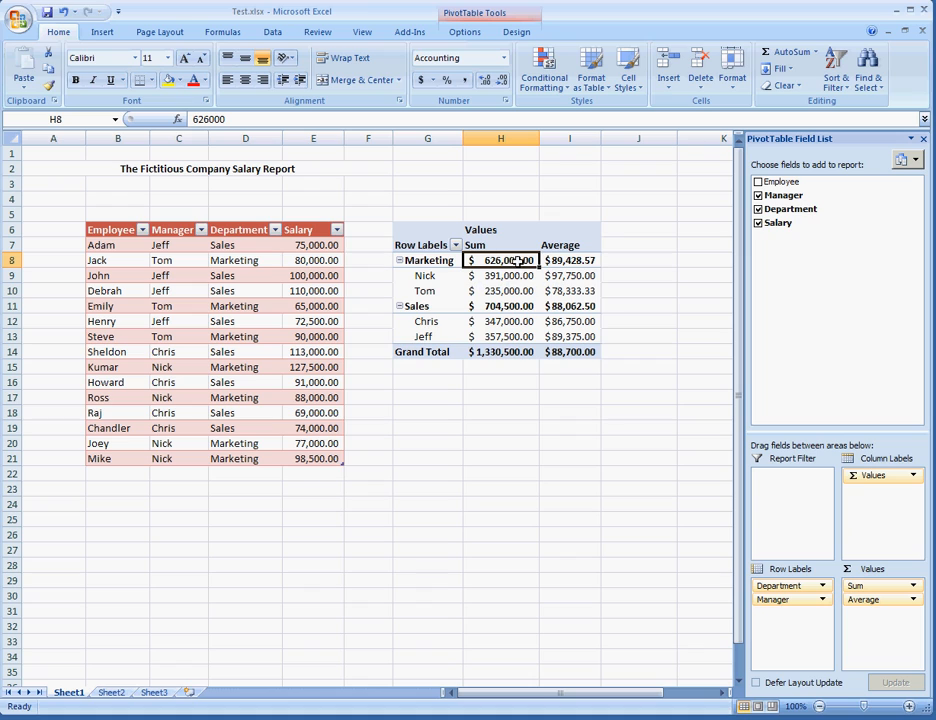
right_click(500, 260)
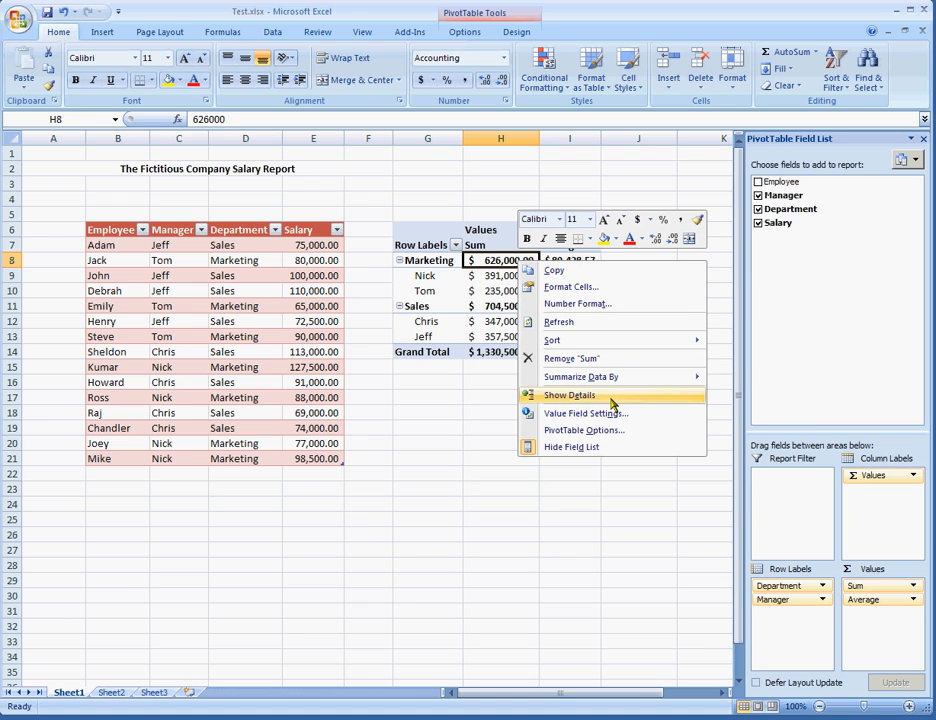
click(570, 396)
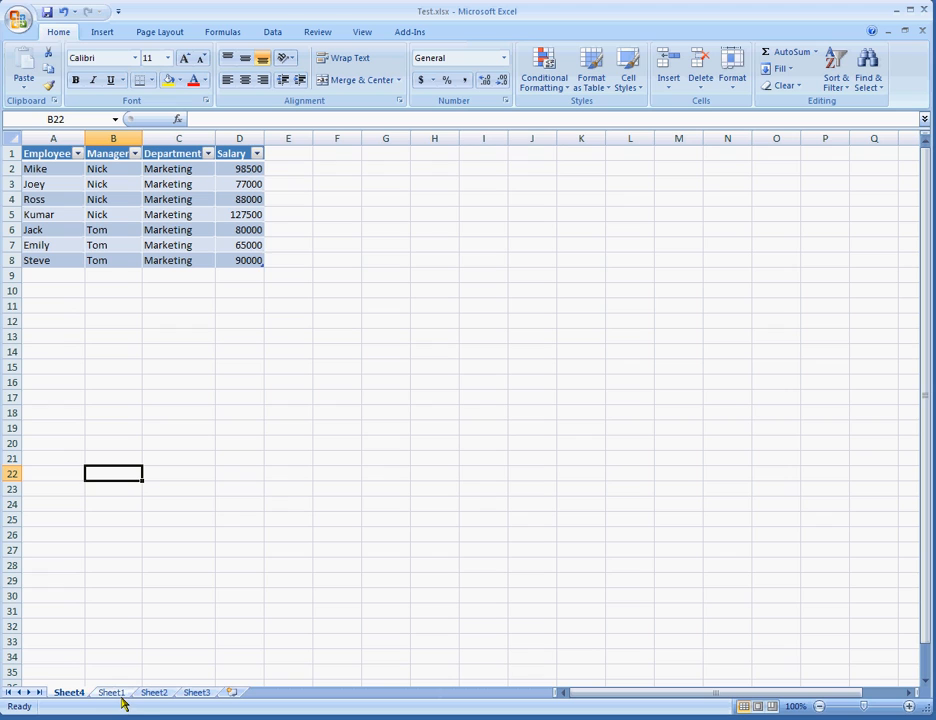
Switch back to Sheet1 holding the salary table and its PivotTable.
click(112, 692)
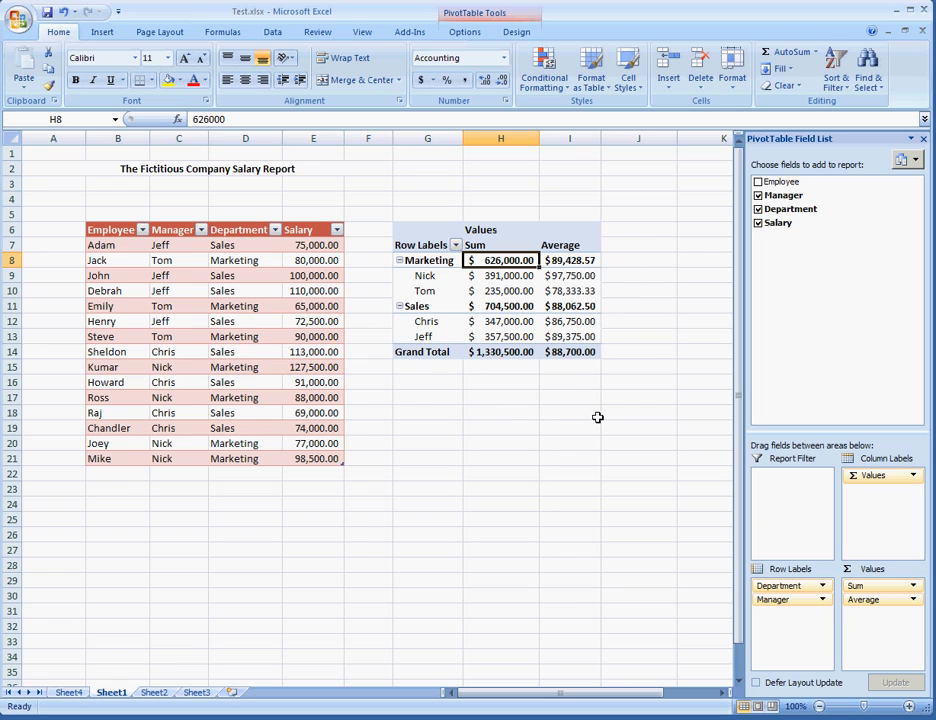
mouse_move(562, 356)
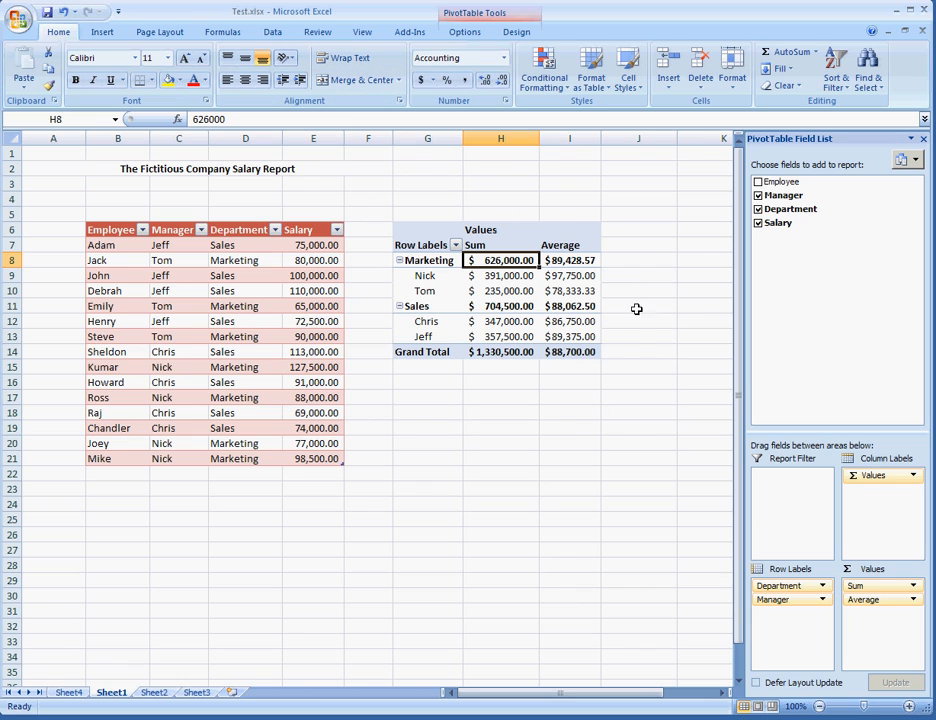
mouse_move(626, 446)
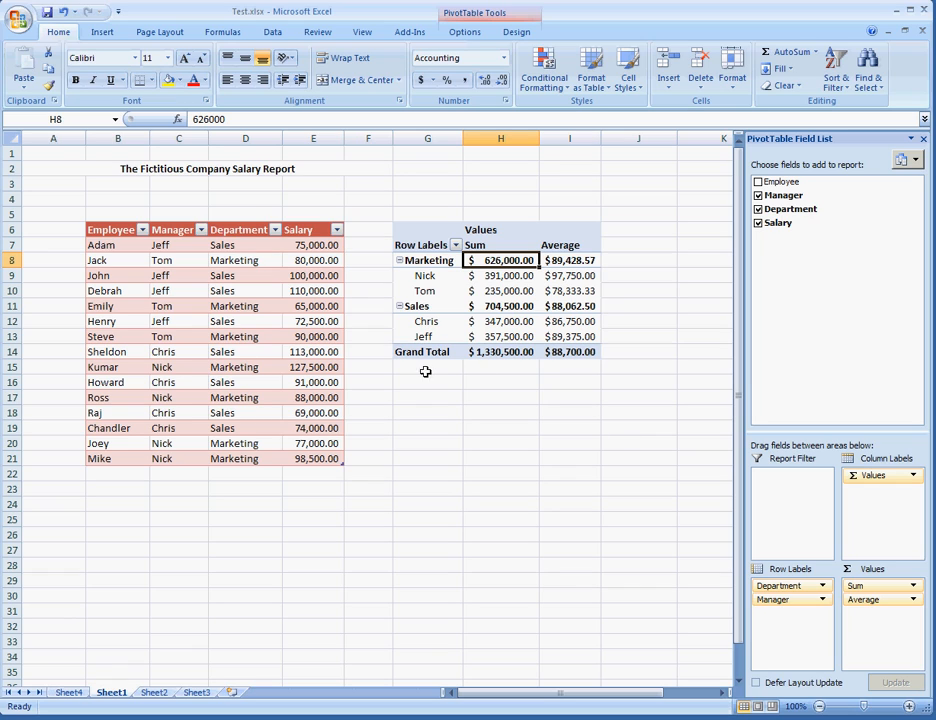
mouse_move(324, 568)
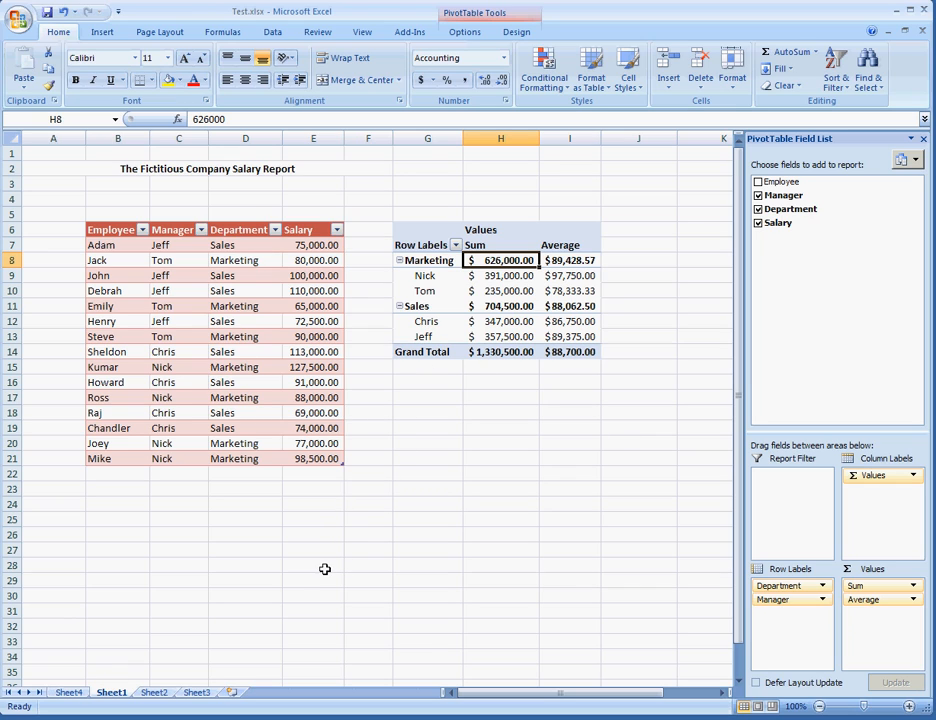
mouse_move(330, 586)
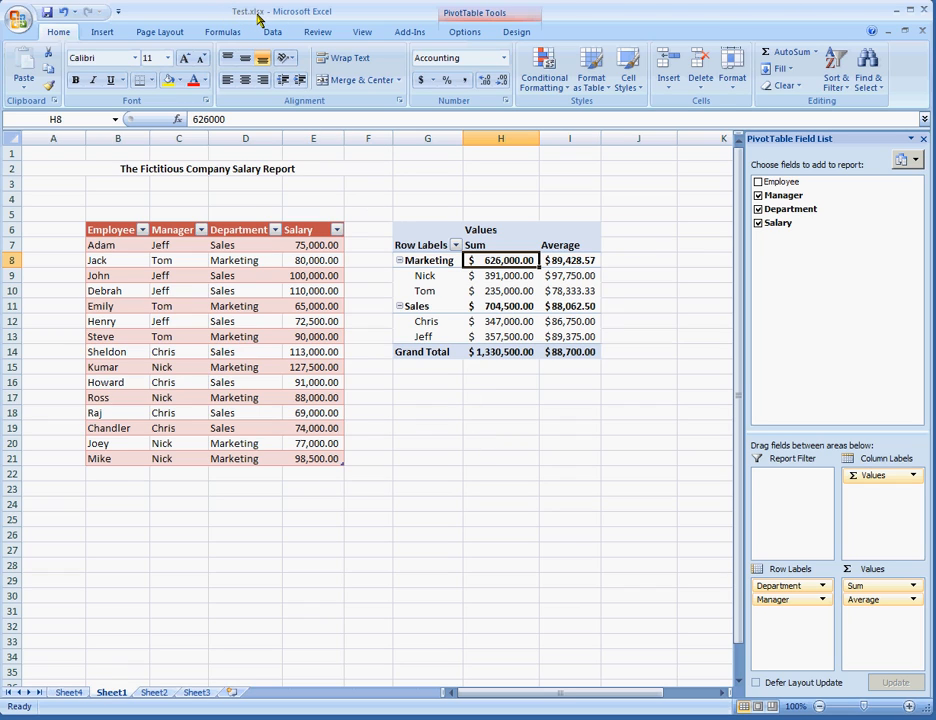
mouse_move(262, 18)
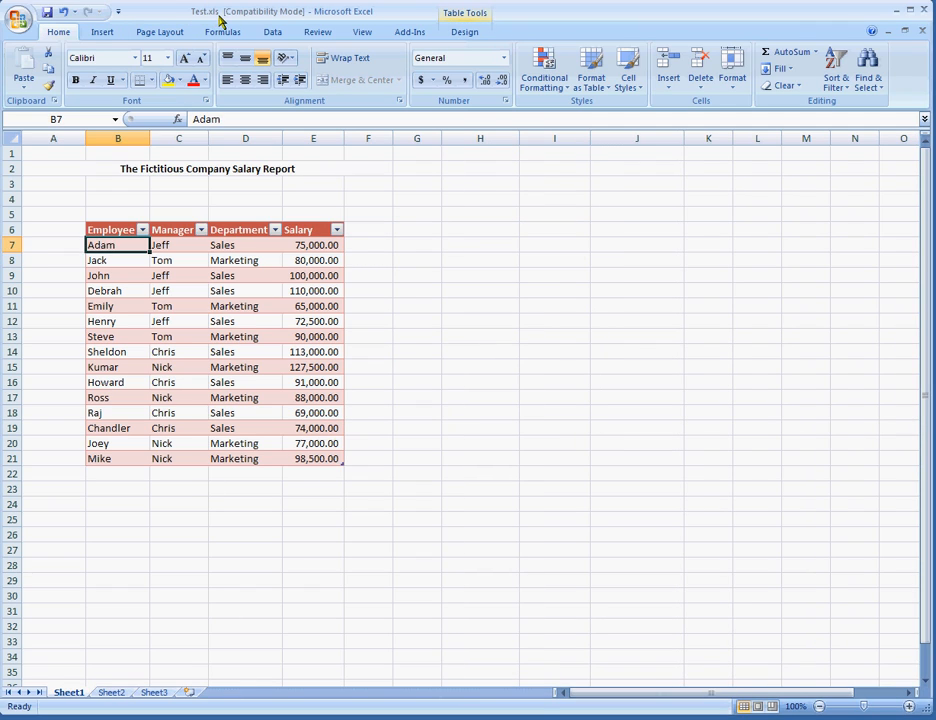
mouse_move(372, 270)
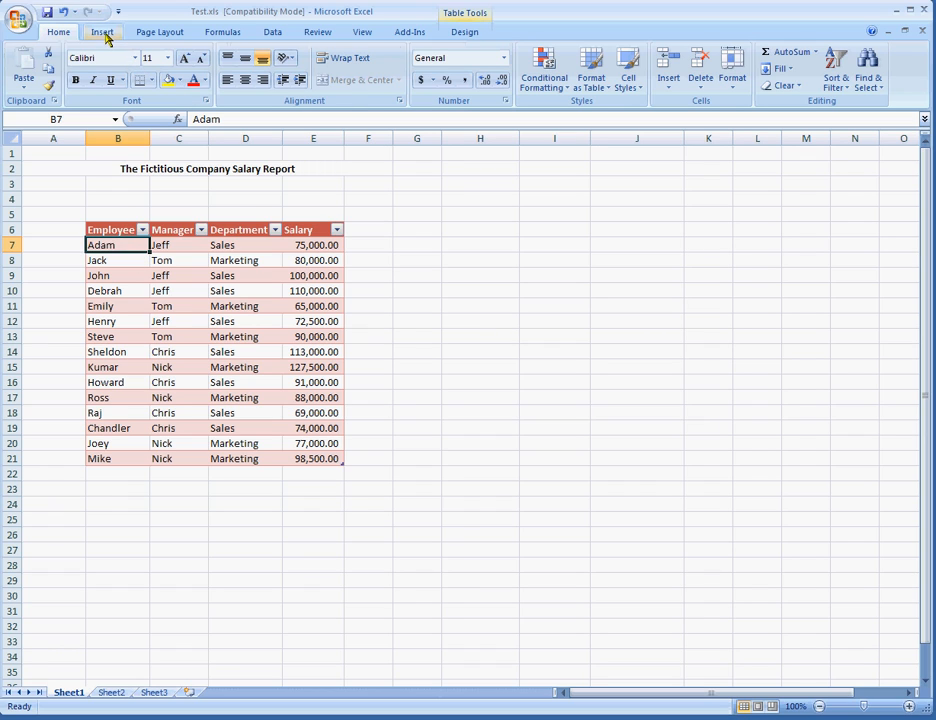
Create a PivotTable from Table1 on the existing compatibility-mode sheet at cell G6.
click(28, 70)
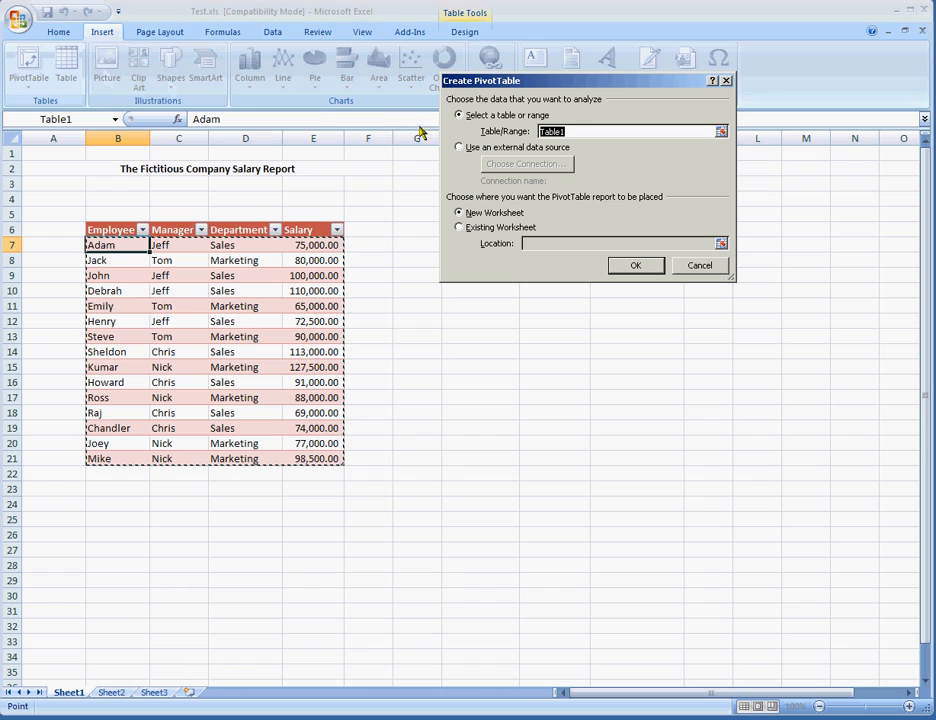
mouse_move(116, 404)
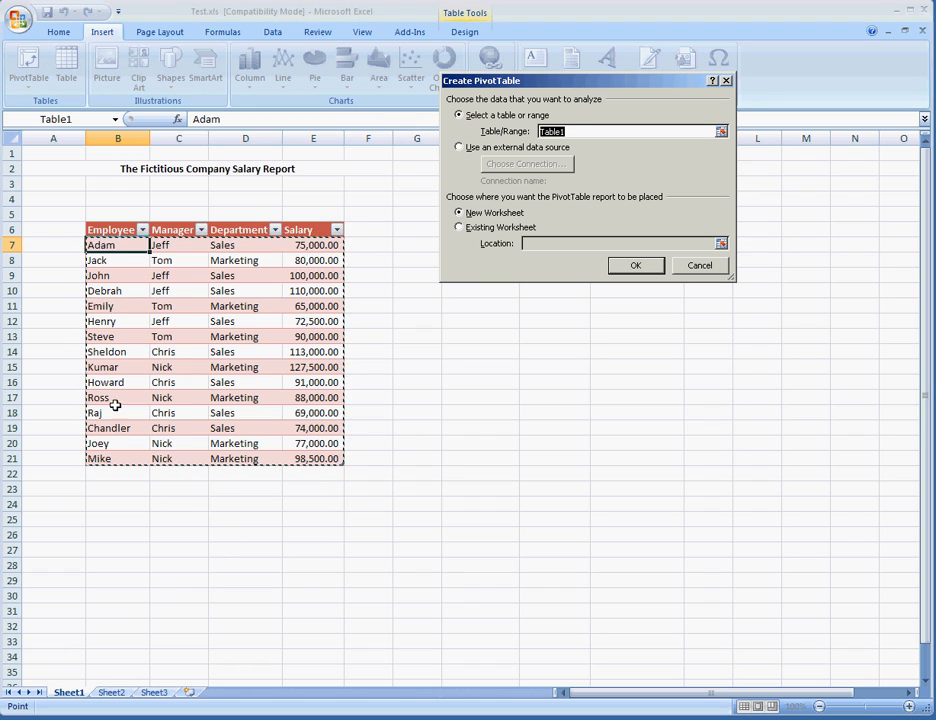
click(460, 228)
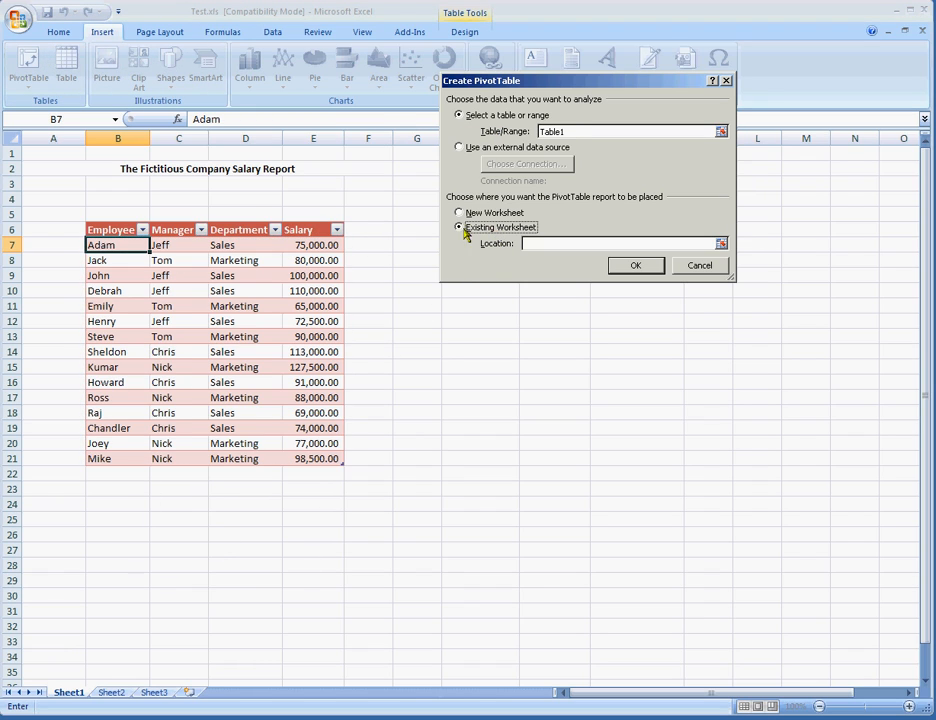
click(416, 230)
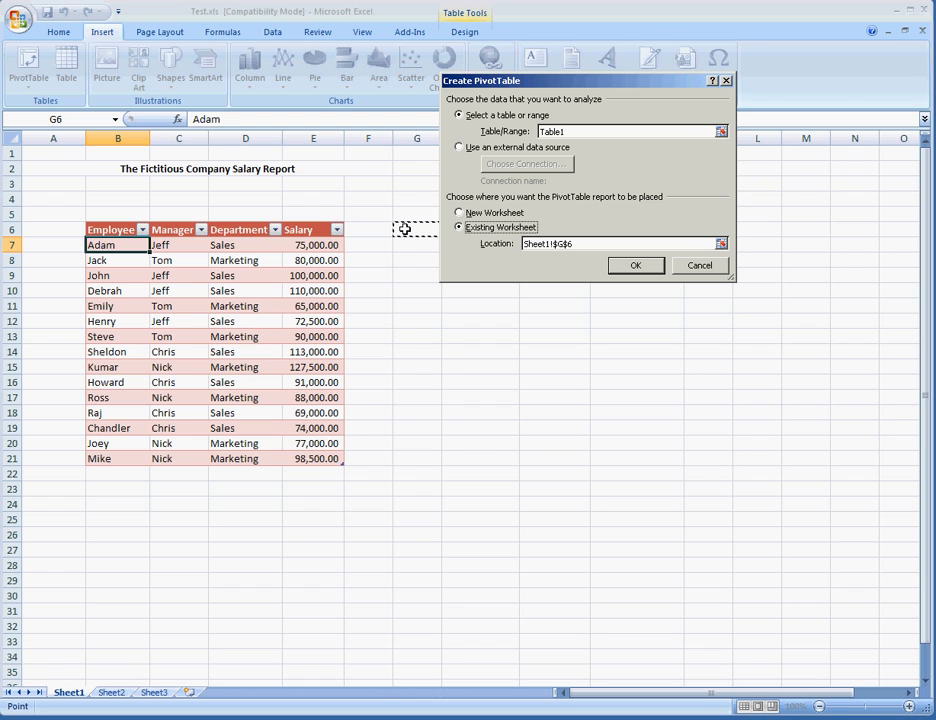
click(636, 264)
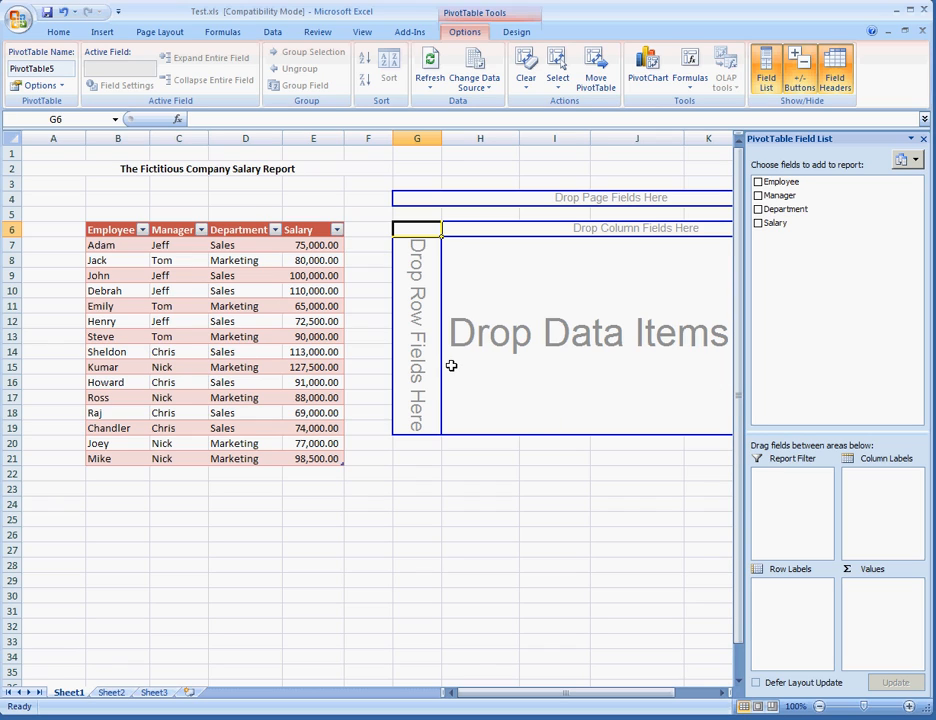
mouse_move(456, 356)
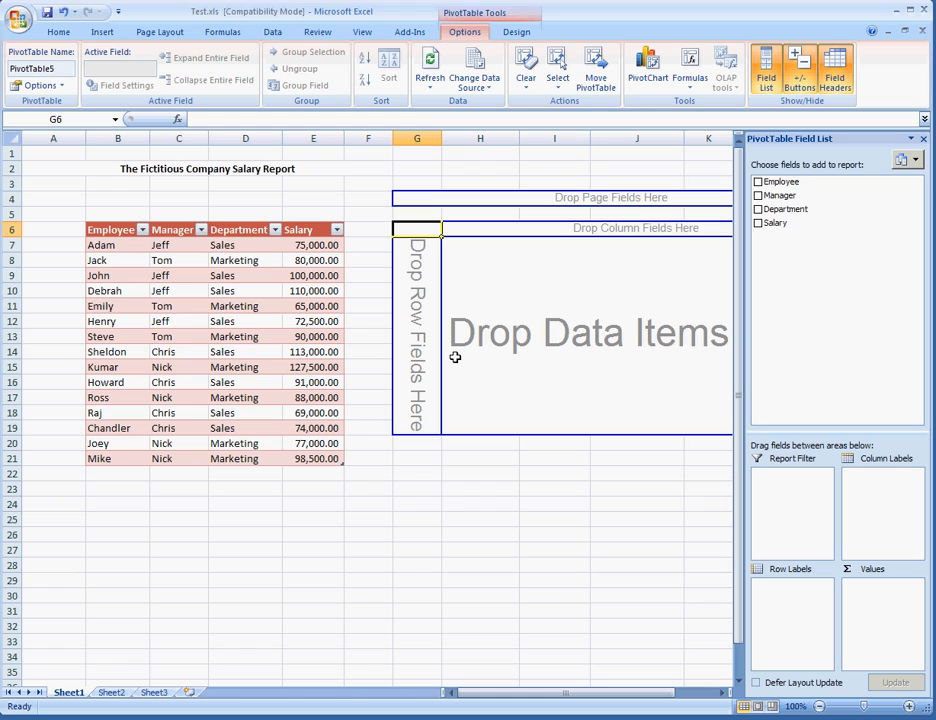
mouse_move(490, 452)
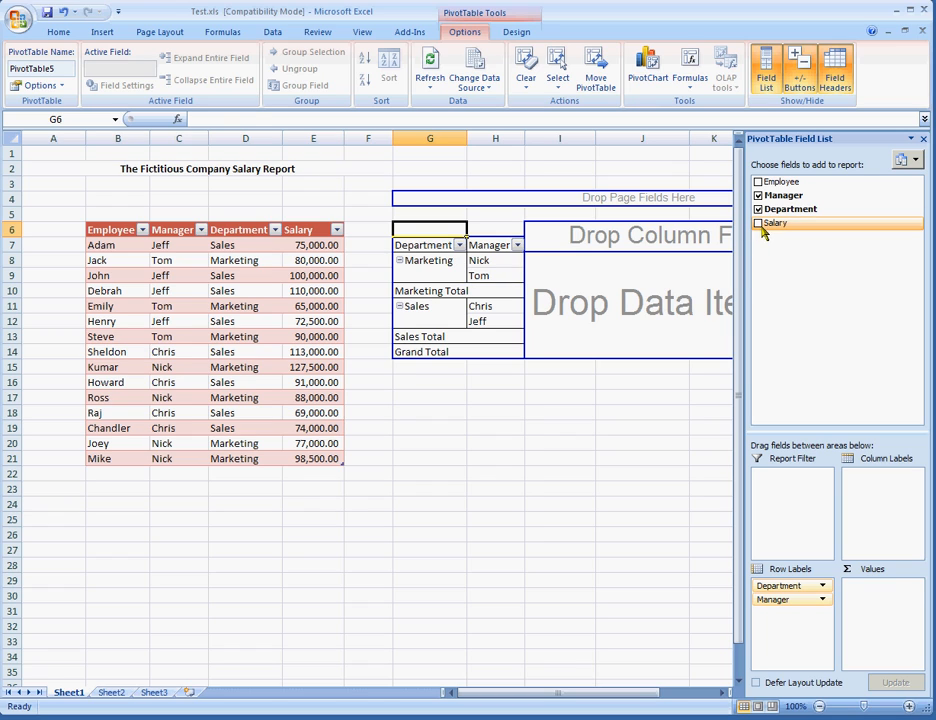
Add Salary to Values again, summarise the second column as Average and head it 'Average'.
click(760, 224)
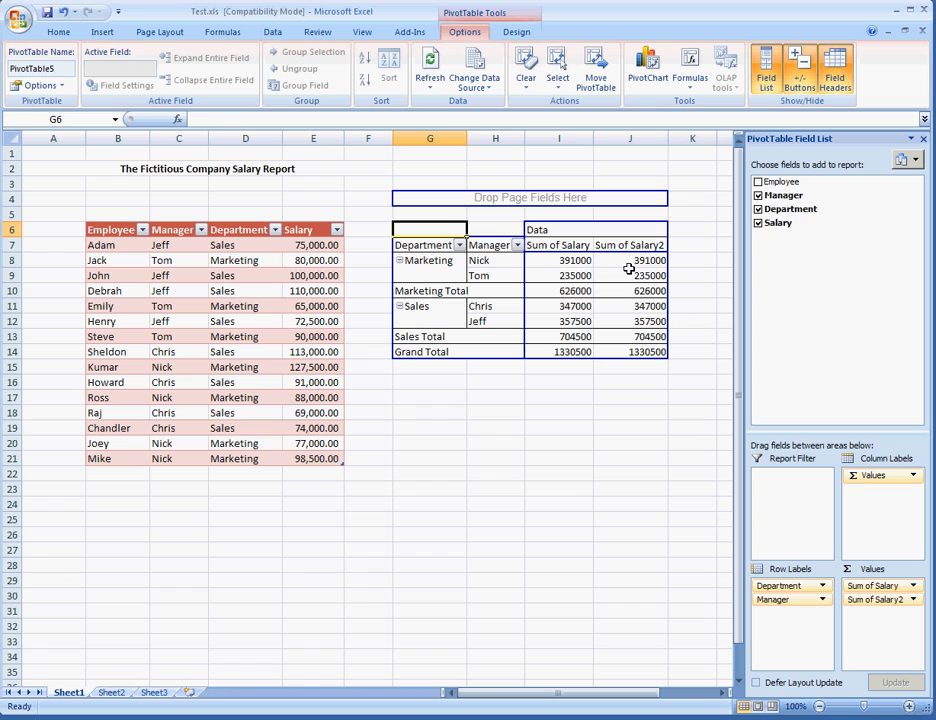
right_click(630, 276)
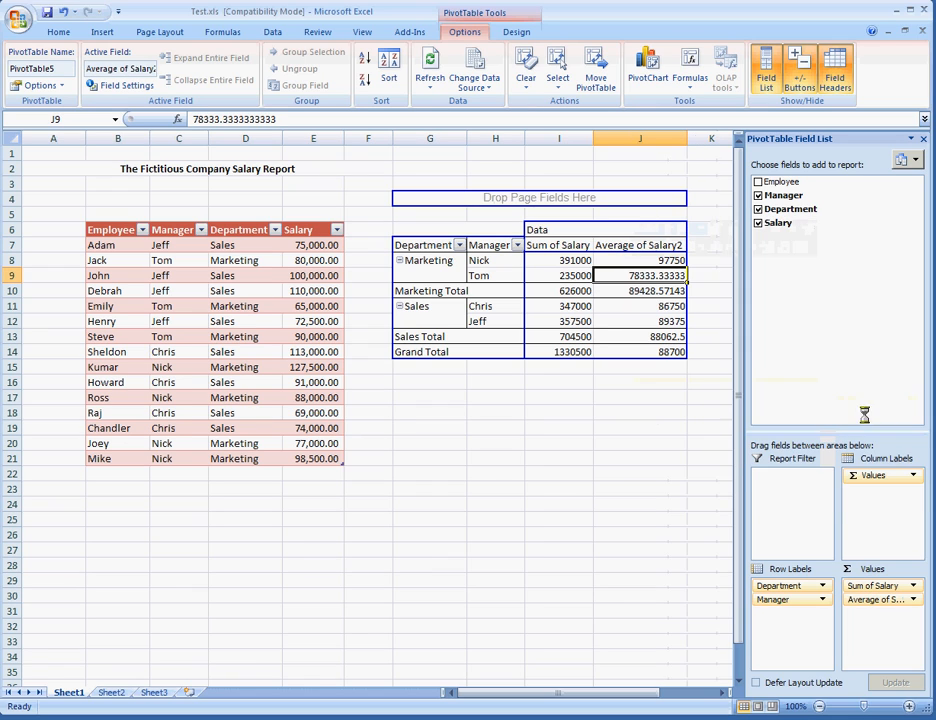
text(A)
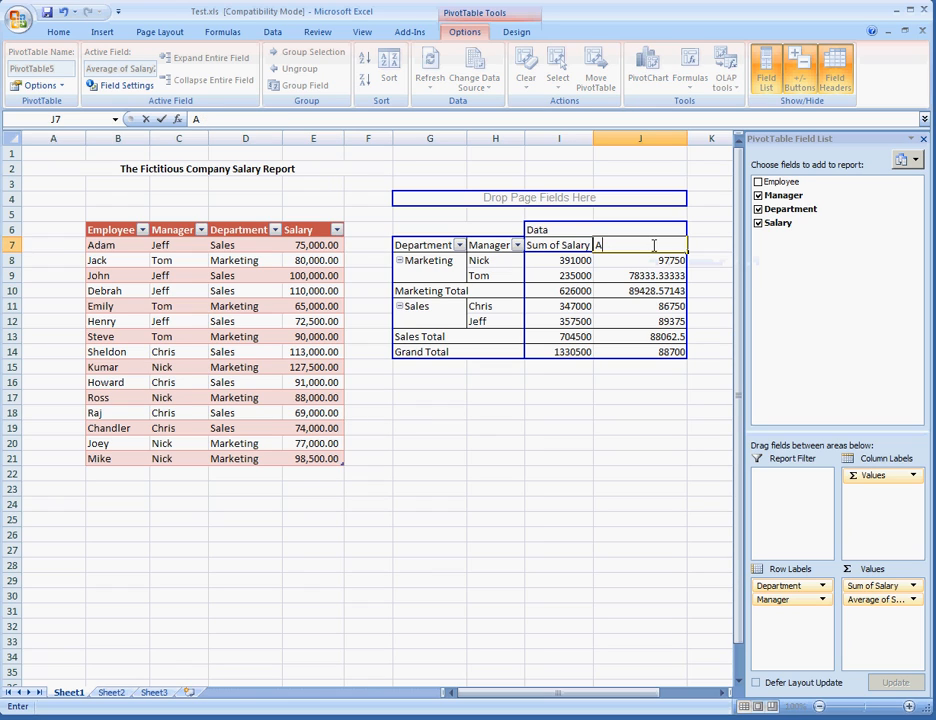
text(verage)
click(558, 244)
text(Sum)
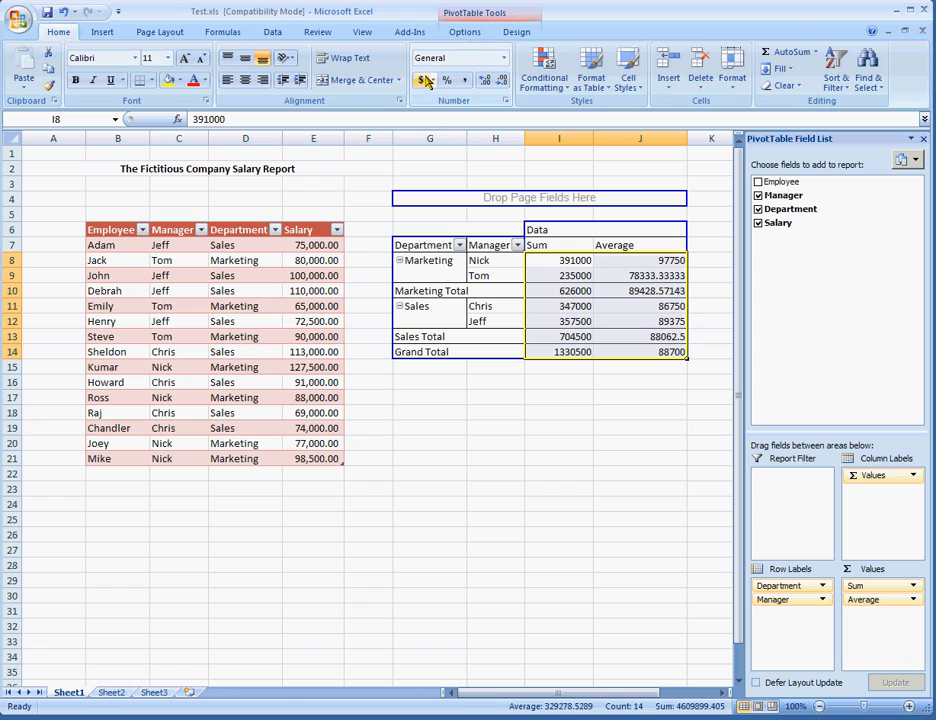
Apply accounting format to the Sum and Average salaries and show the currency format list.
click(424, 80)
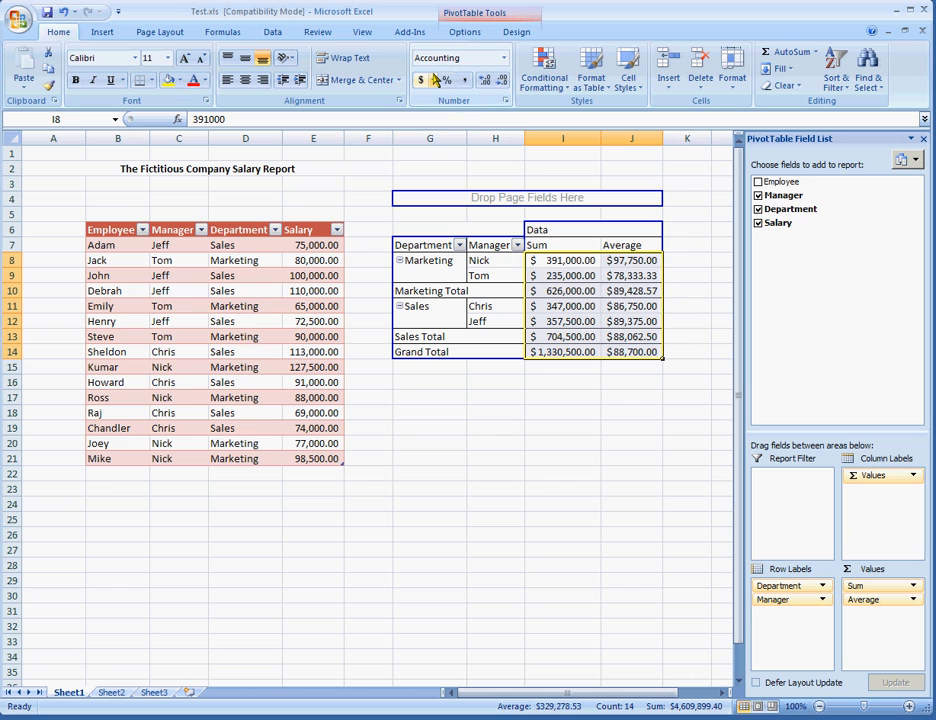
click(422, 80)
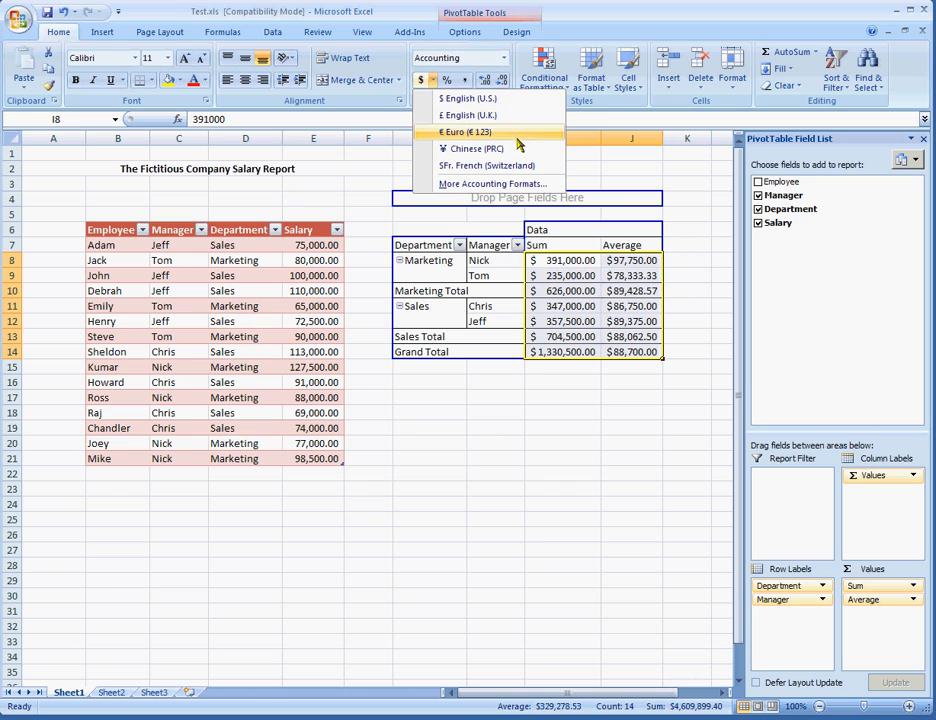
mouse_move(490, 164)
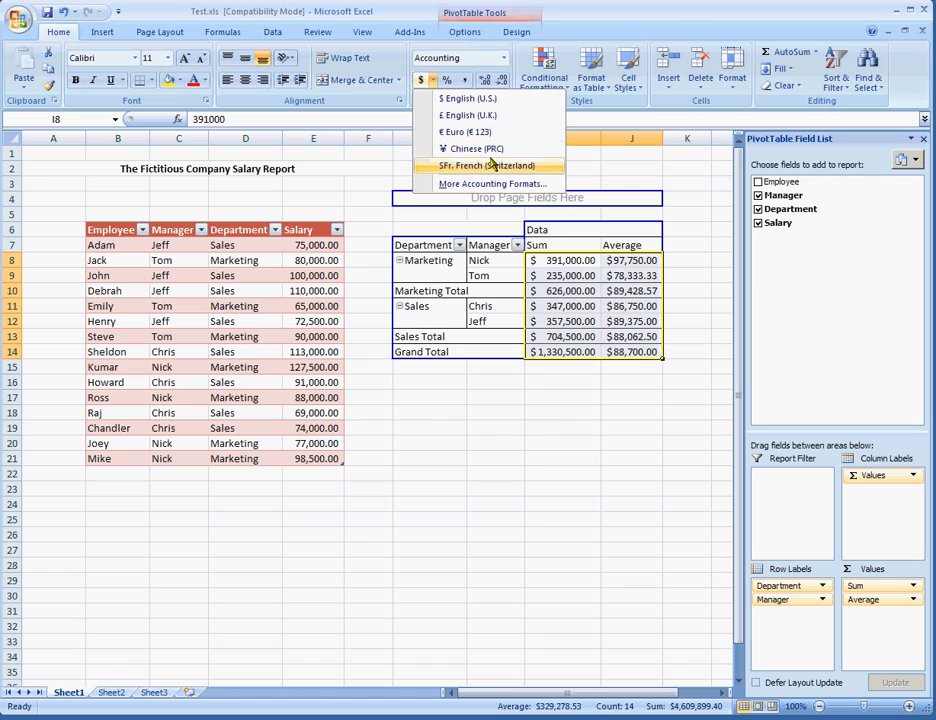
mouse_move(496, 148)
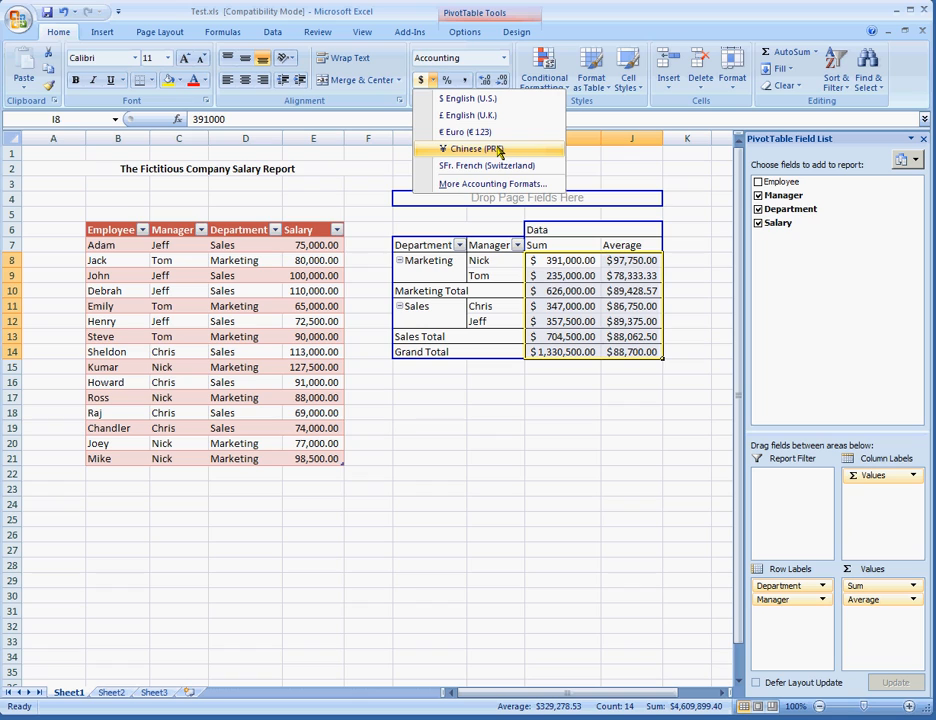
mouse_move(528, 188)
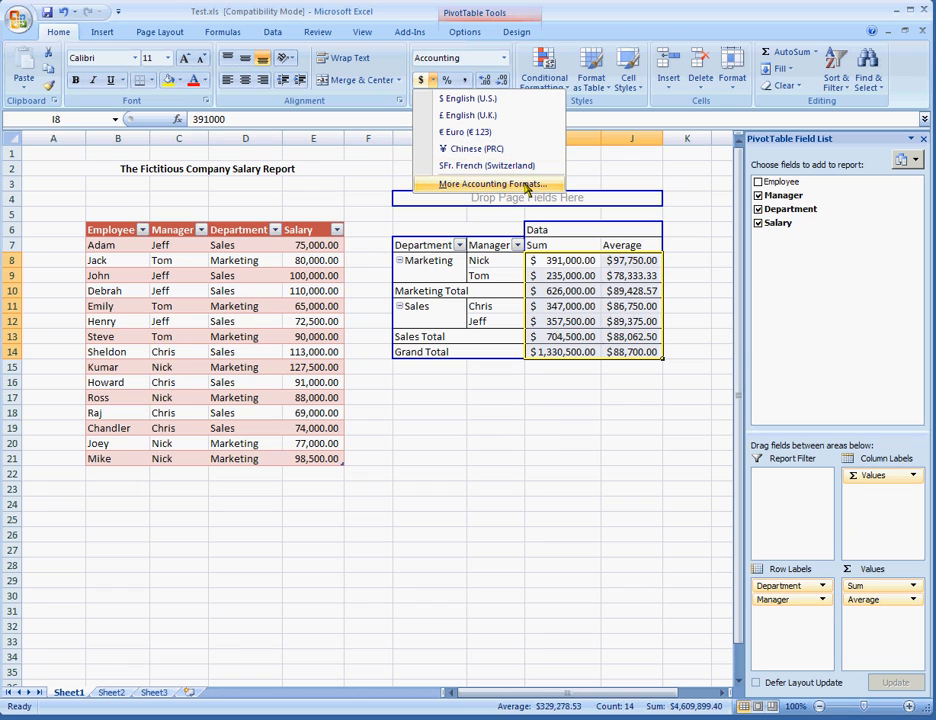
Set the accounting symbol to грн. Ukrainian so values show as 1,330,500.00 грн.
click(492, 184)
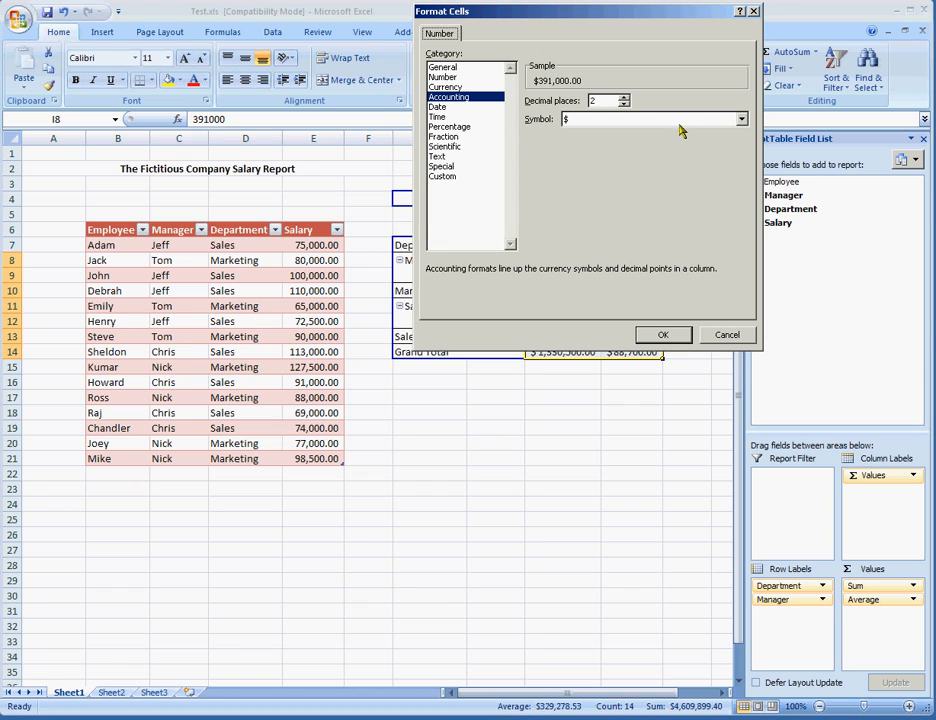
click(740, 120)
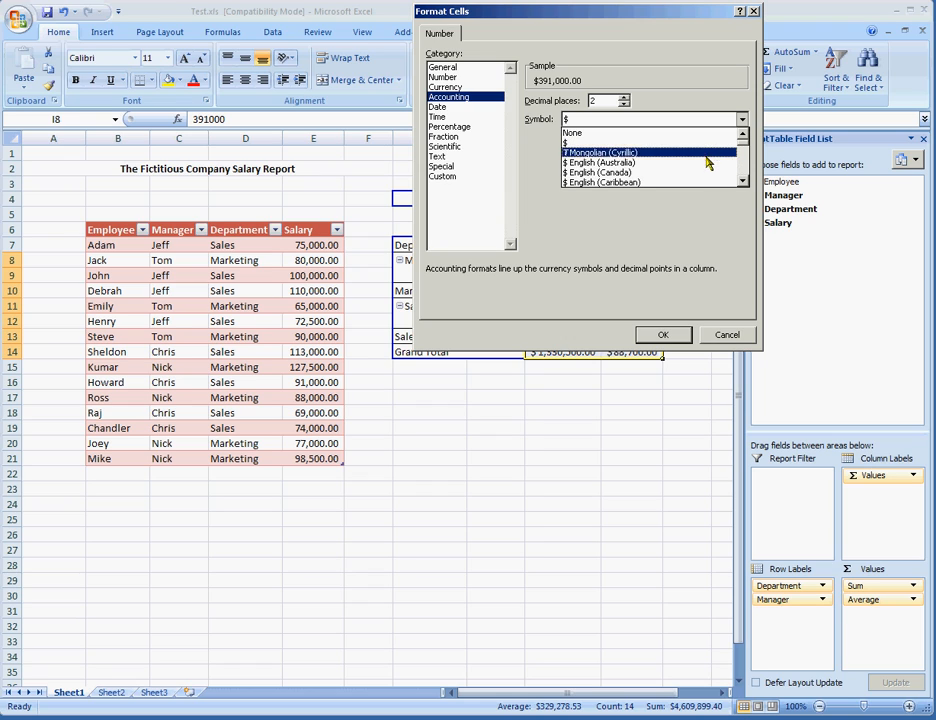
scroll(down, 3)
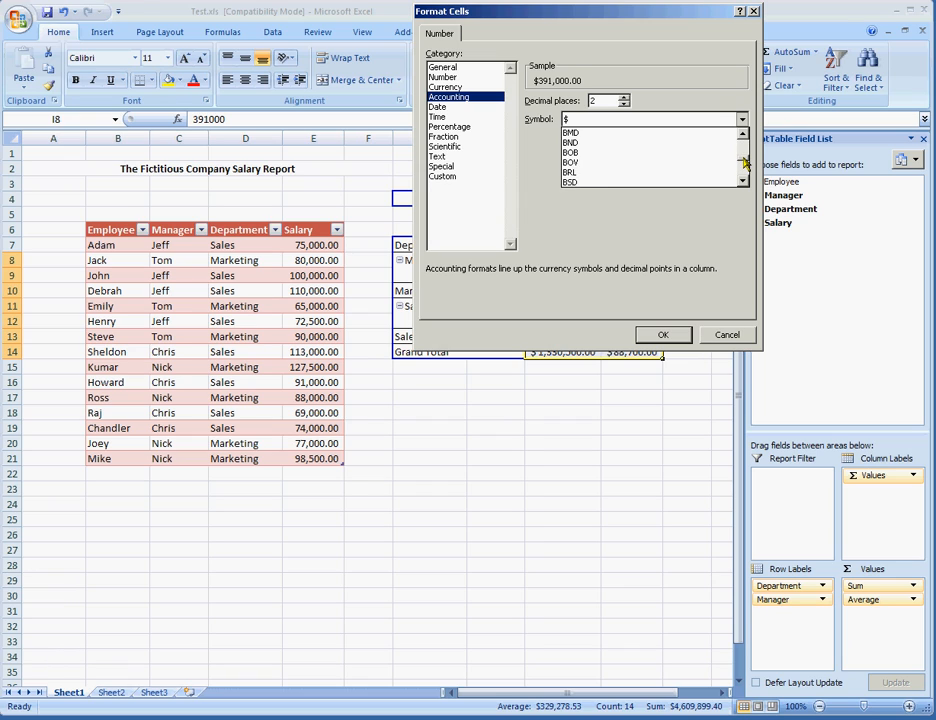
click(744, 168)
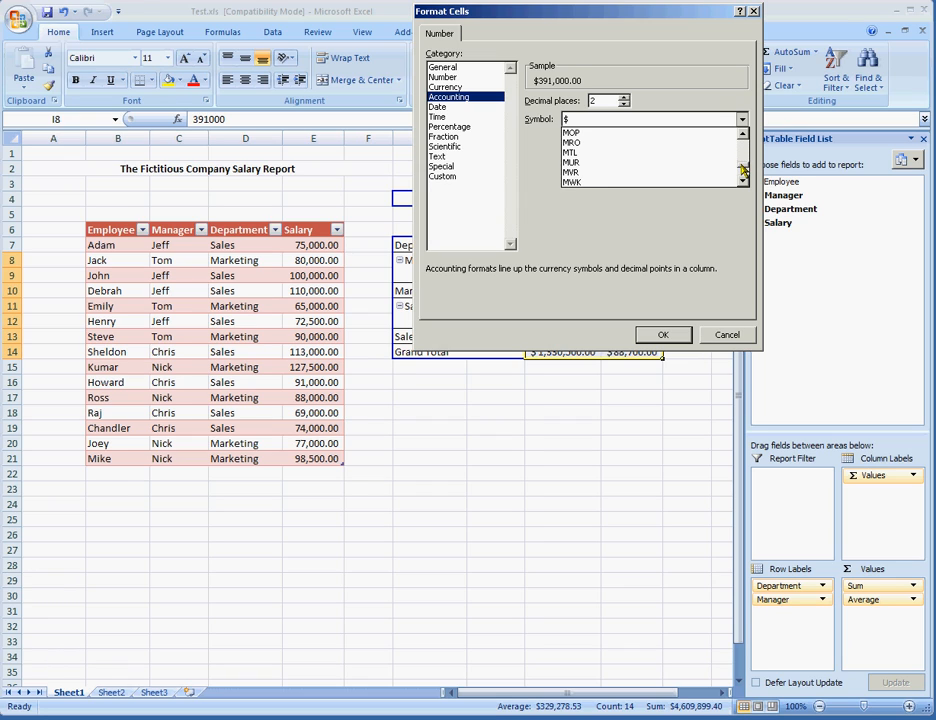
click(740, 176)
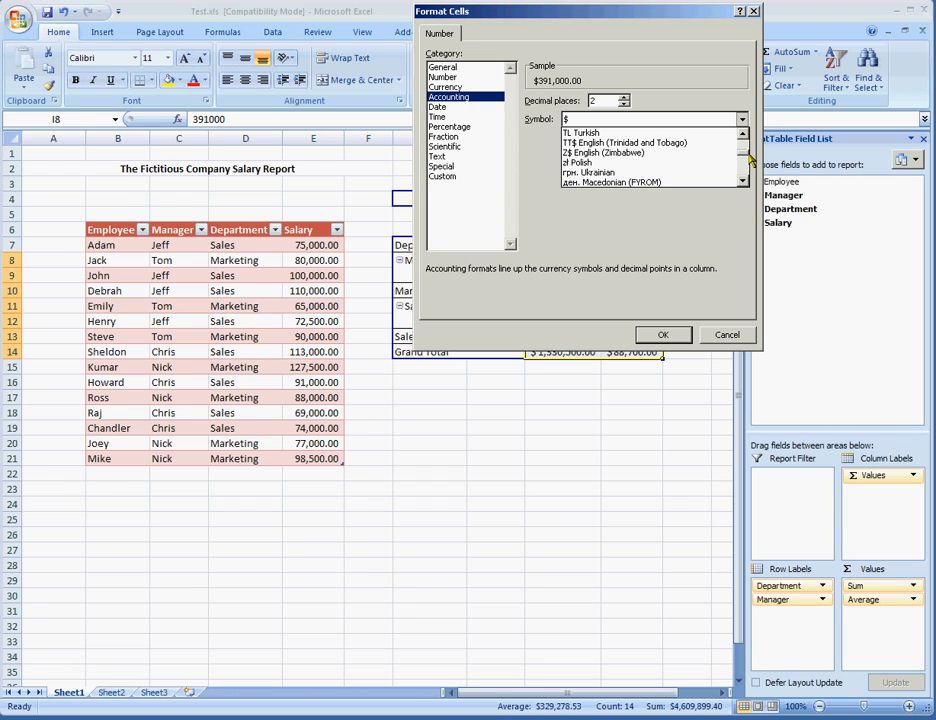
click(590, 172)
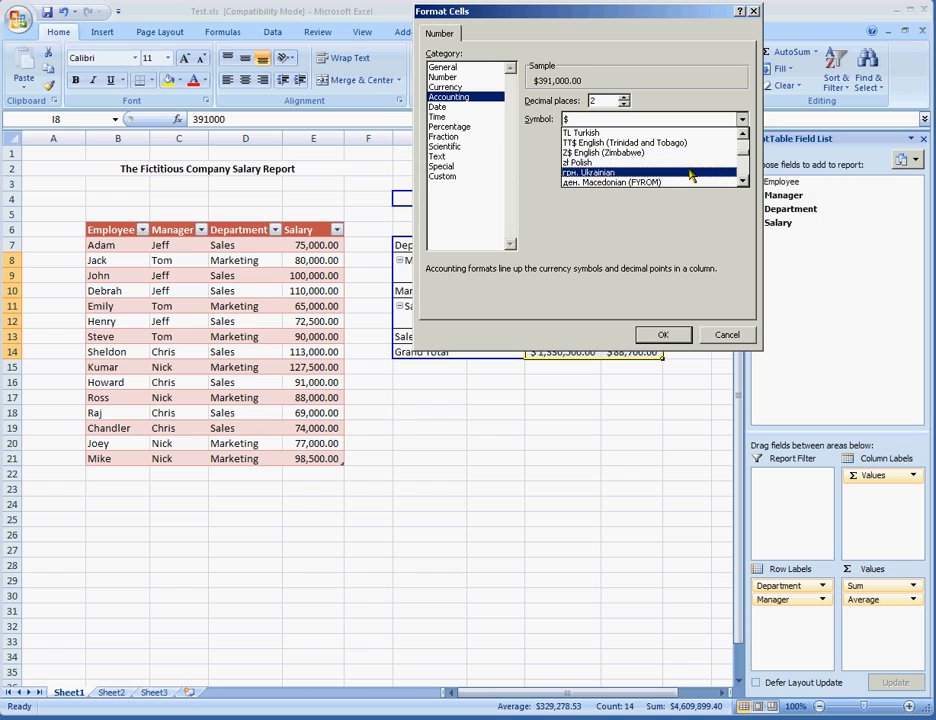
click(662, 334)
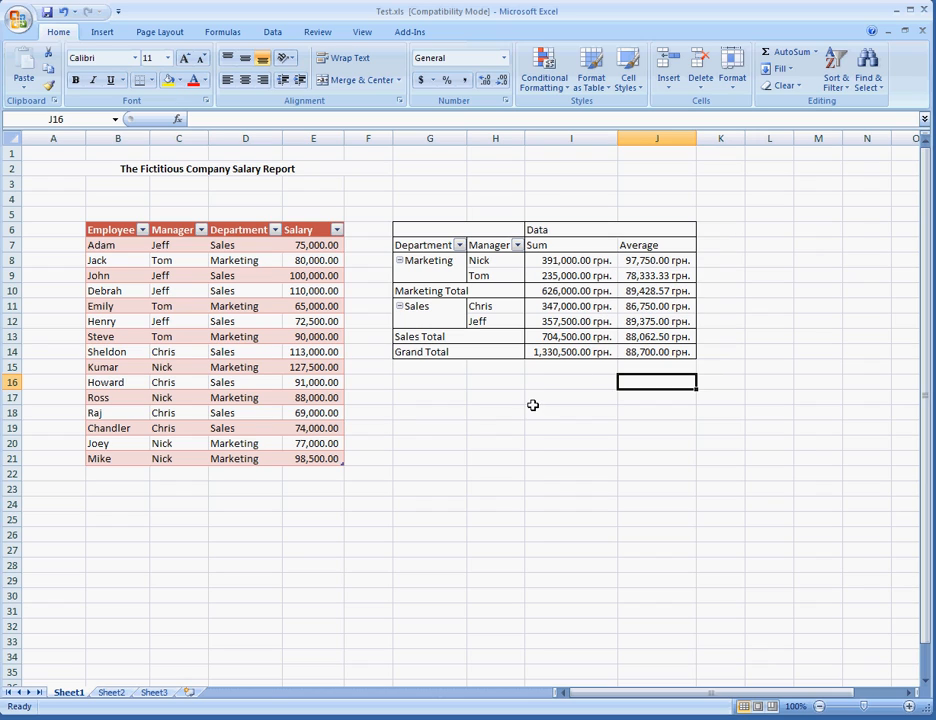
mouse_move(484, 388)
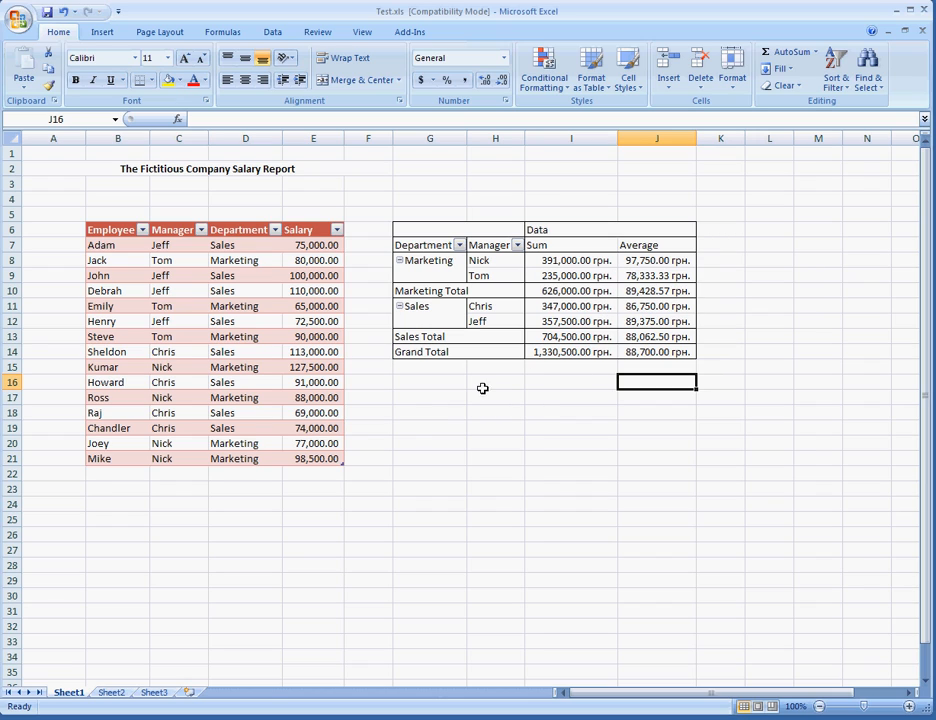
mouse_move(562, 308)
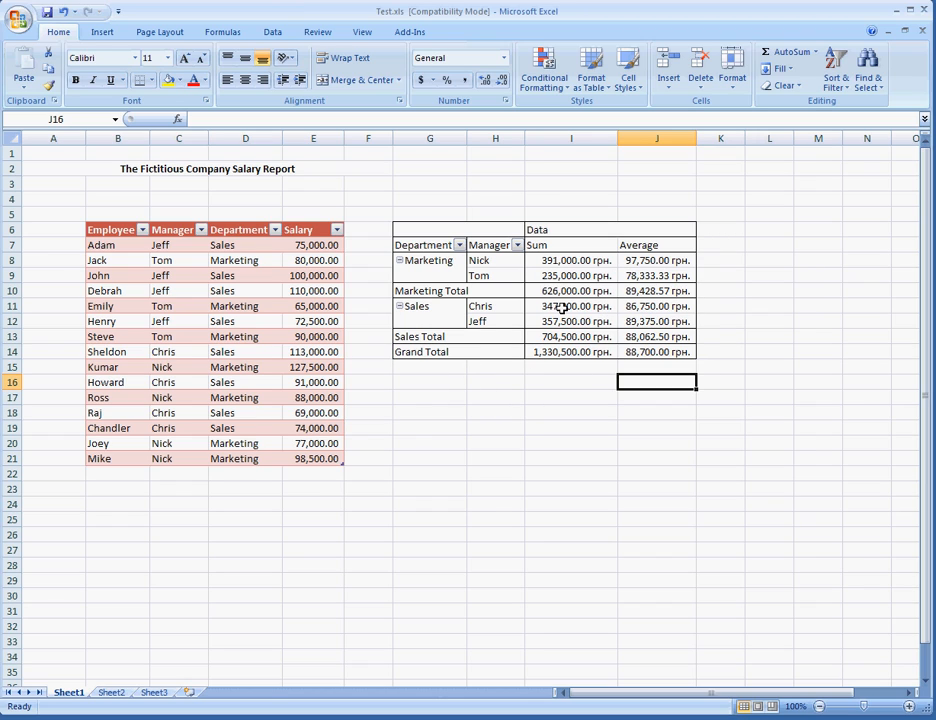
click(572, 290)
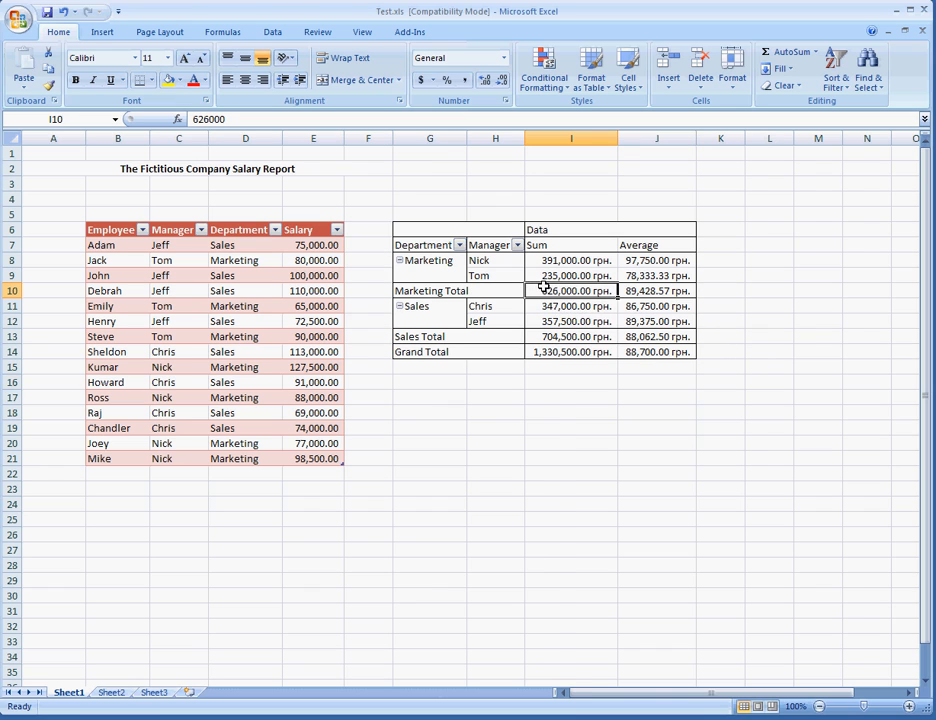
Drill into the Marketing total via Show Details, producing a sheet of its seven employee records.
right_click(572, 290)
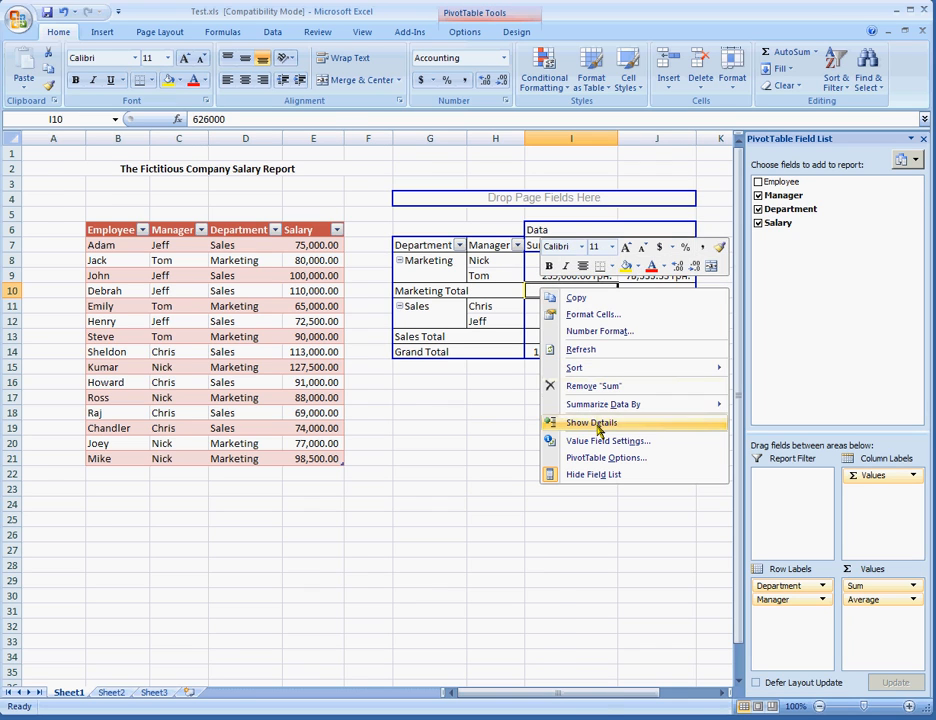
click(592, 422)
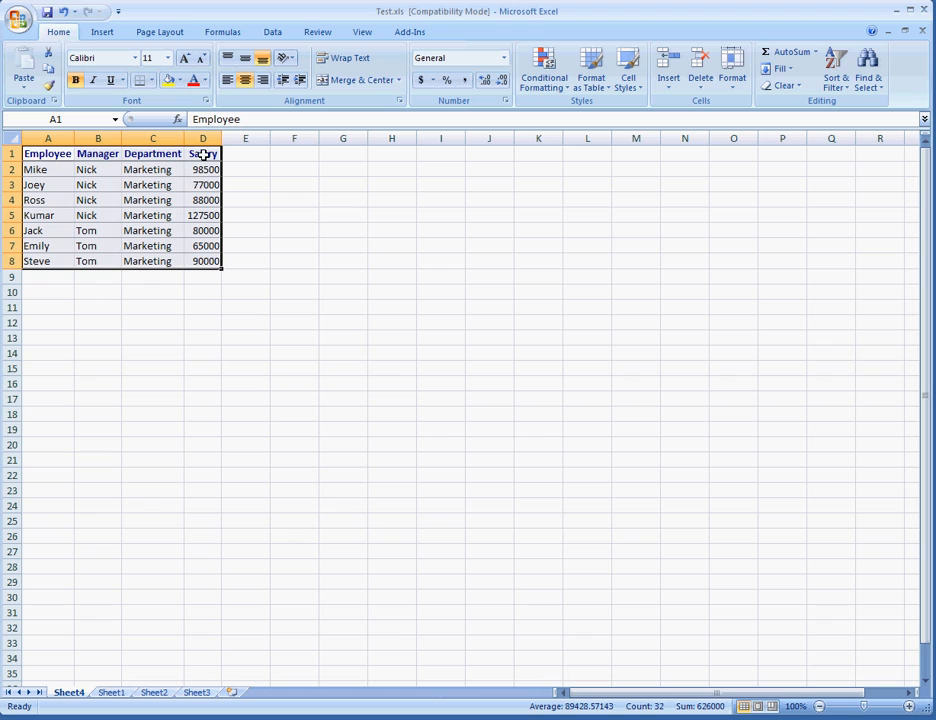
mouse_move(324, 410)
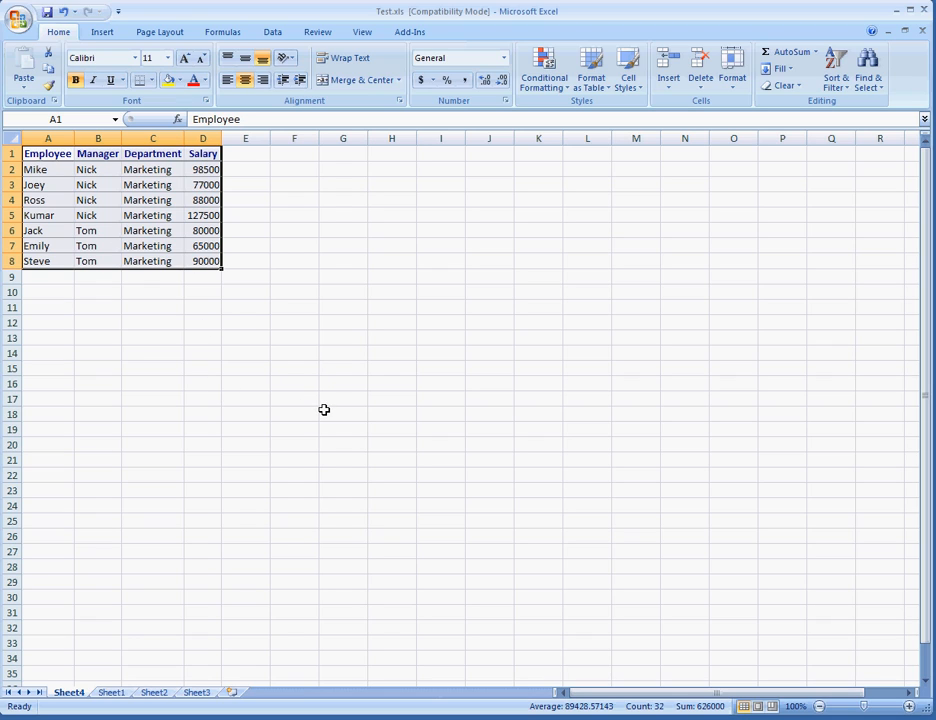
mouse_move(356, 450)
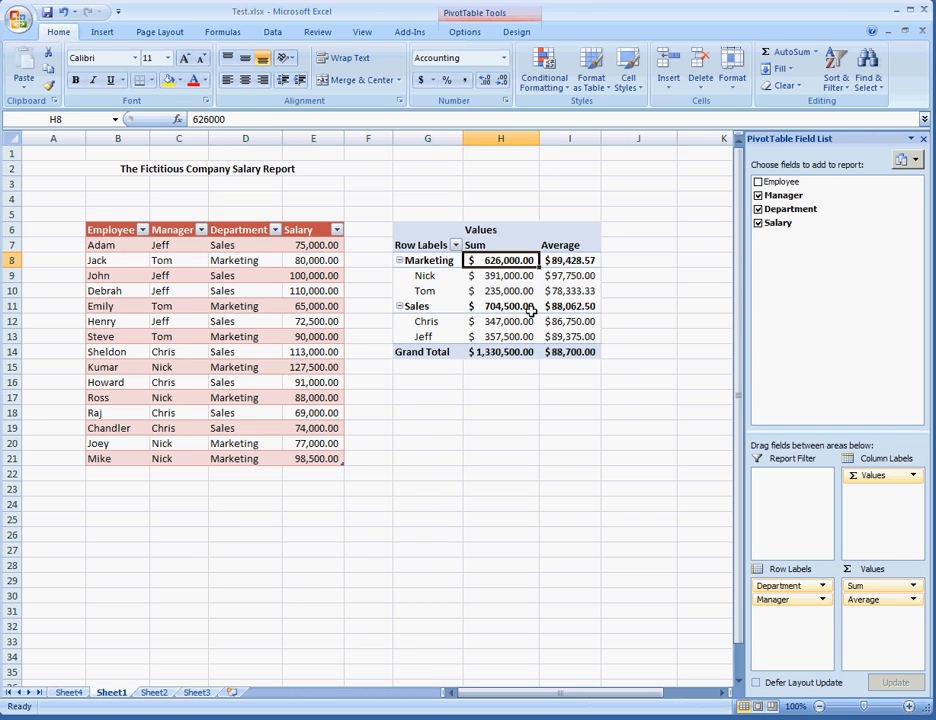
Create a PivotTable with PivotChart from Table1 located at Sheet1!$G$7.
click(428, 244)
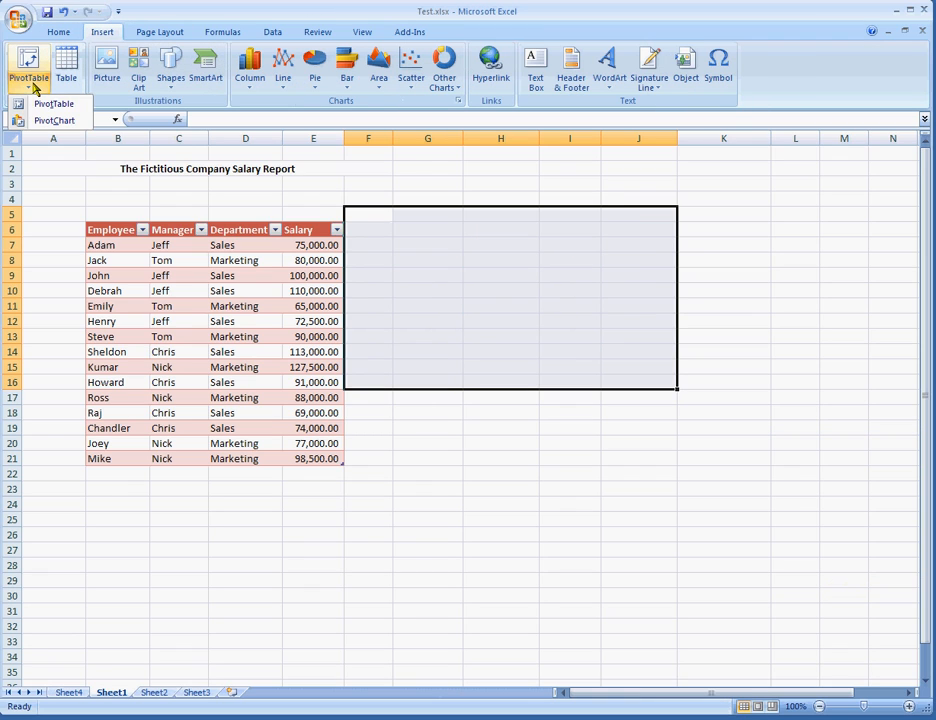
click(54, 104)
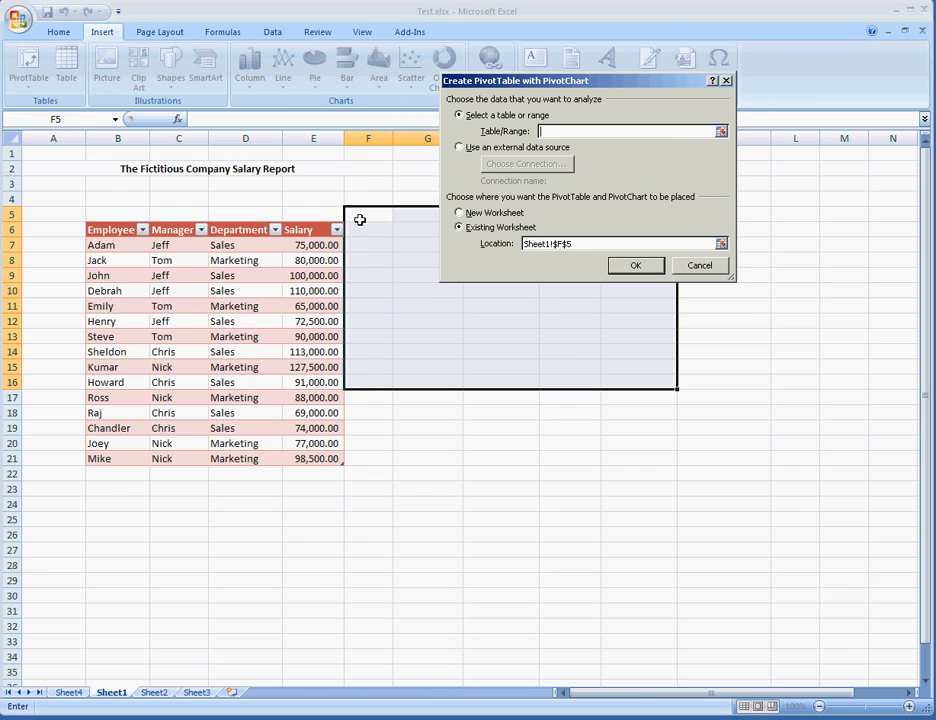
drag(118, 244, 244, 320)
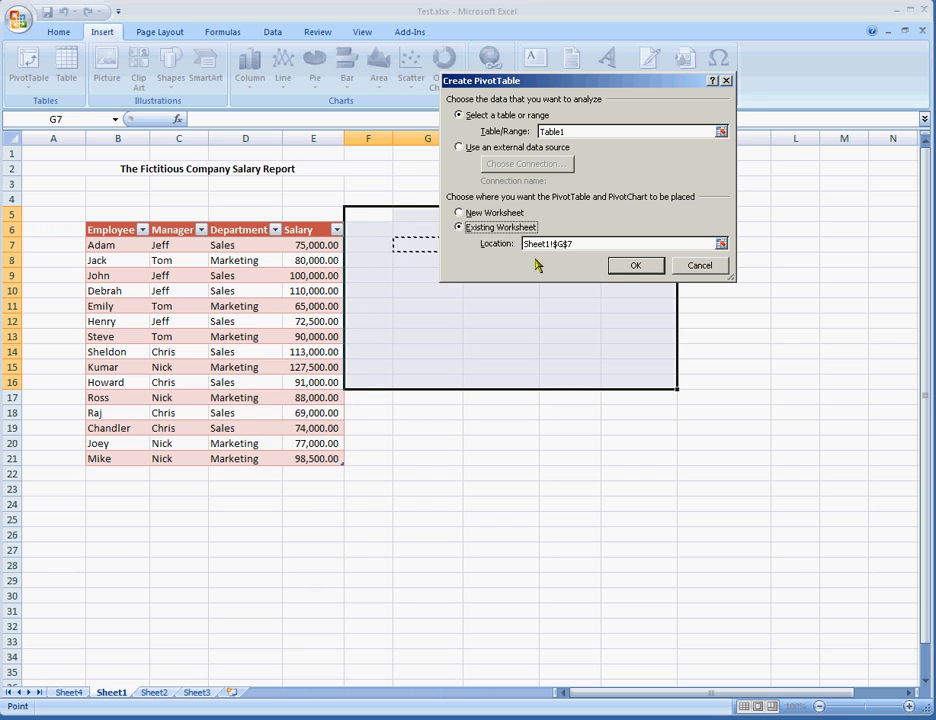
click(636, 264)
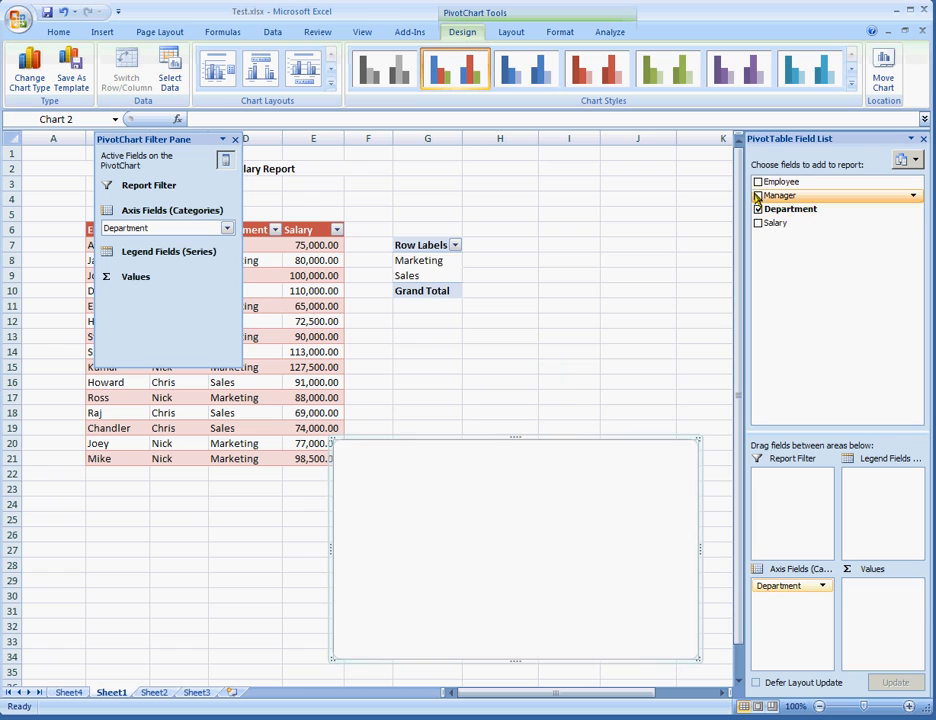
Add Manager under Department and Sum of Salary so the column chart plots totals per manager.
click(758, 196)
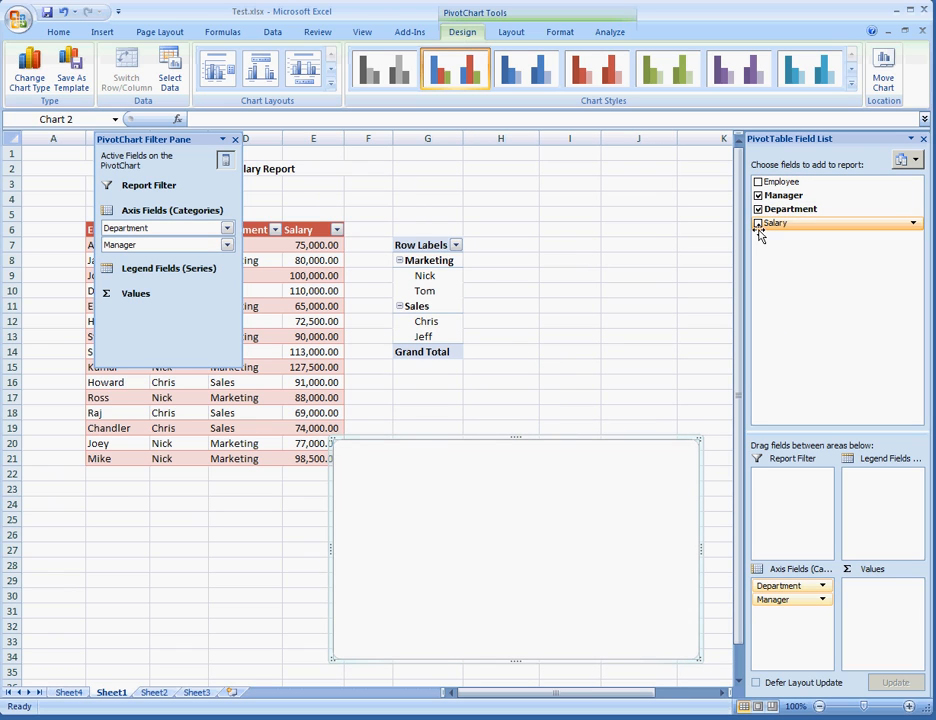
click(758, 224)
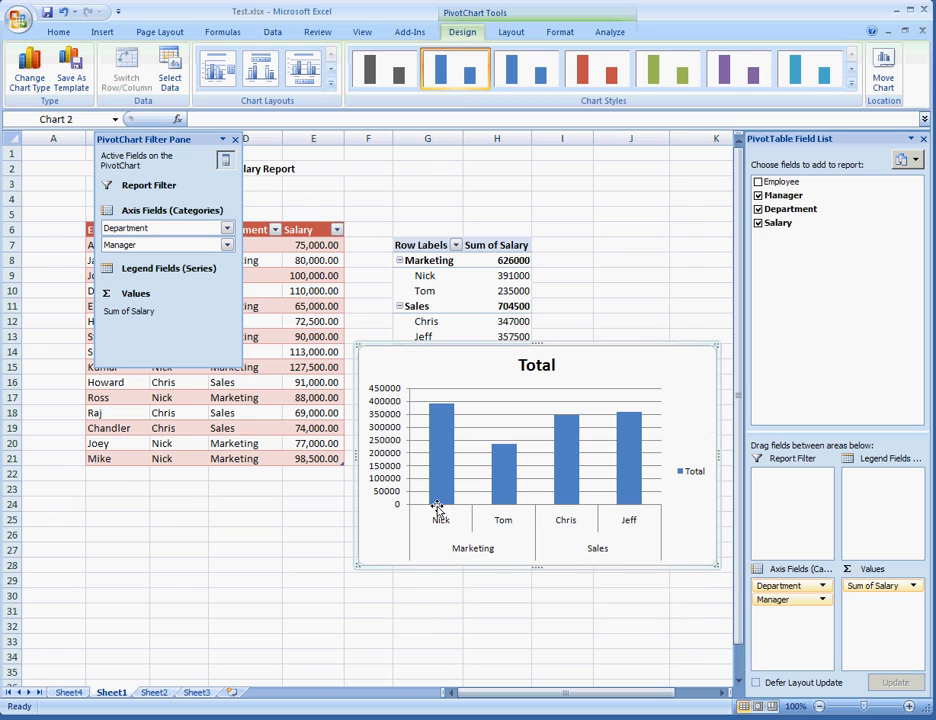
mouse_move(512, 544)
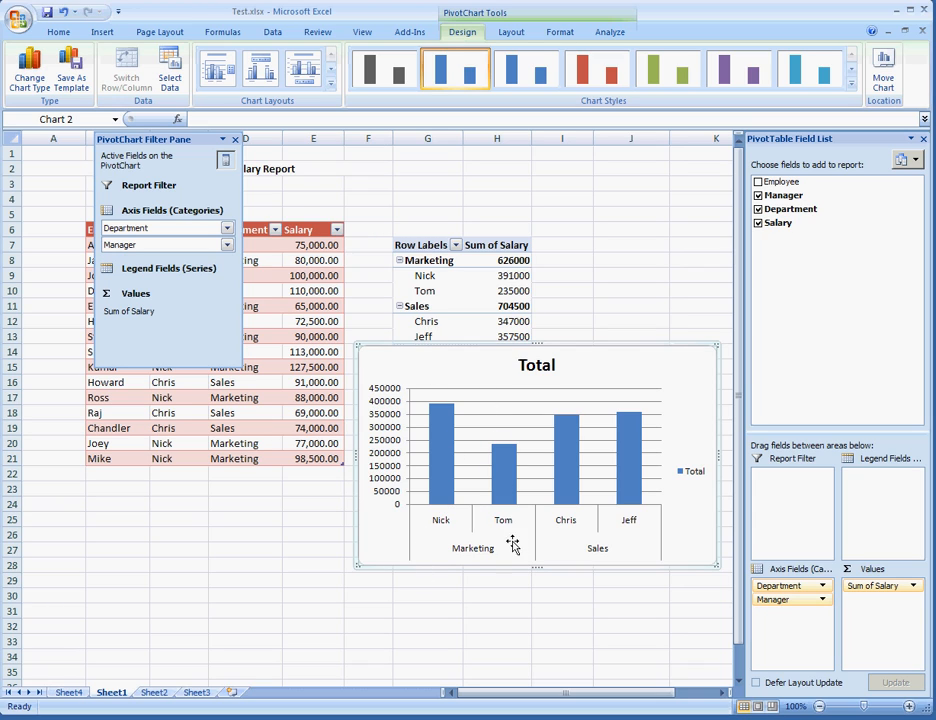
mouse_move(608, 560)
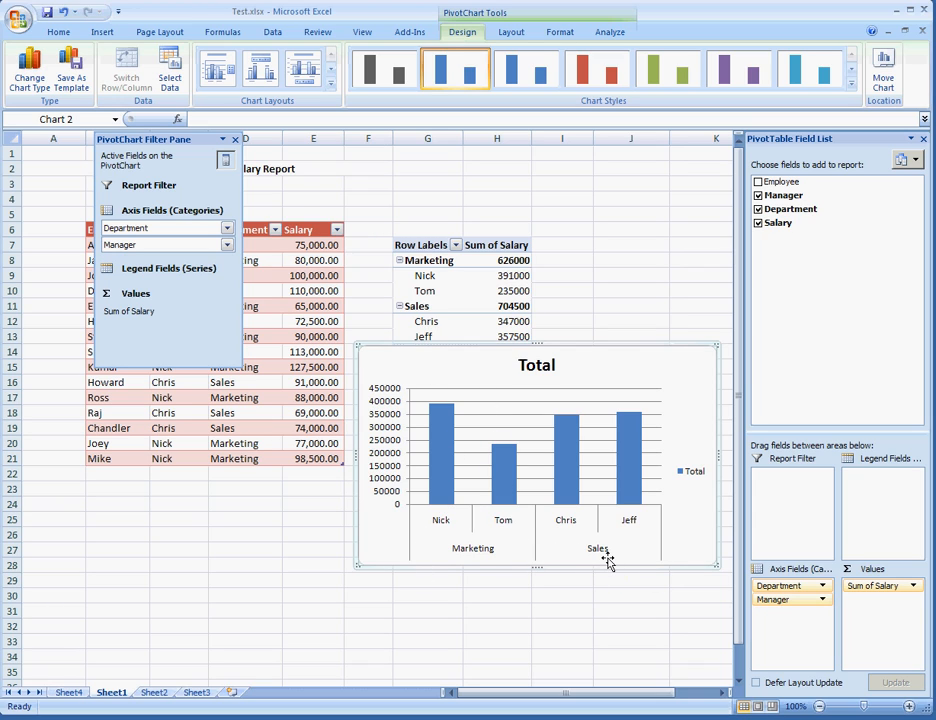
mouse_move(598, 548)
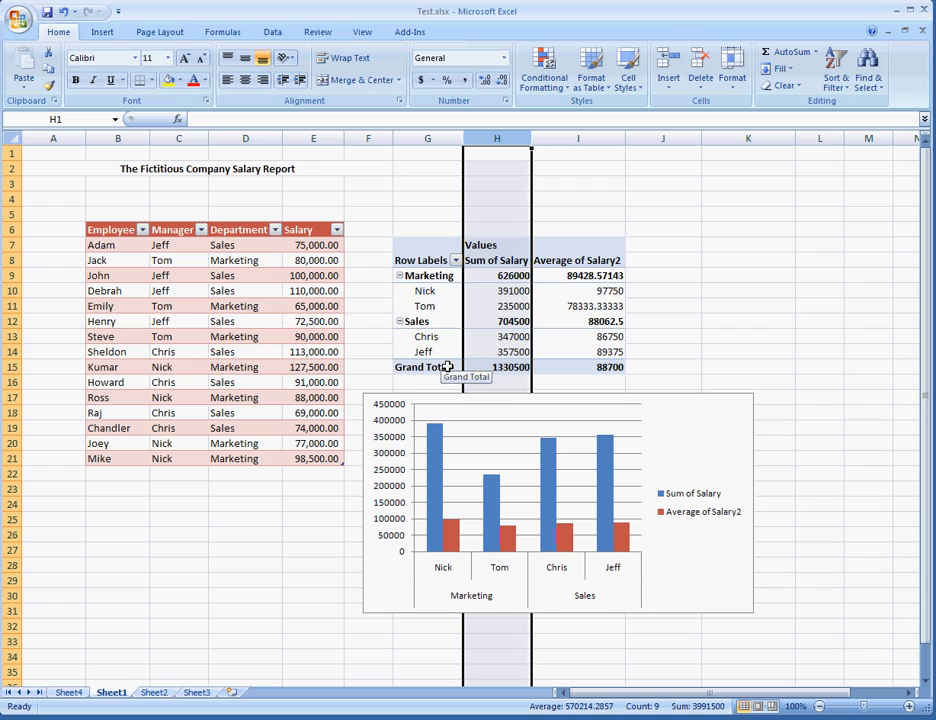
mouse_move(478, 430)
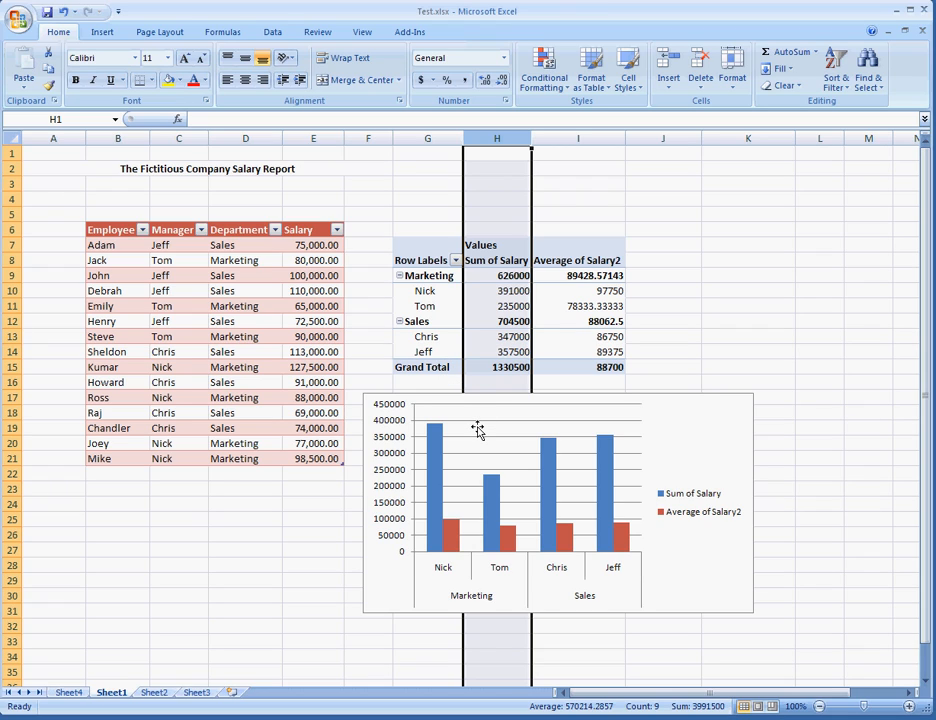